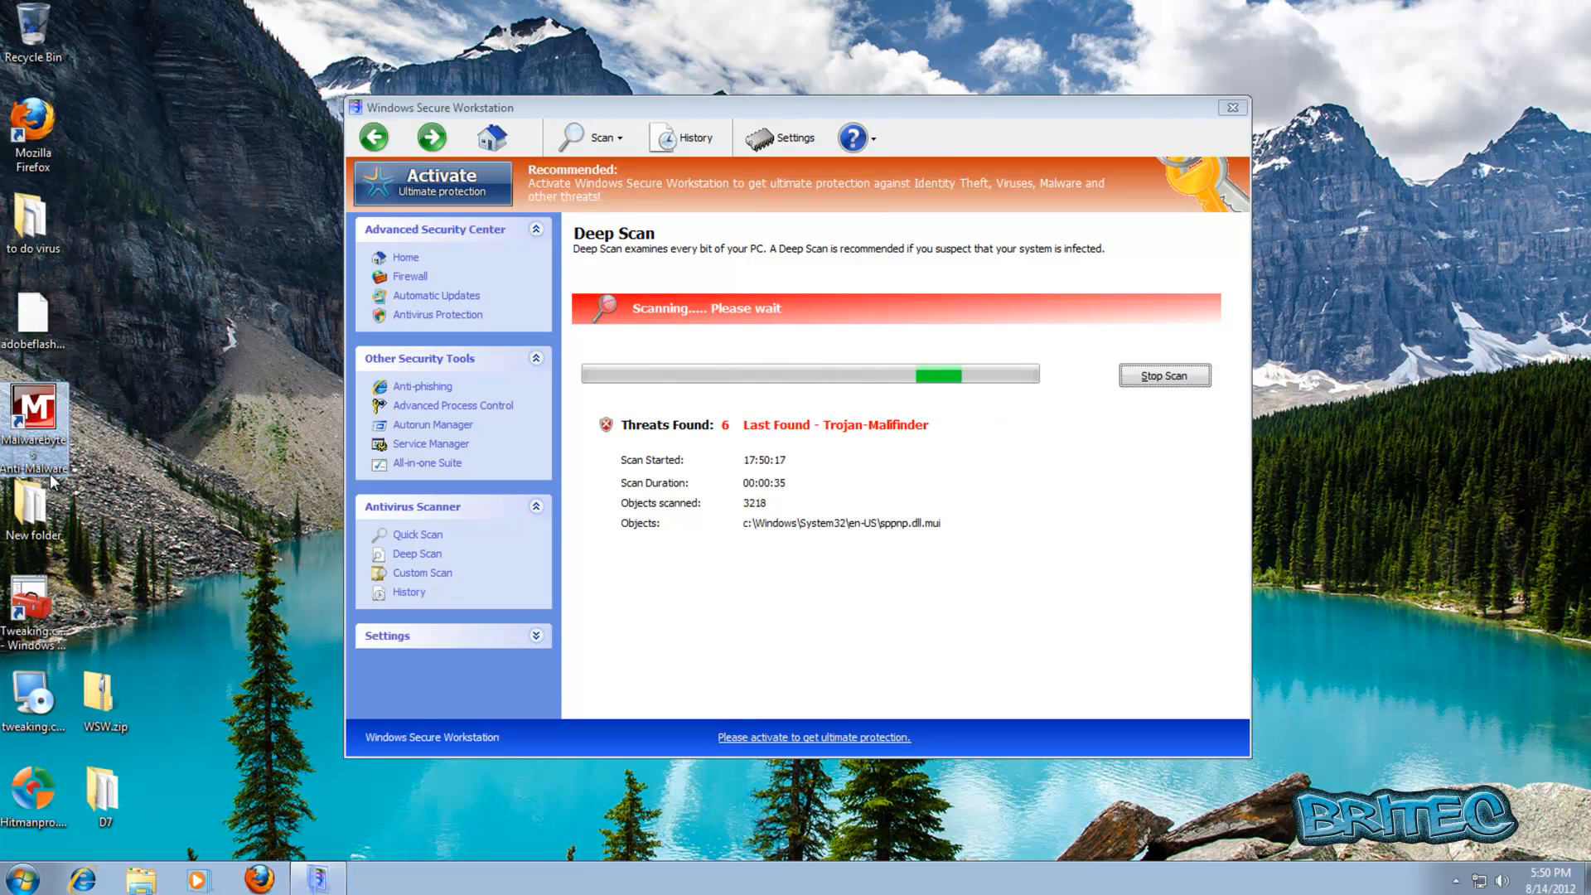
pyautogui.moveTo(181, 333)
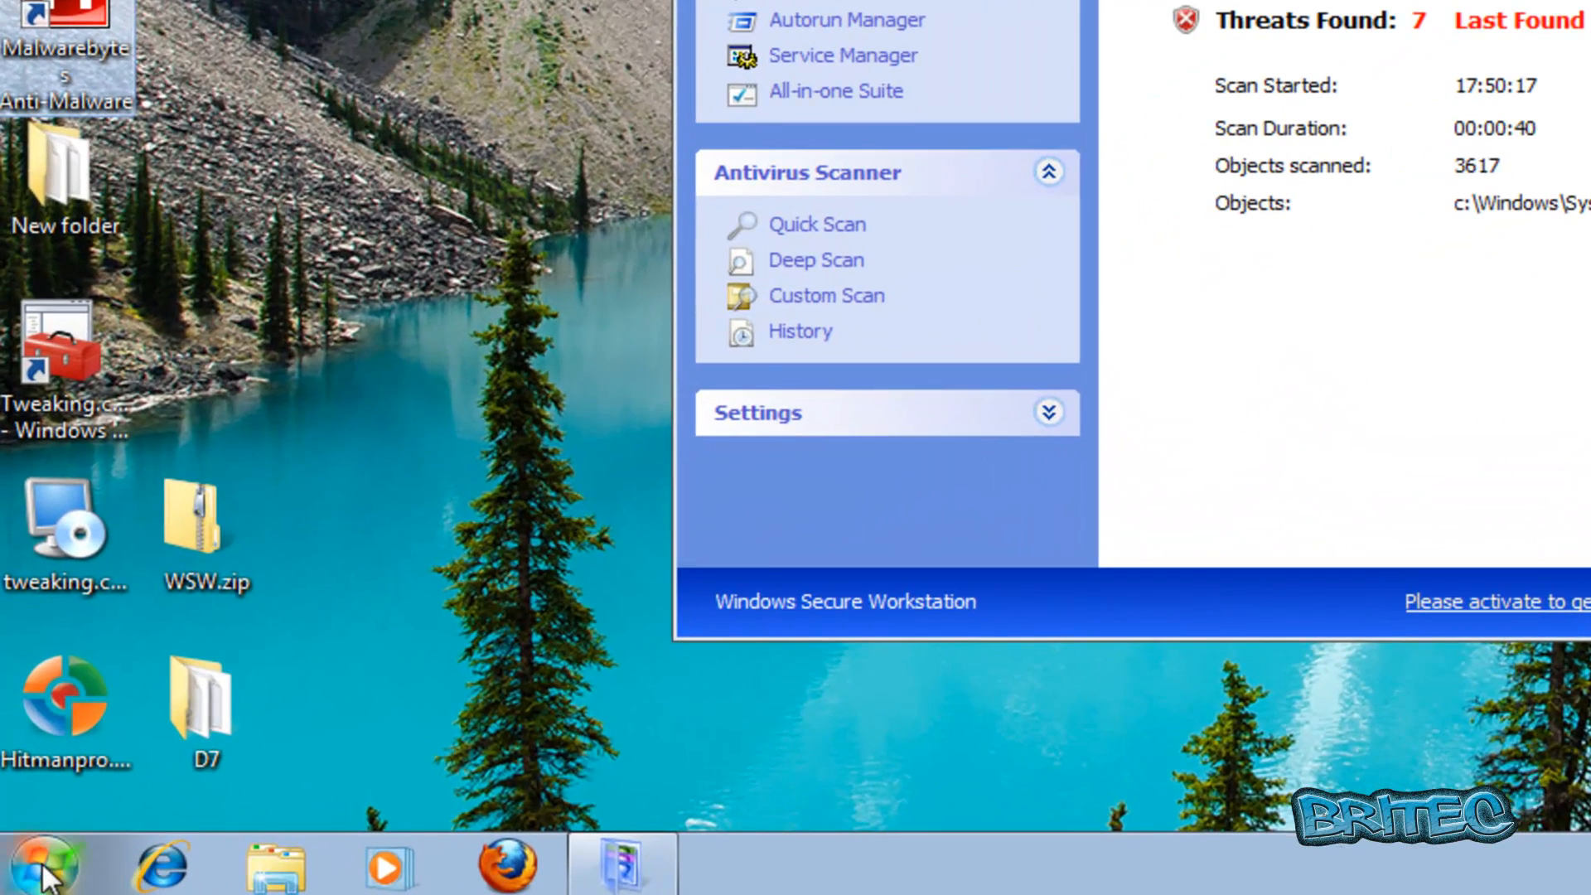
# Launch Malwarebytes Anti-Malware Chameleon from the Malwarebytes' Anti-Malware Tools folder in All Programs
pyautogui.click(41, 868)
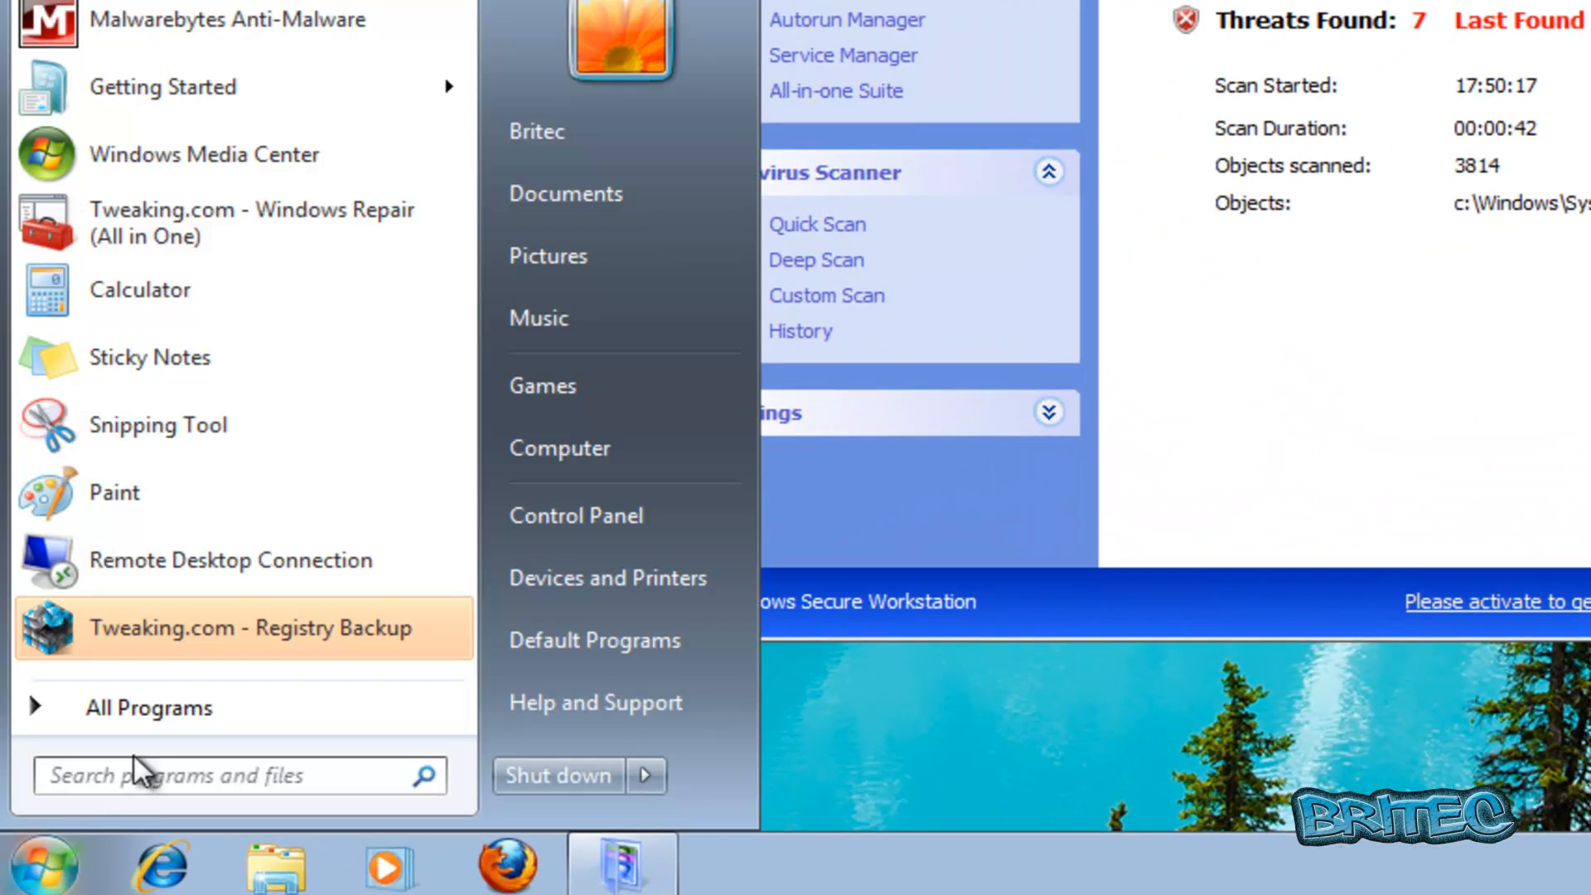
pyautogui.moveTo(148, 707)
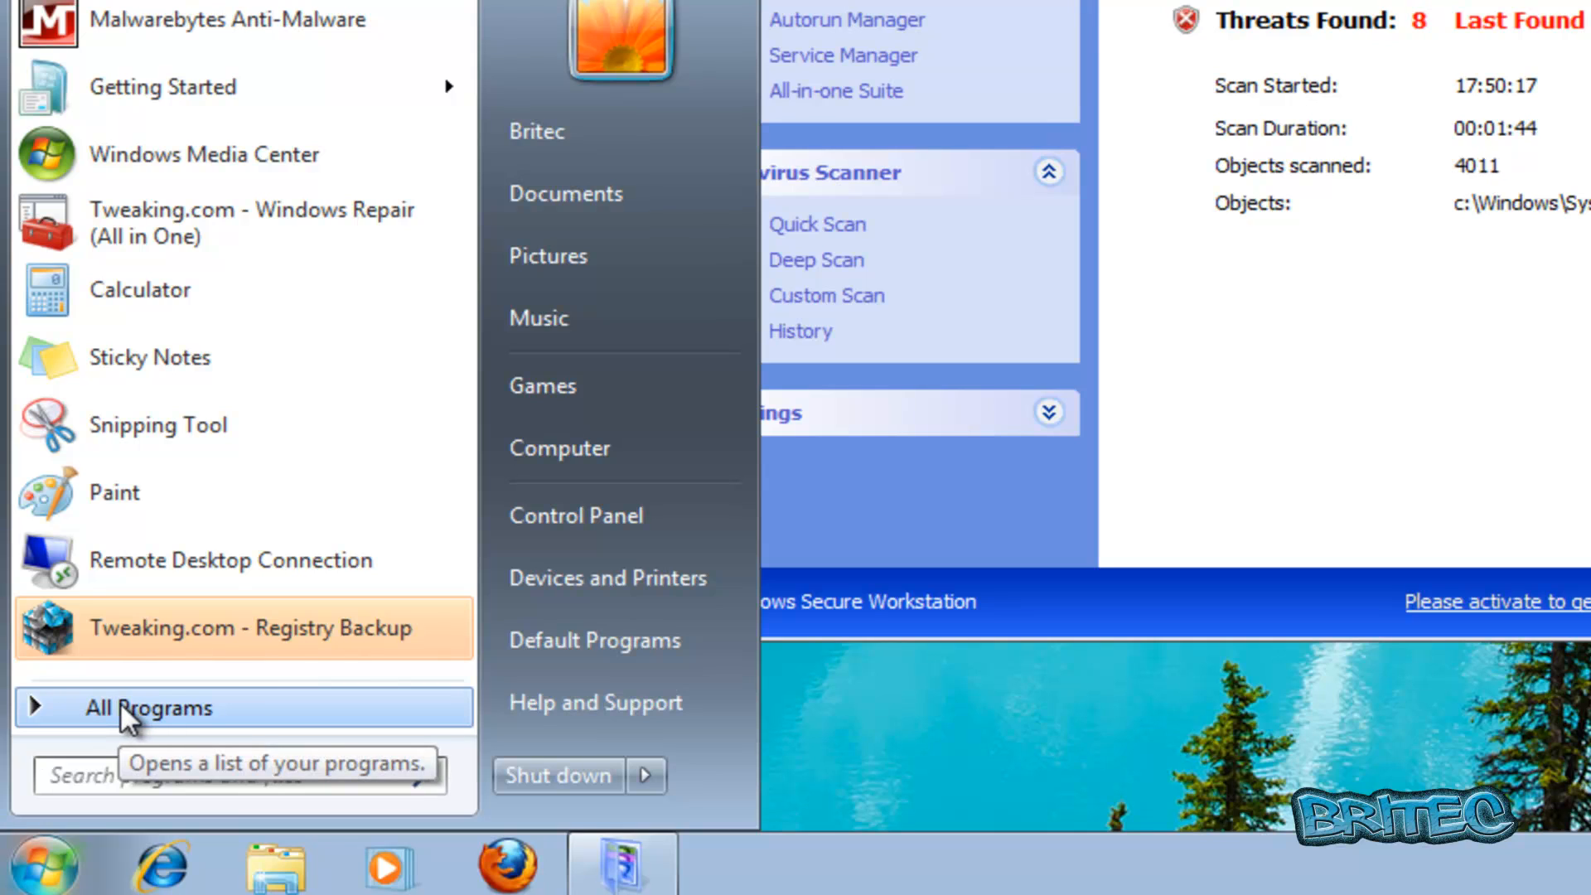
pyautogui.click(150, 707)
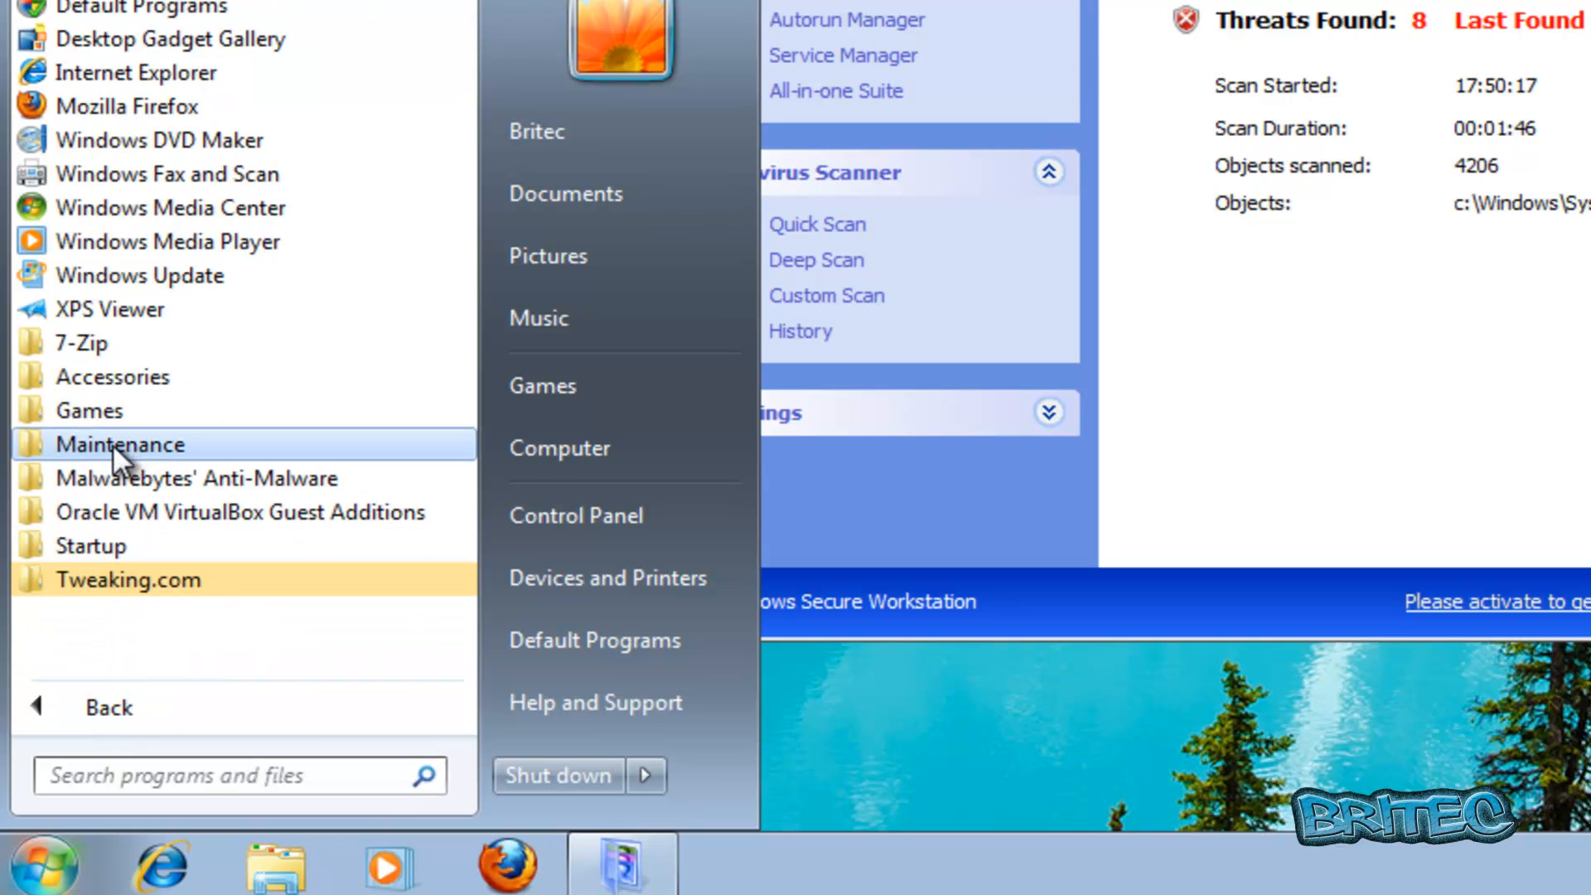
pyautogui.moveTo(193, 478)
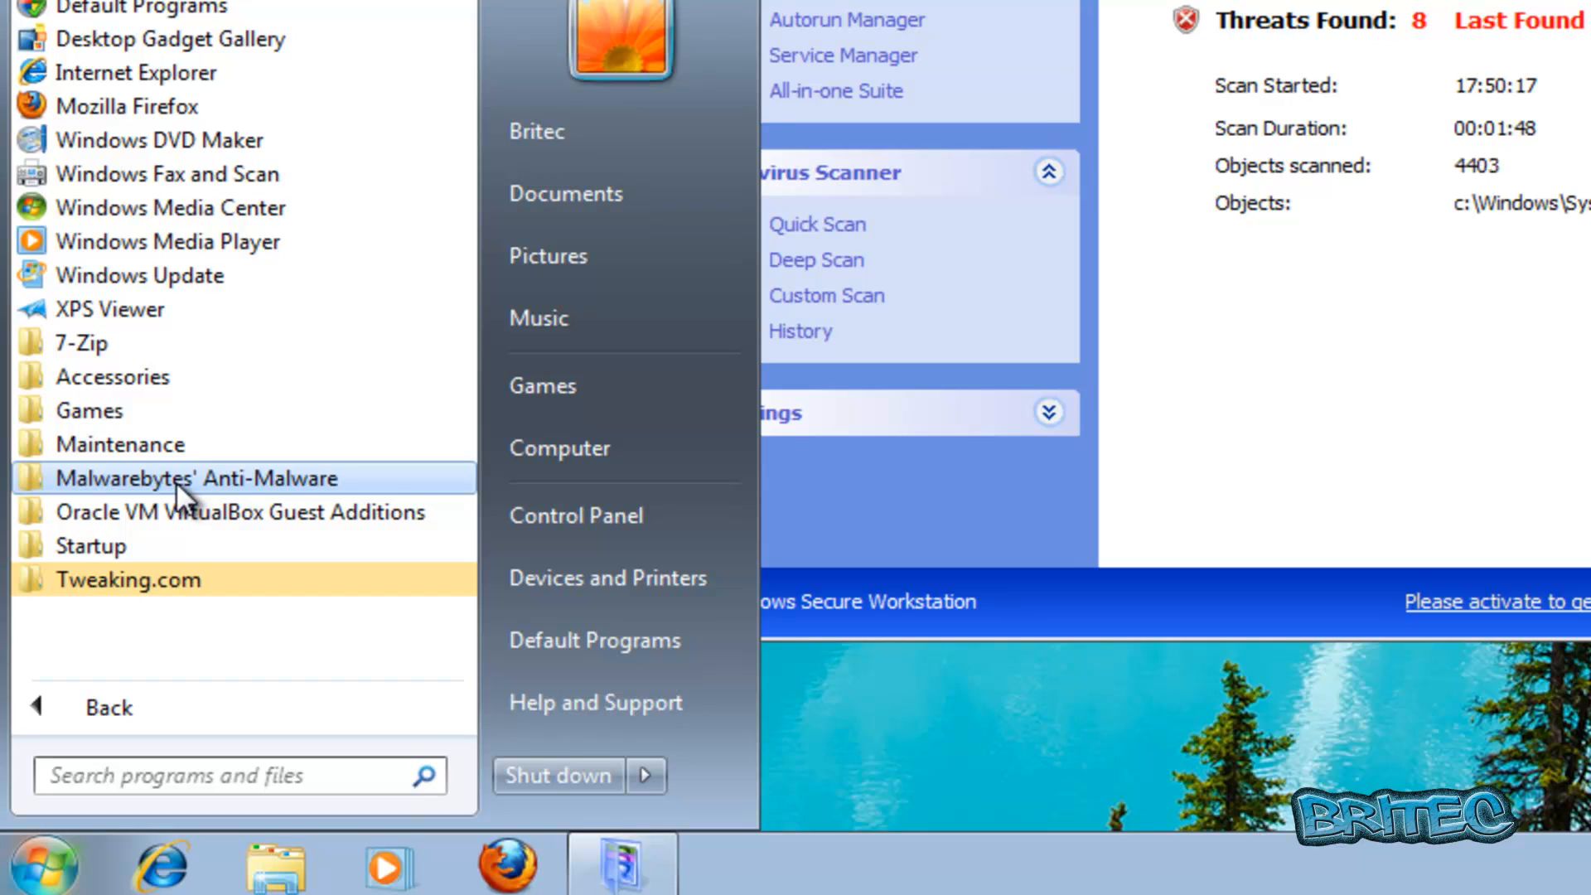
pyautogui.click(193, 478)
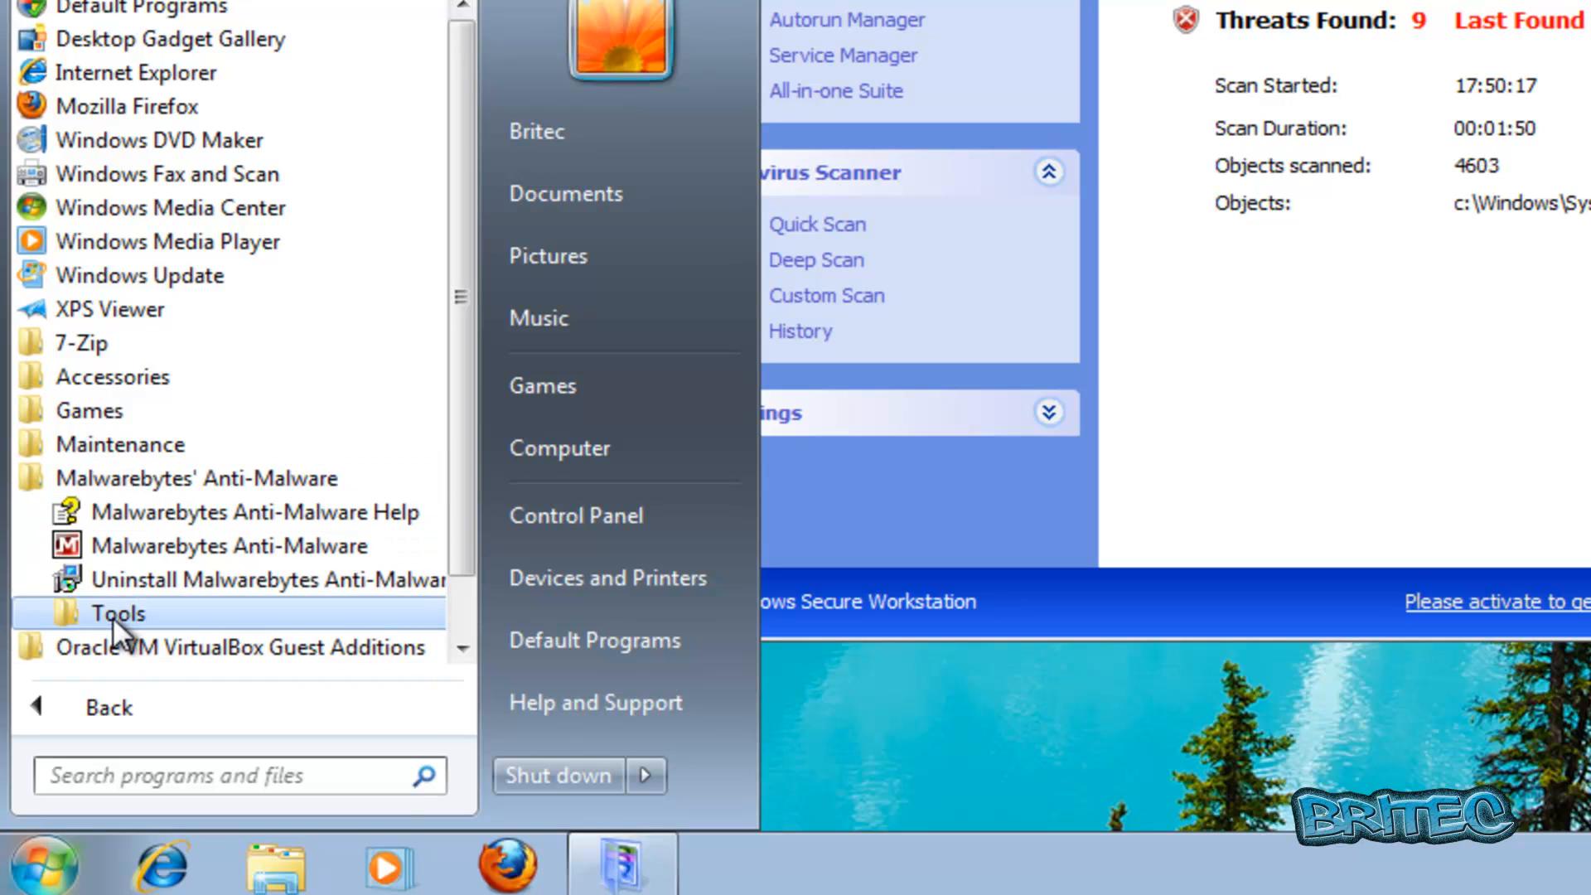
pyautogui.click(115, 613)
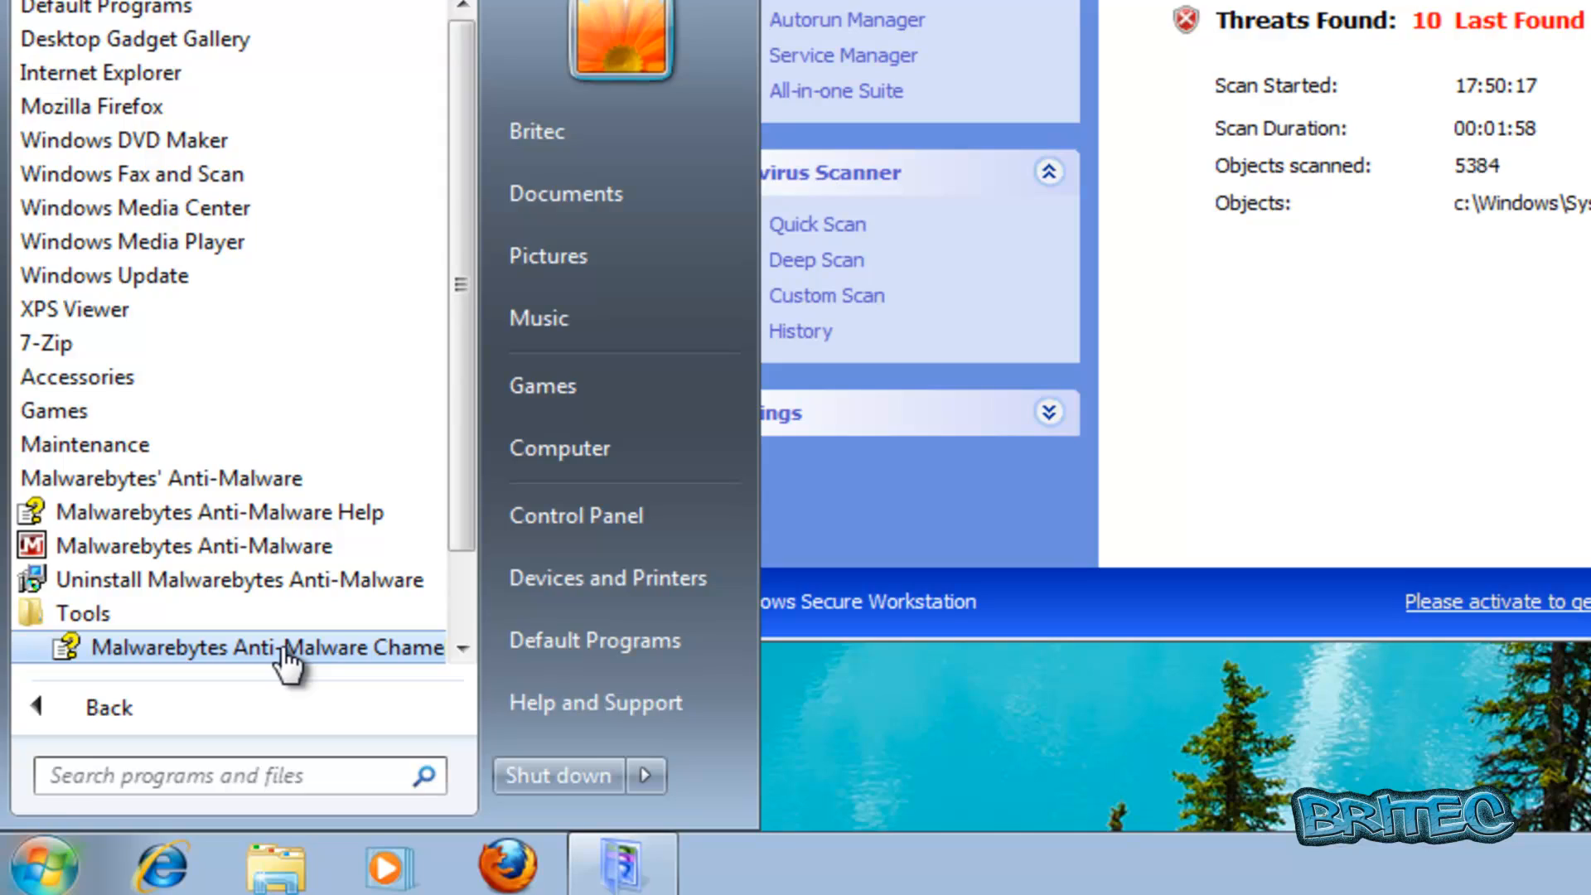
pyautogui.click(243, 647)
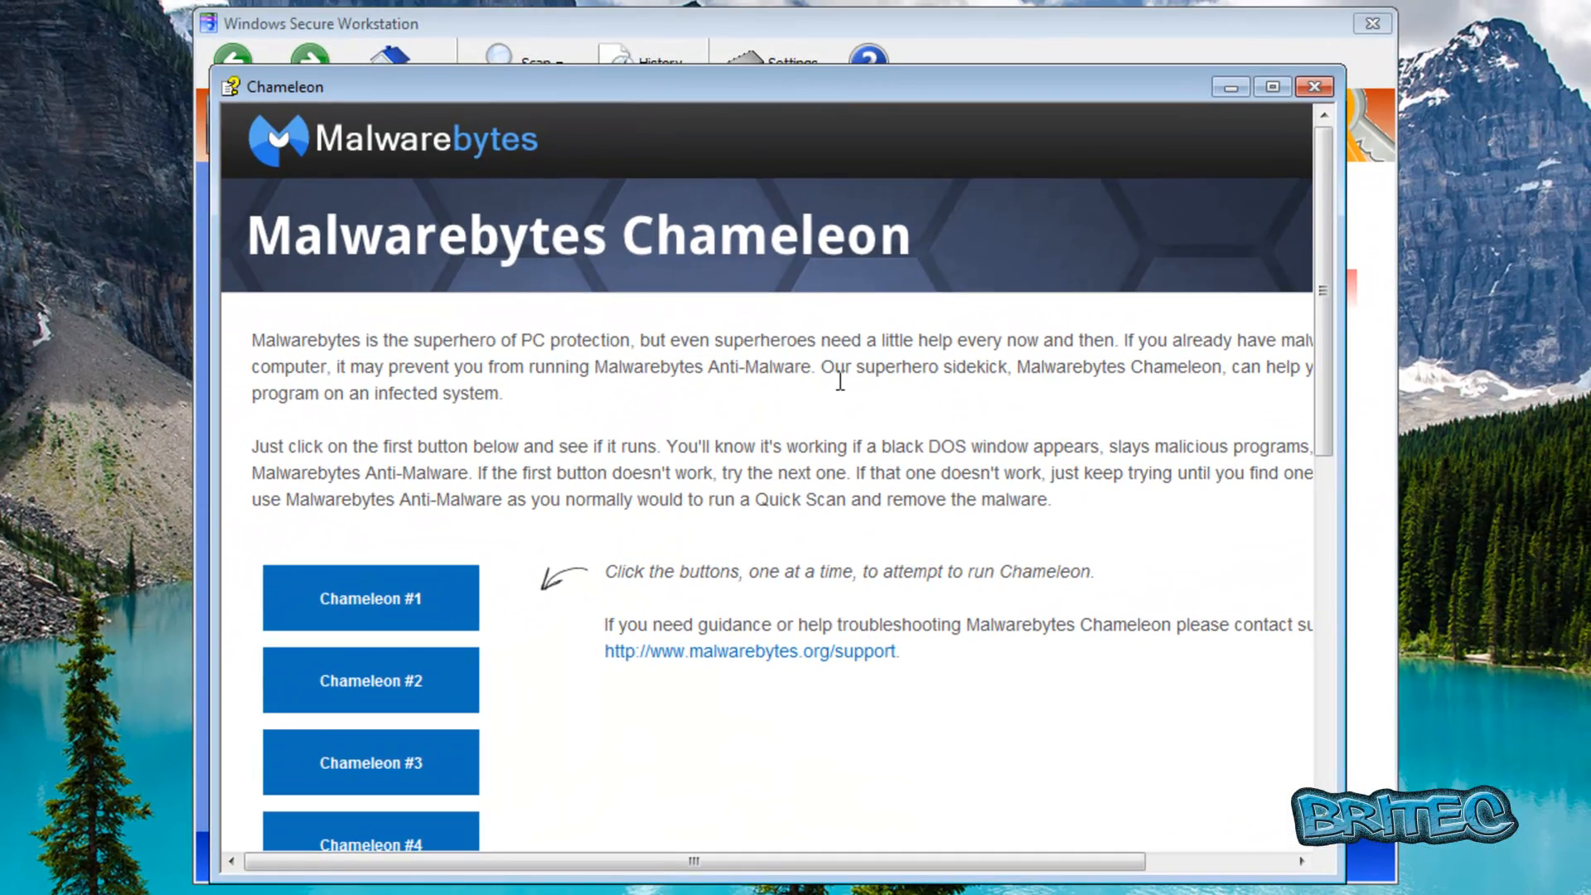
pyautogui.moveTo(1312, 325)
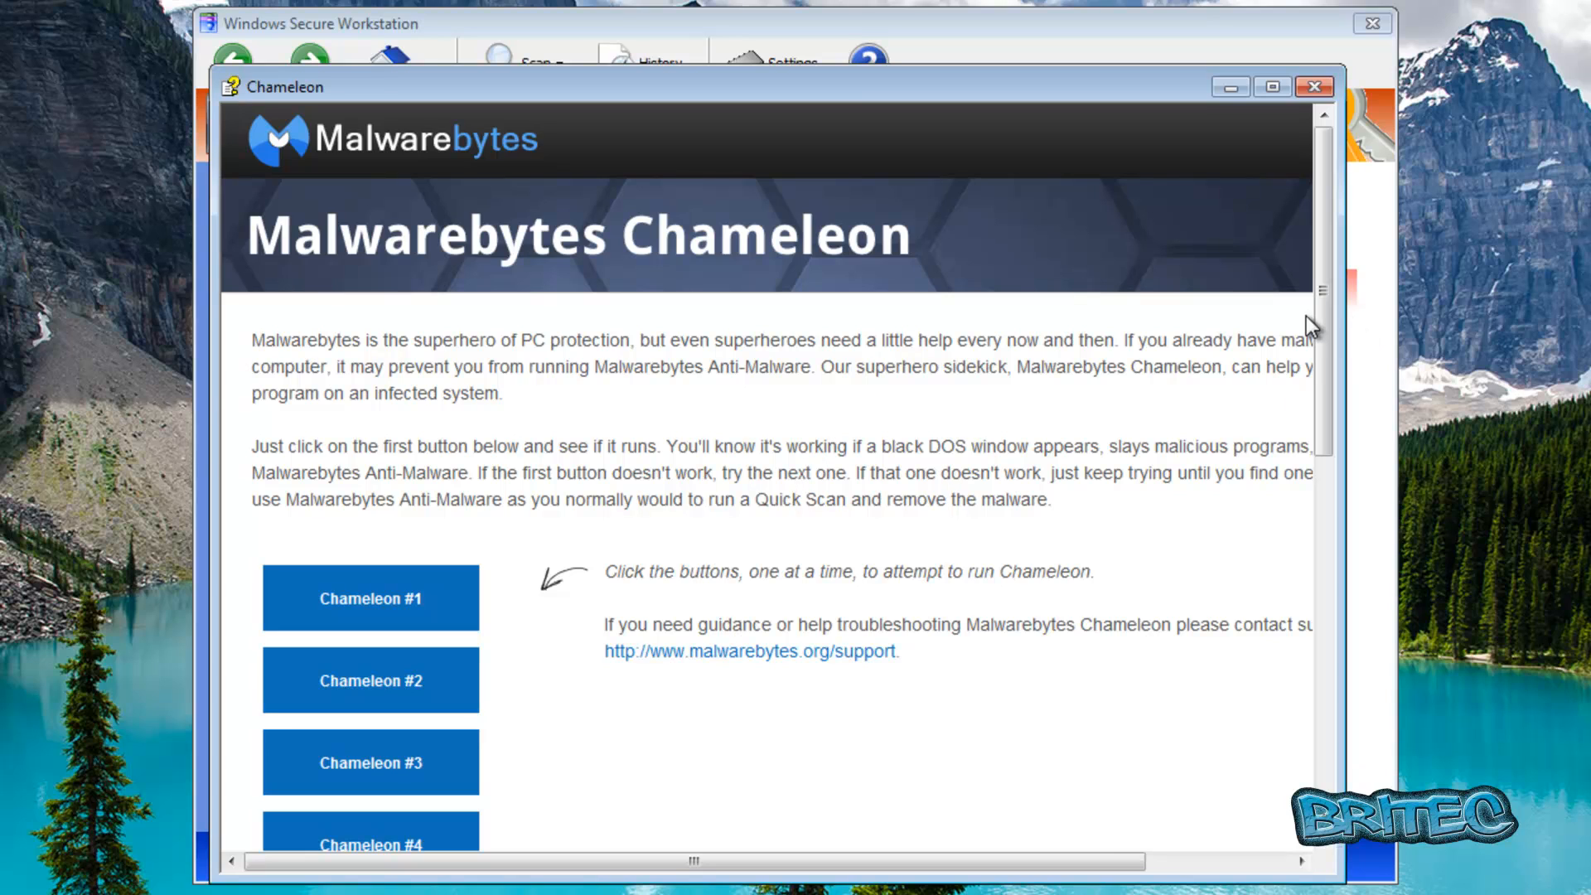
pyautogui.scroll(-3)
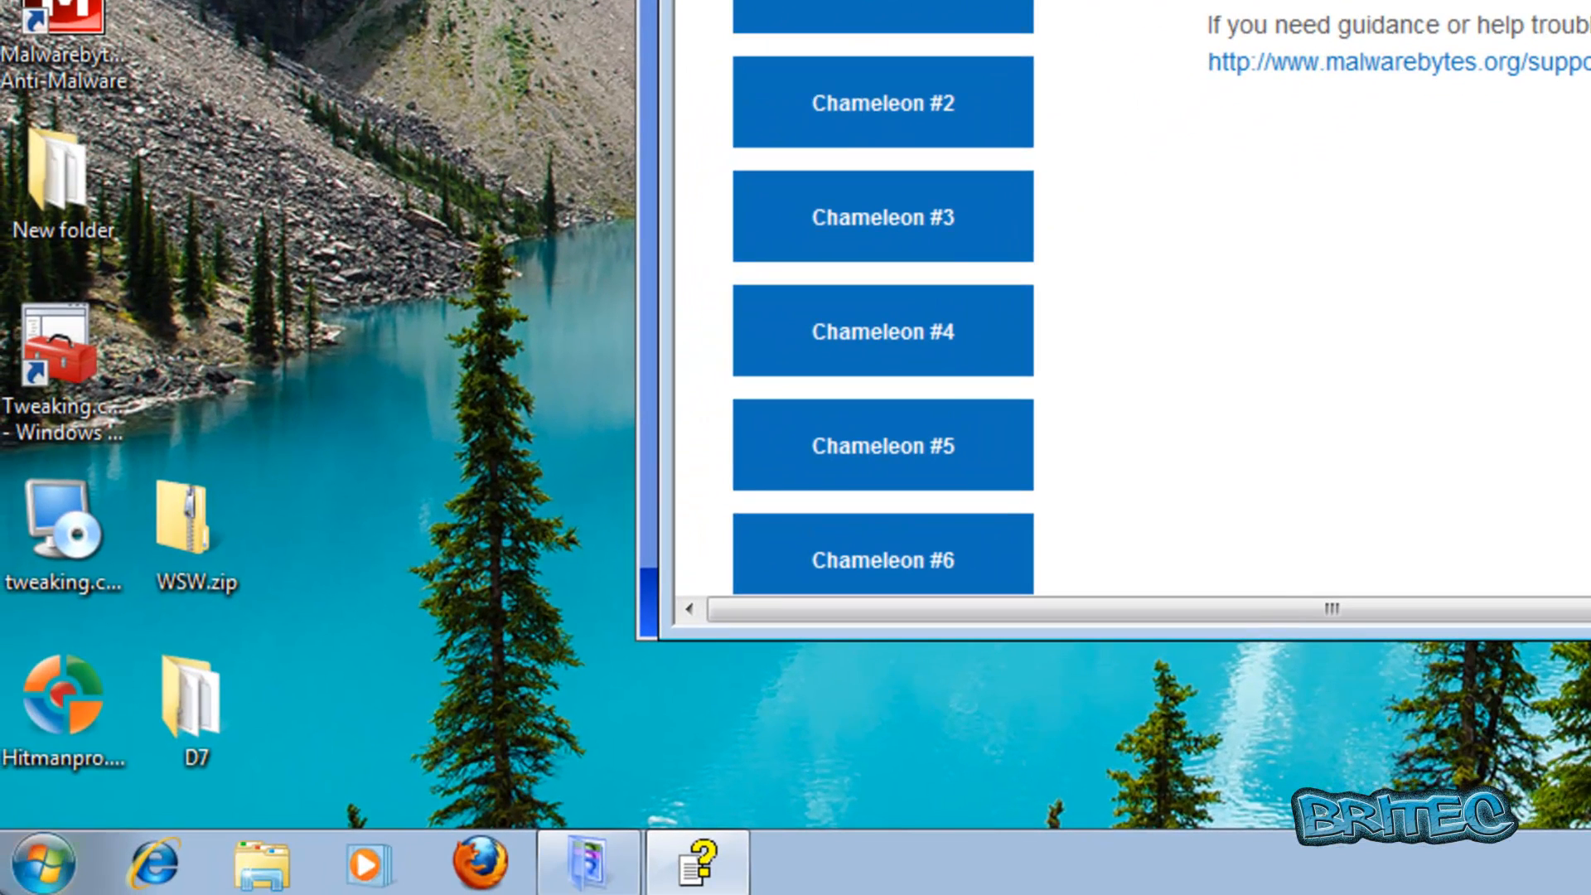
# Browse to C:\Program Files\Malwarebytes' Anti-Malware\Chameleon and open the chameleon.chm help file
pyautogui.click(40, 862)
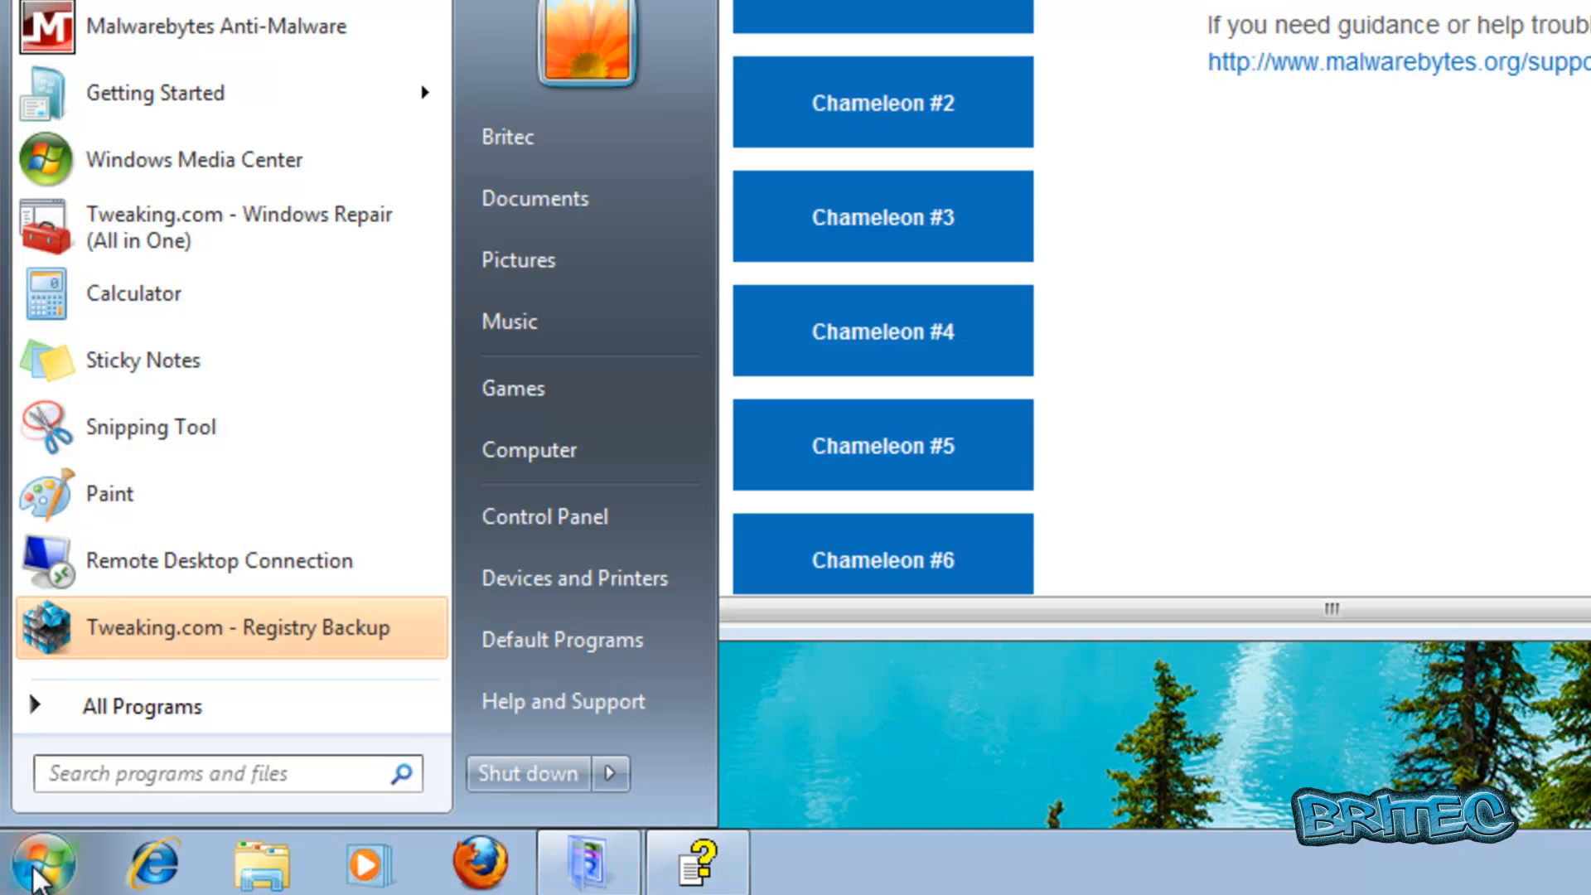
pyautogui.click(529, 449)
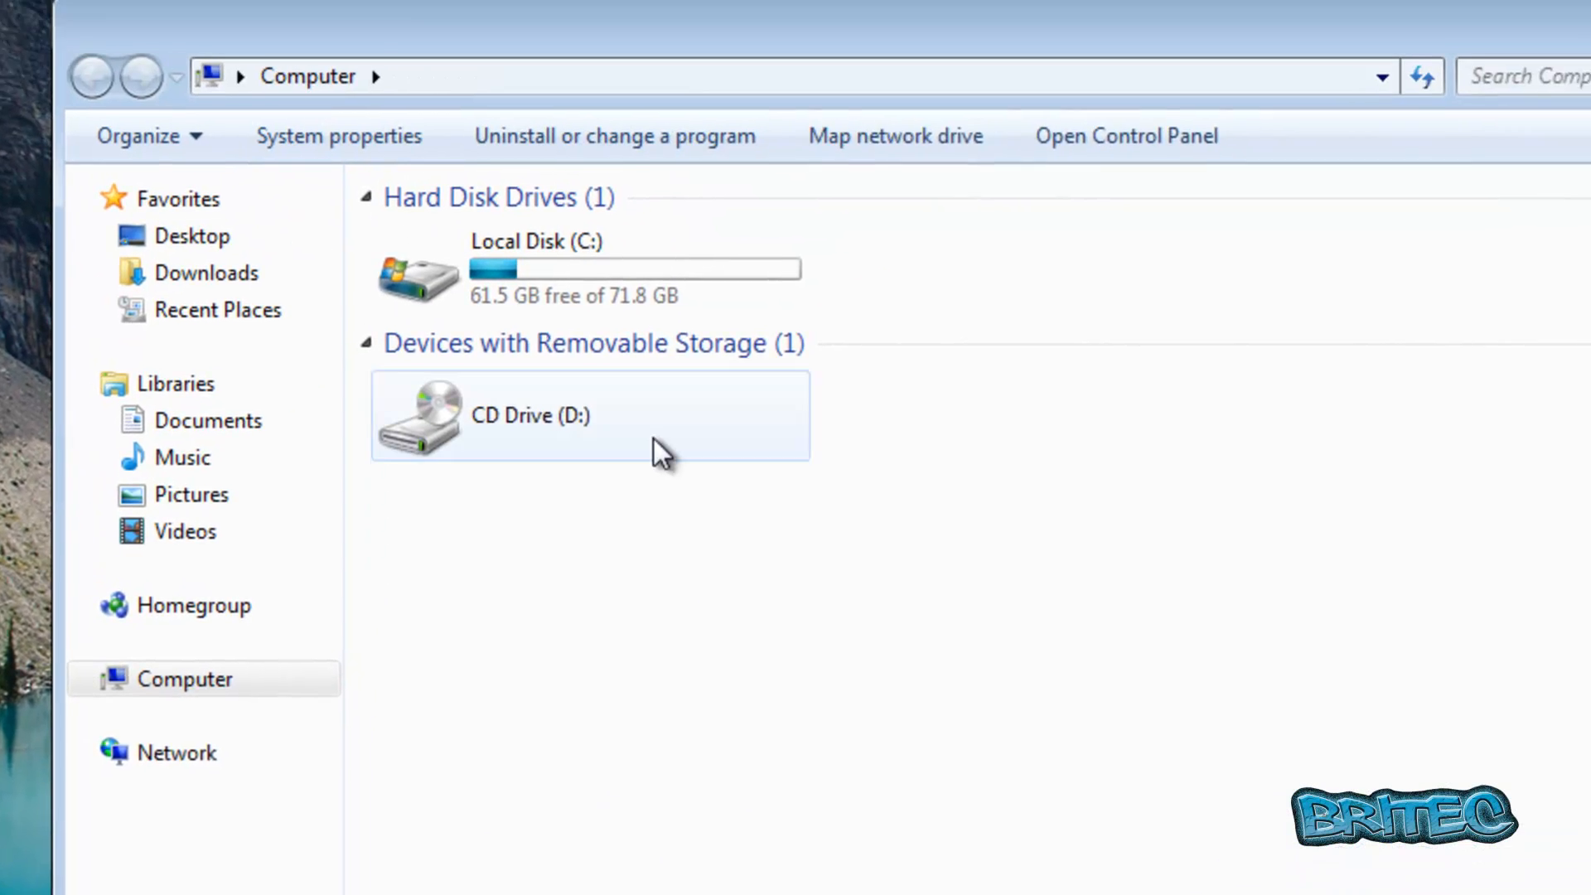
pyautogui.doubleClick(517, 268)
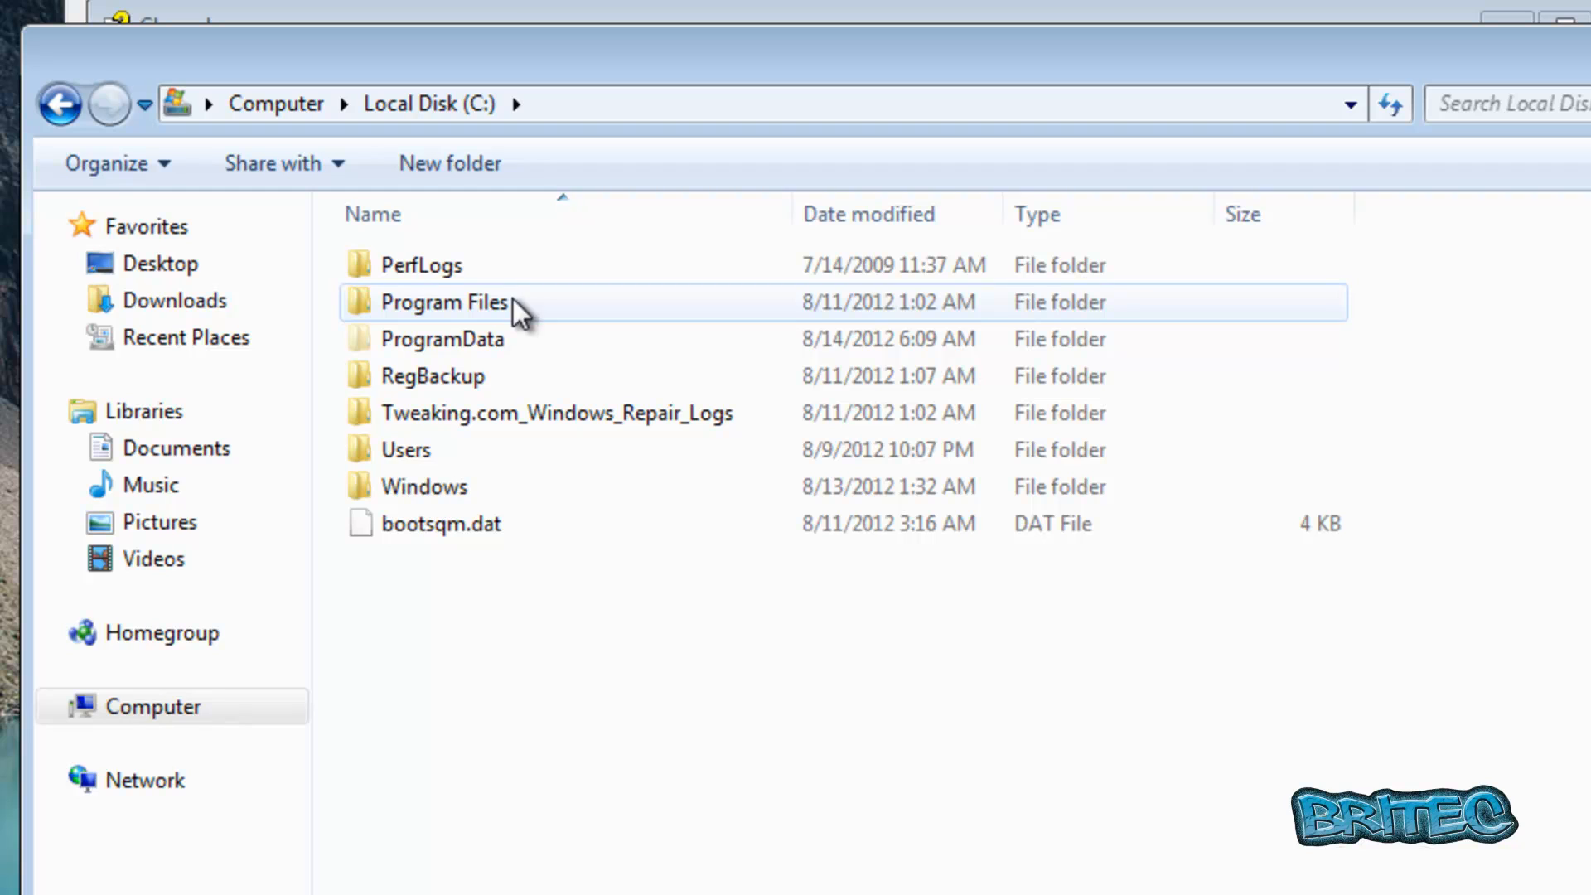
pyautogui.moveTo(477, 322)
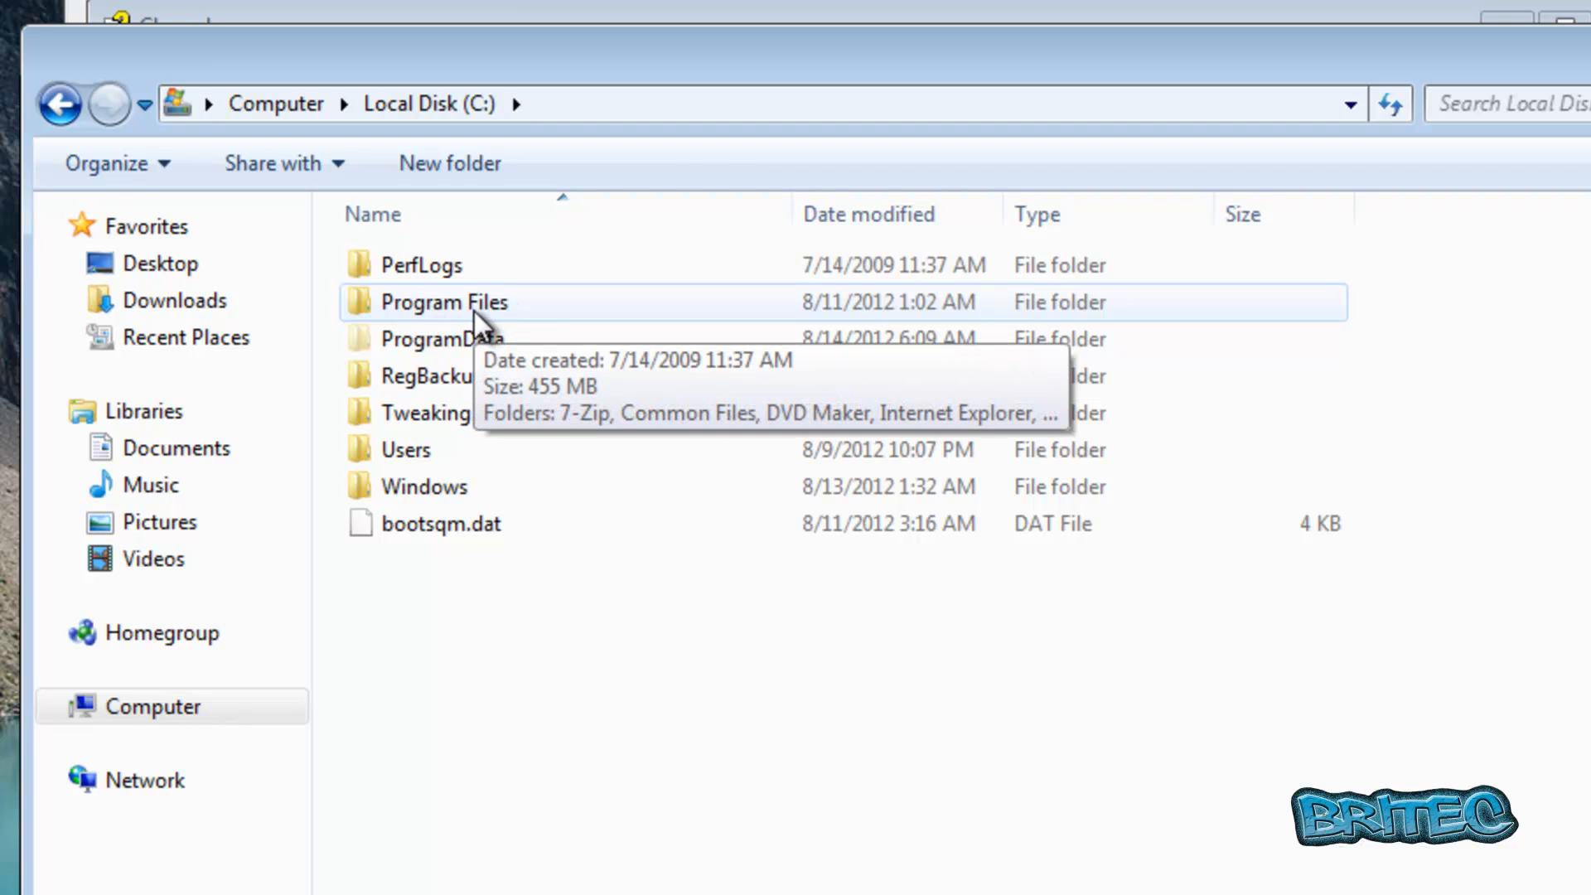
pyautogui.doubleClick(445, 301)
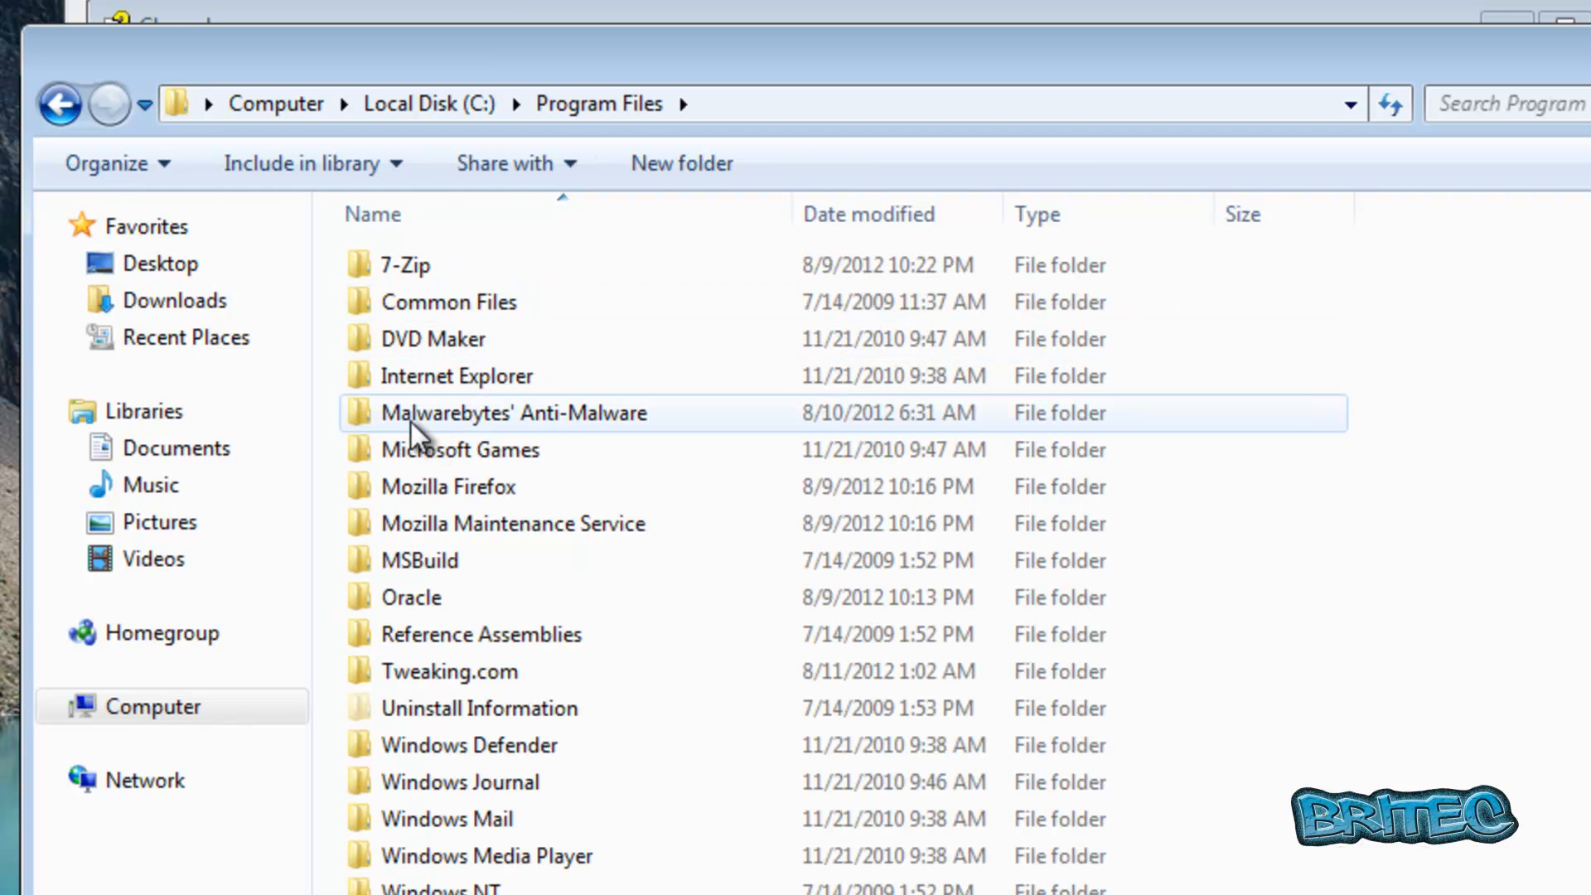
pyautogui.click(512, 412)
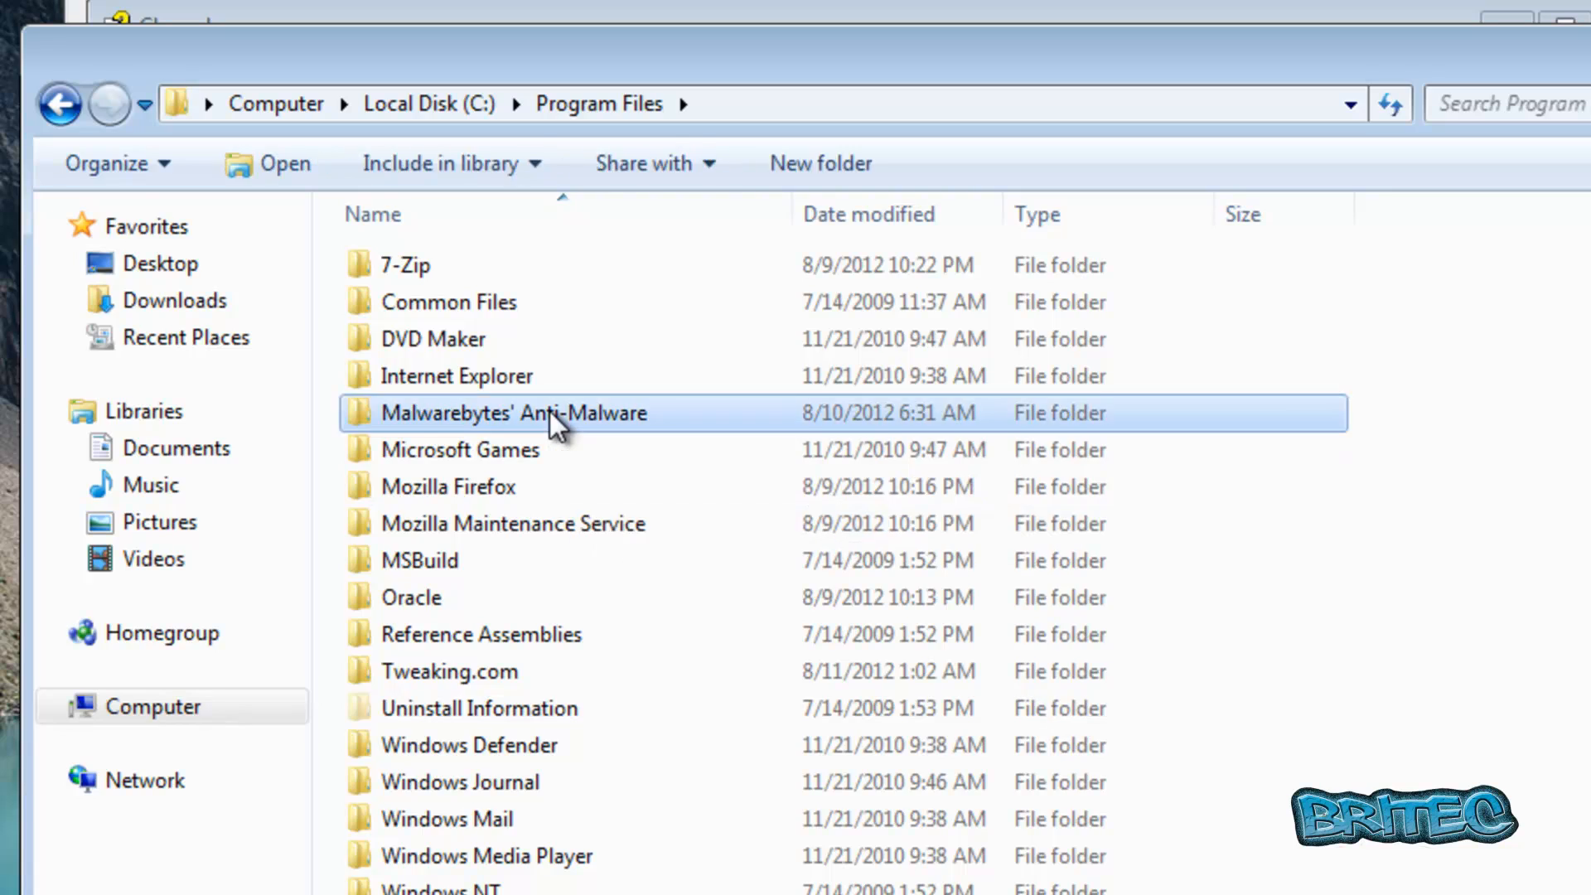
pyautogui.doubleClick(512, 413)
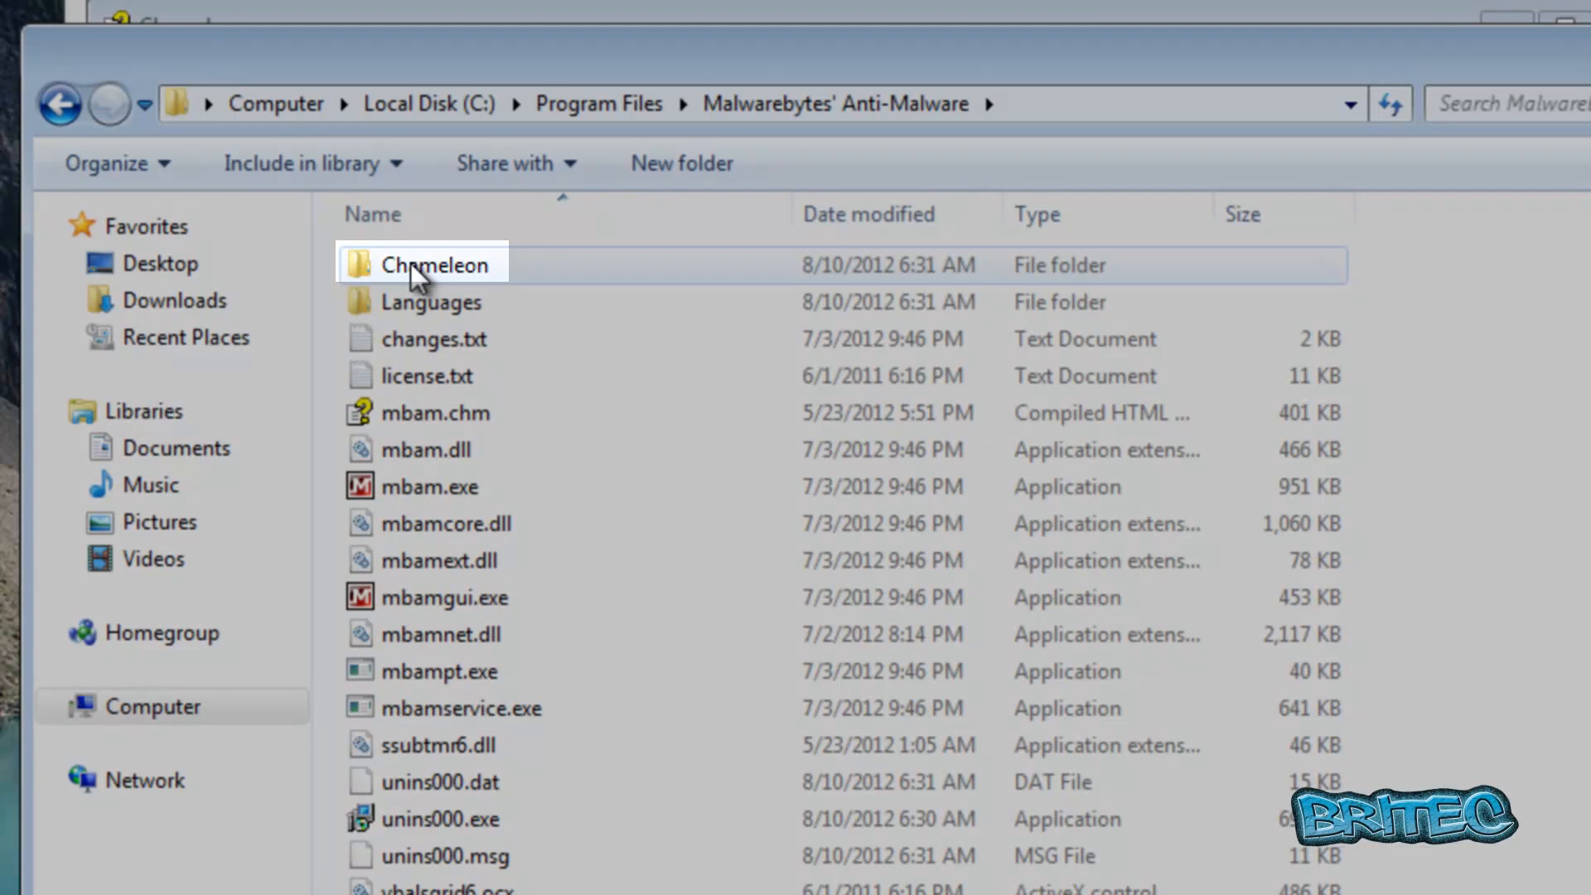
pyautogui.doubleClick(438, 265)
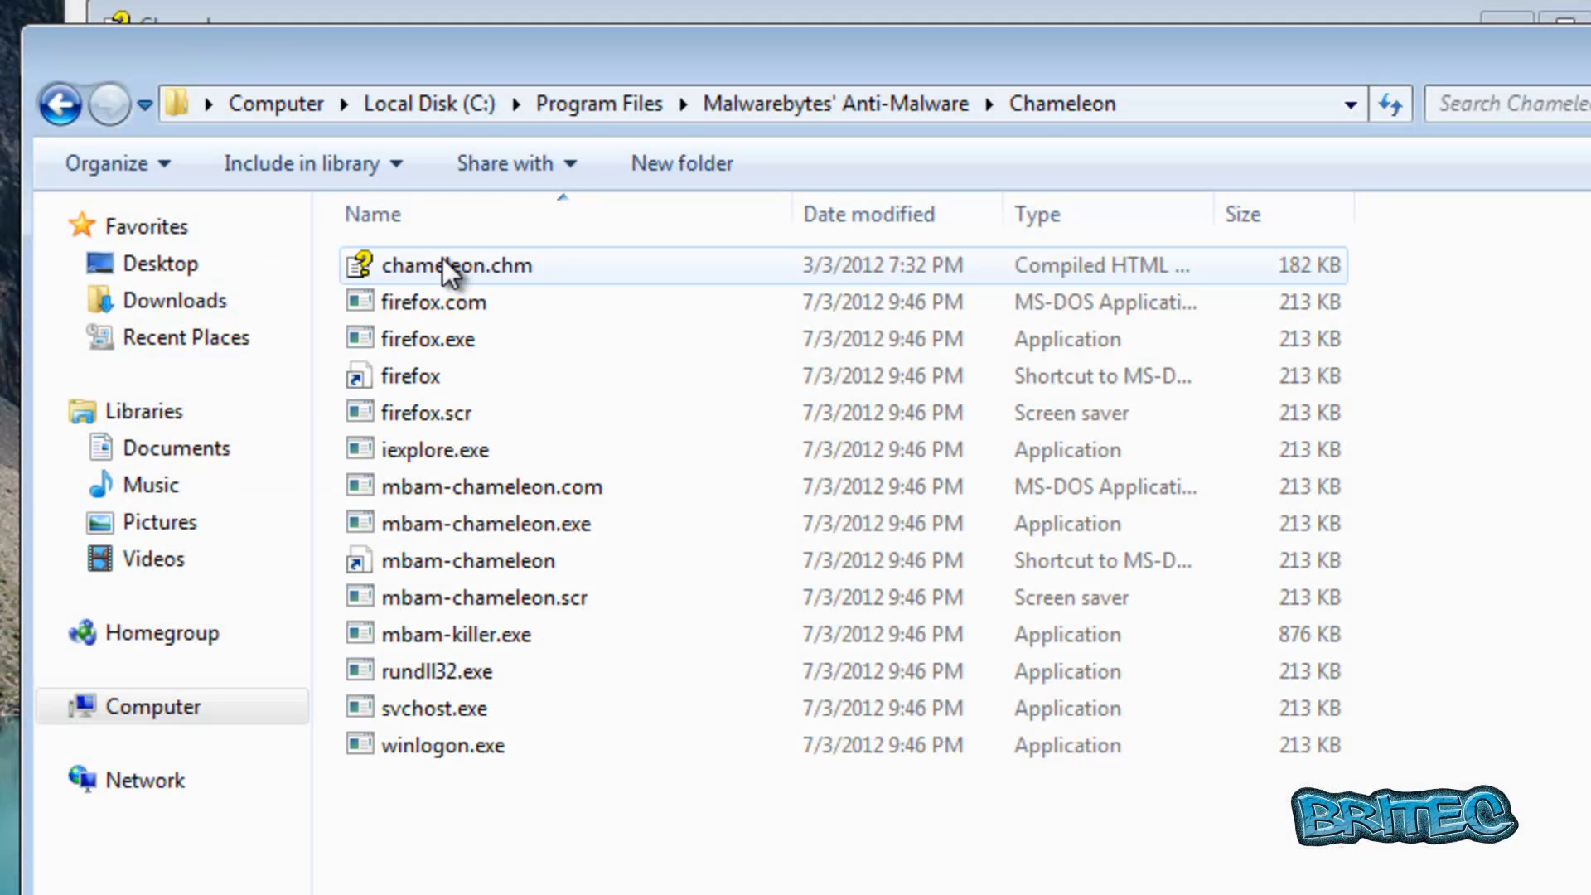
pyautogui.moveTo(426, 696)
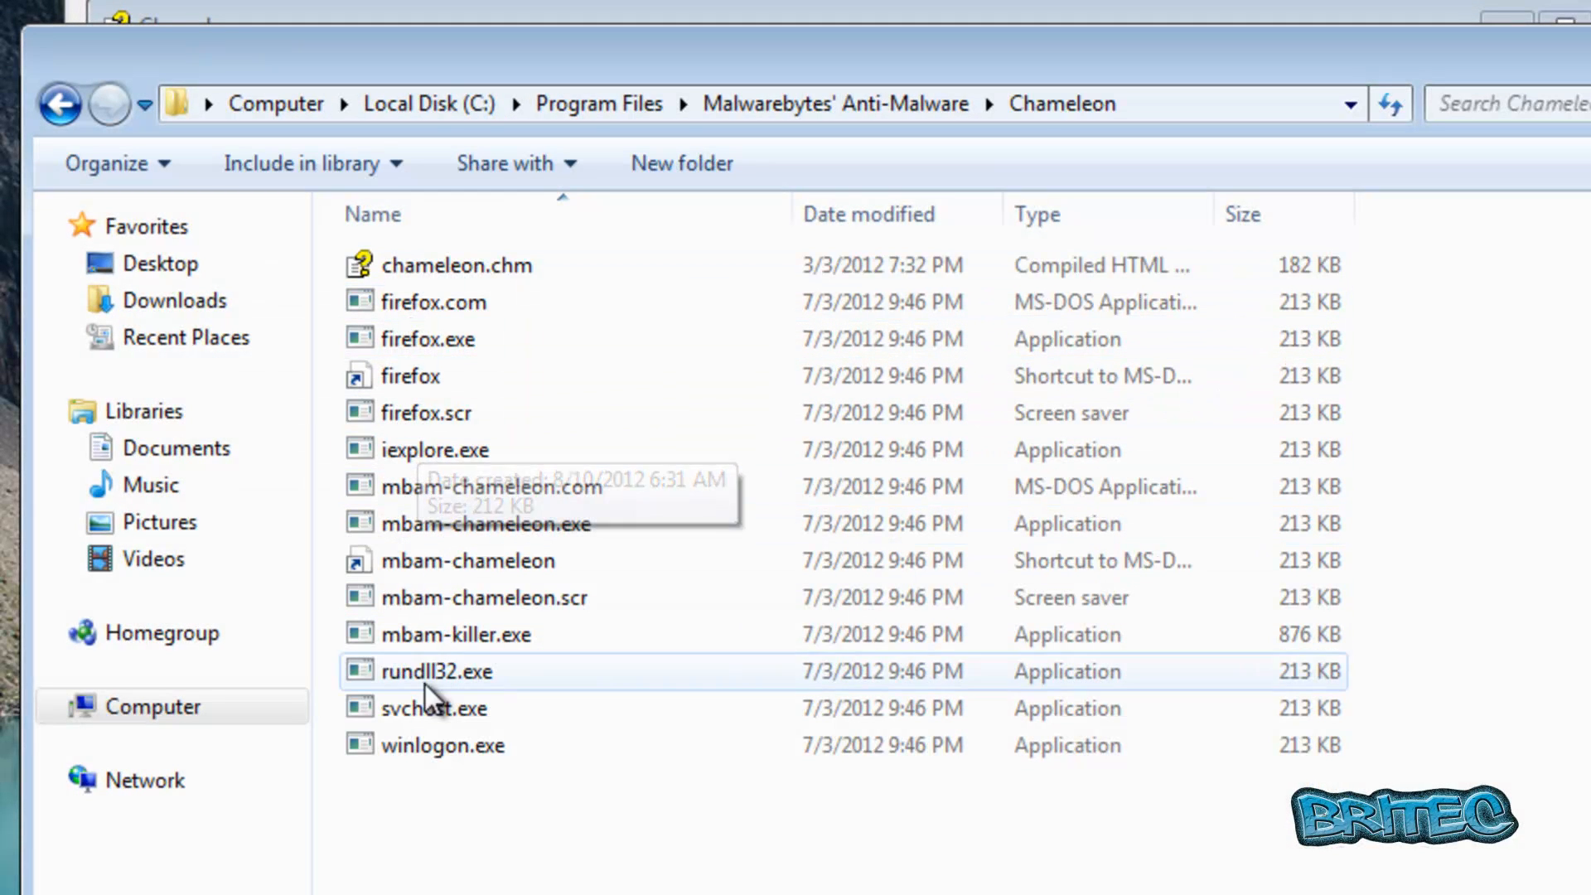
pyautogui.moveTo(492, 421)
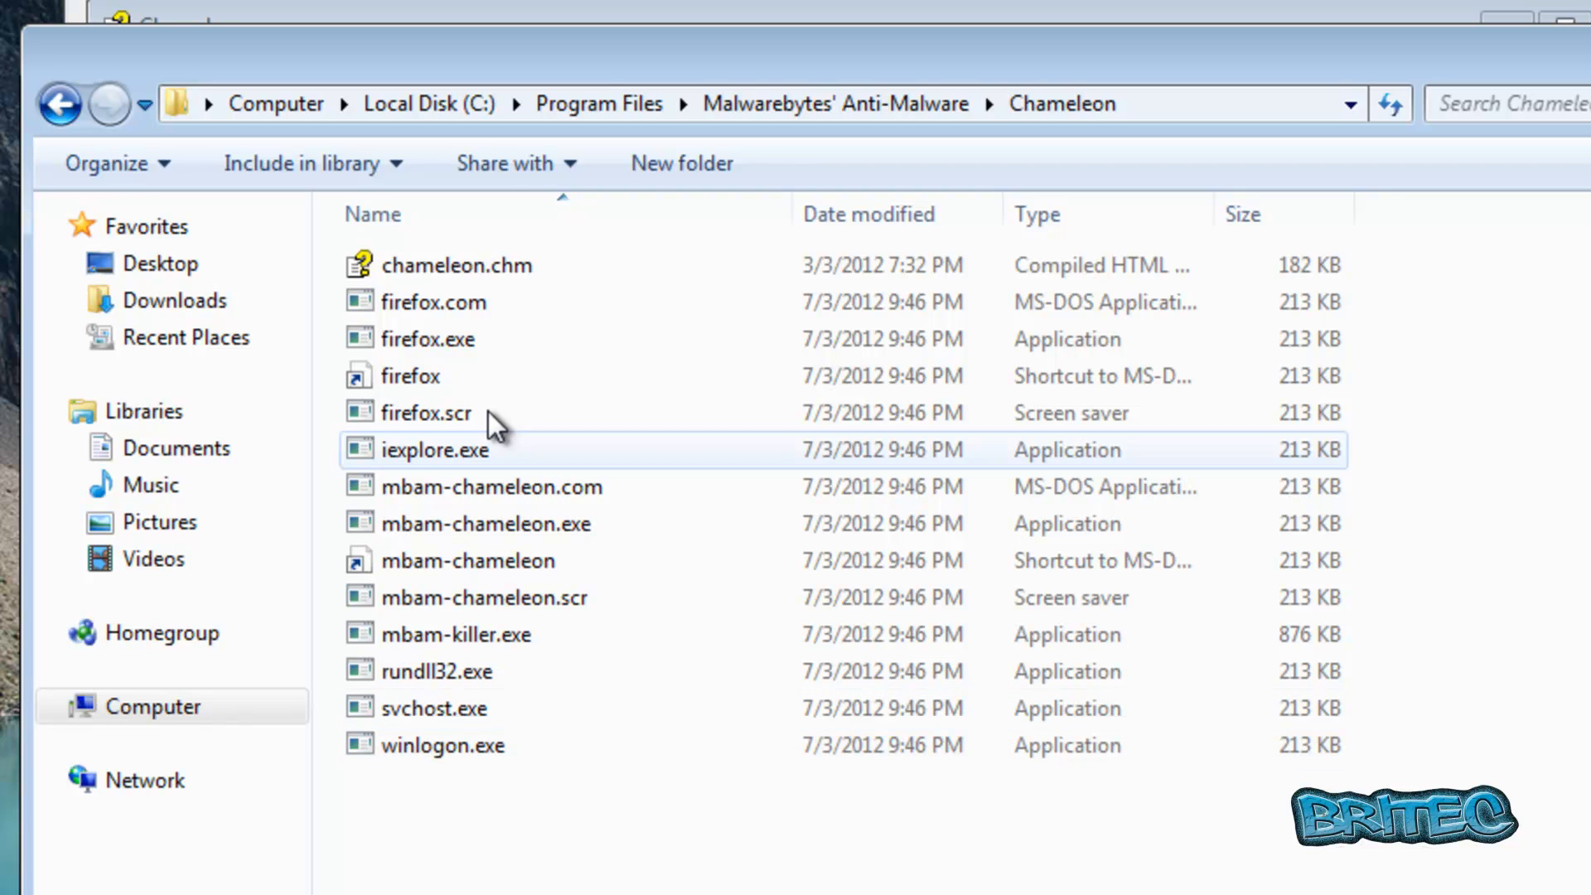
pyautogui.moveTo(490, 274)
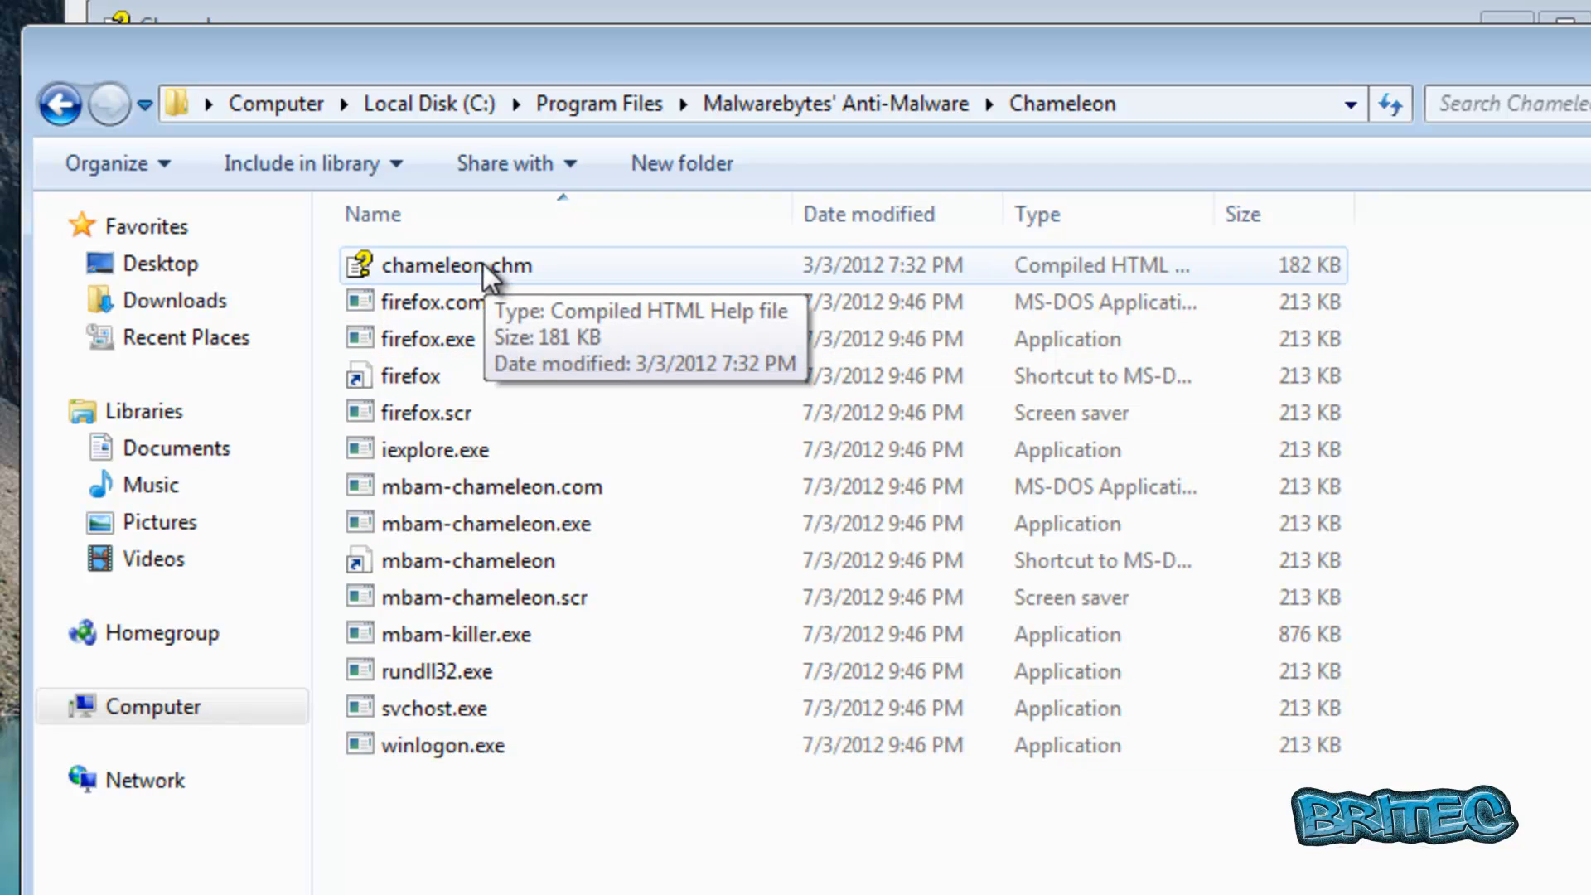
pyautogui.moveTo(416, 349)
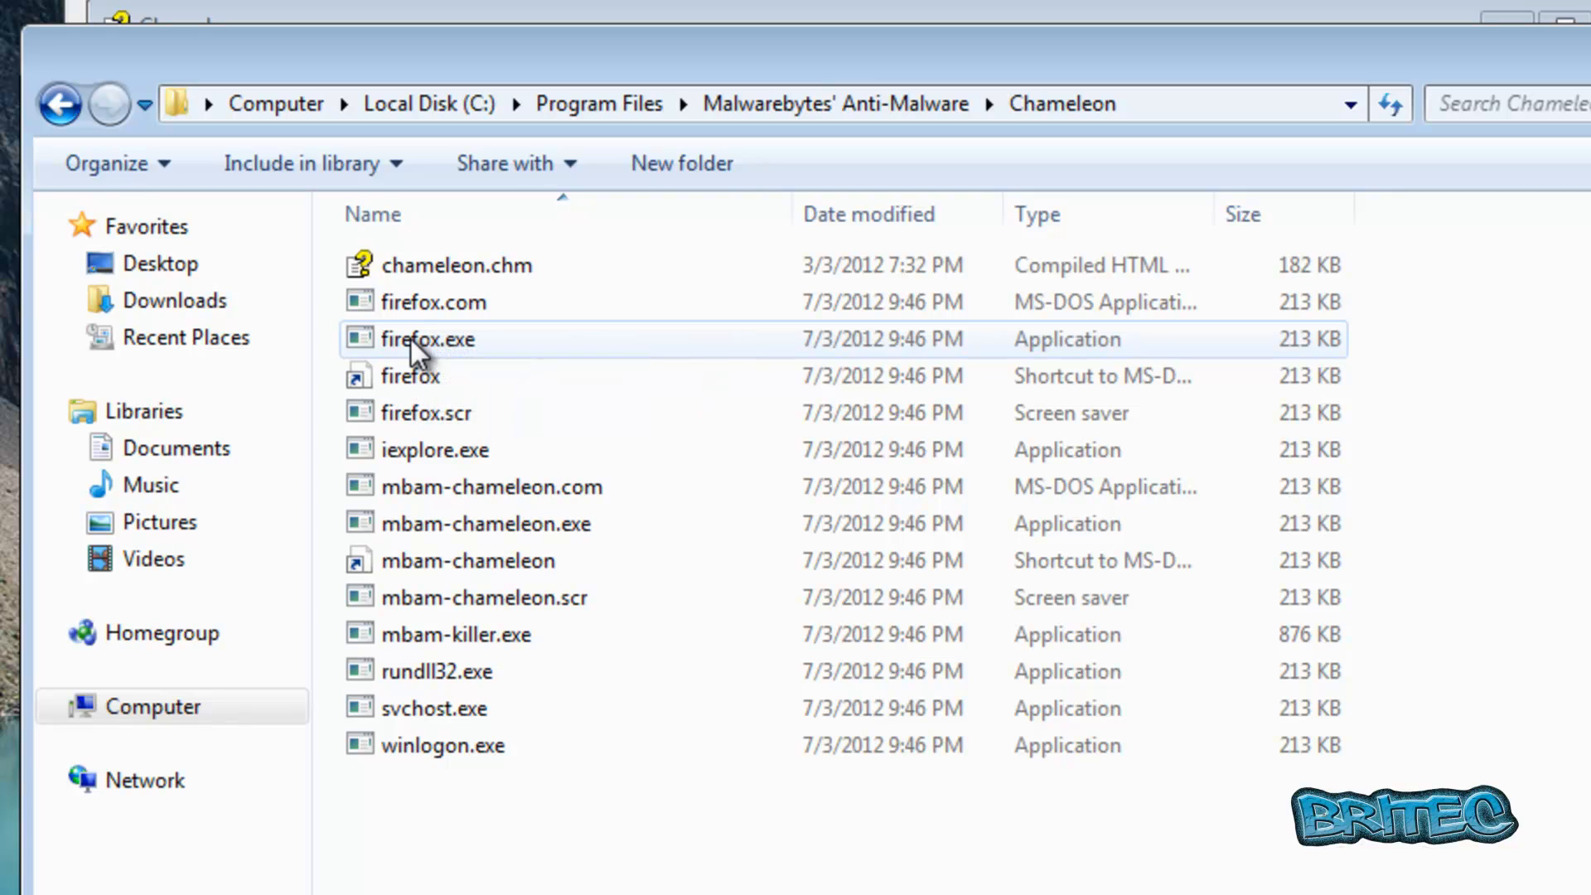
pyautogui.moveTo(426, 449)
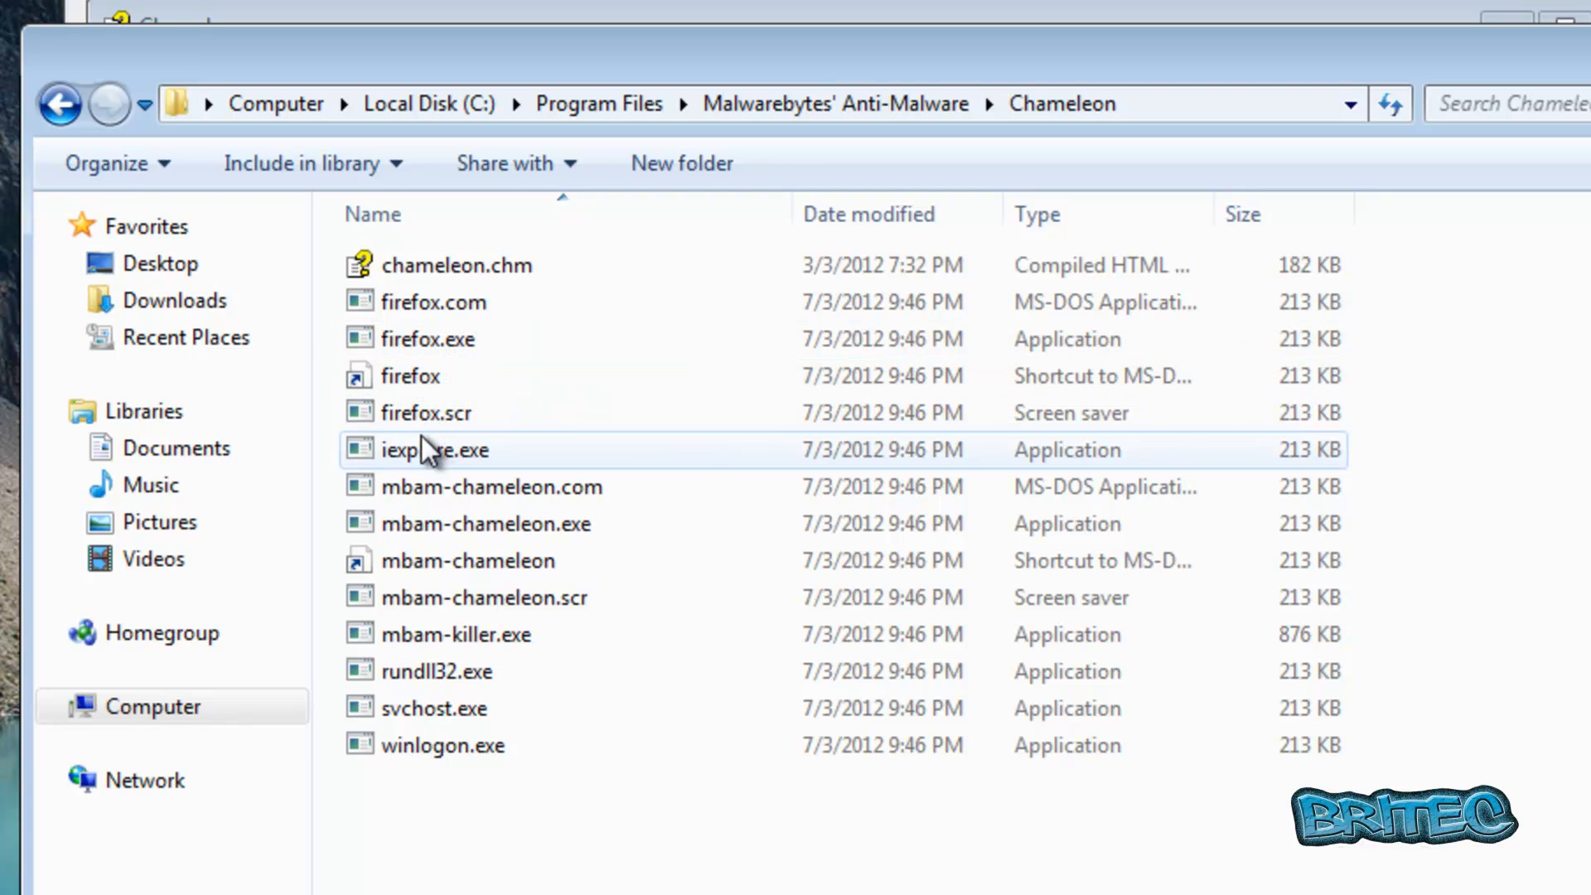
pyautogui.moveTo(467, 560)
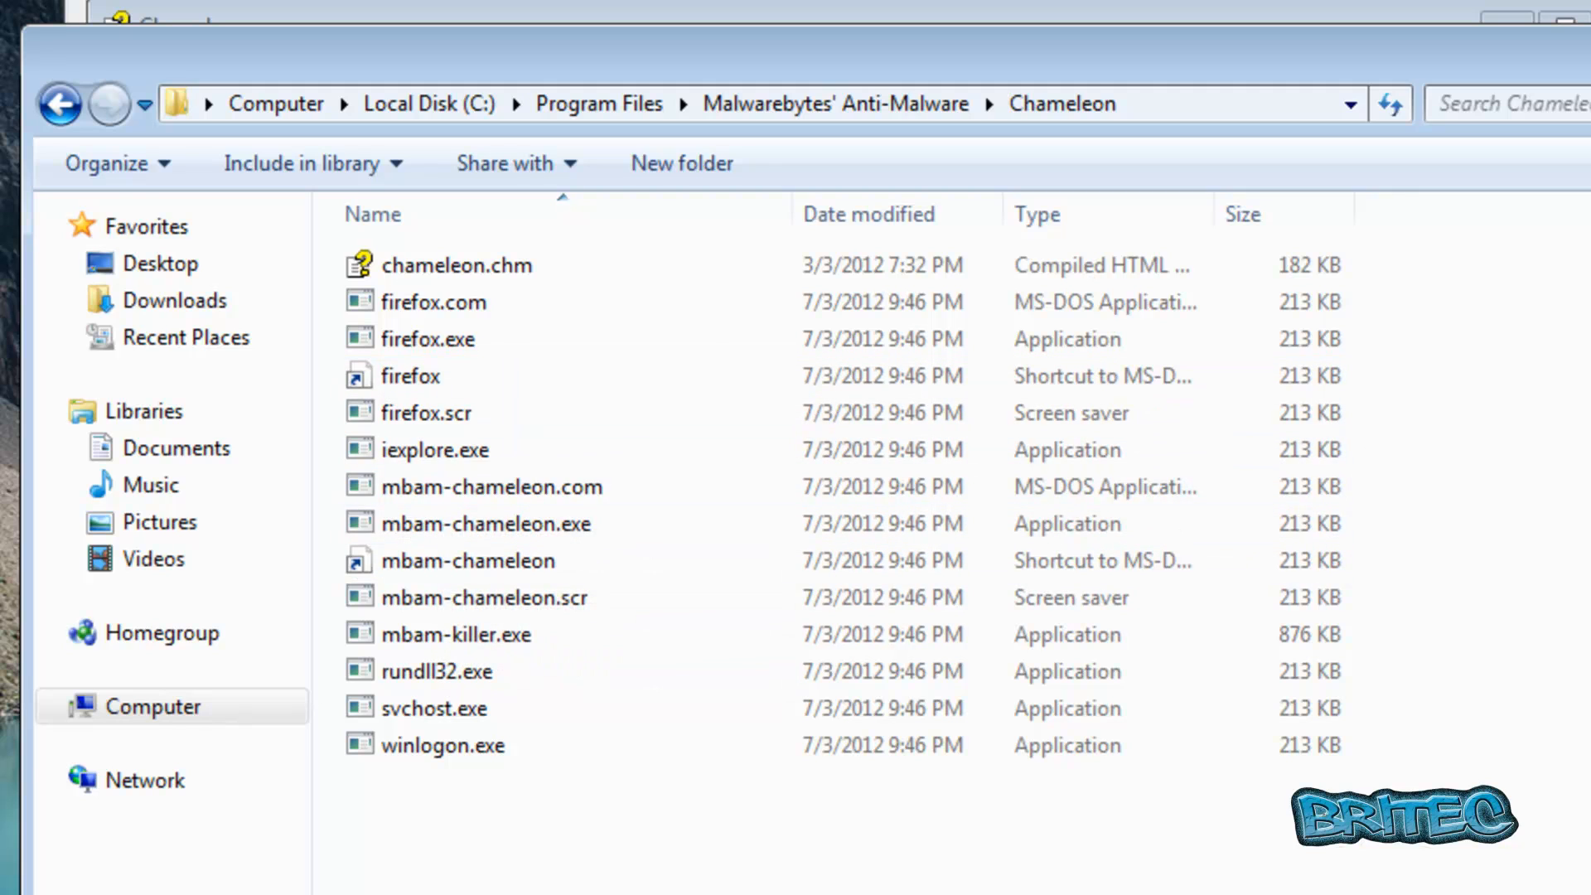
pyautogui.doubleClick(460, 265)
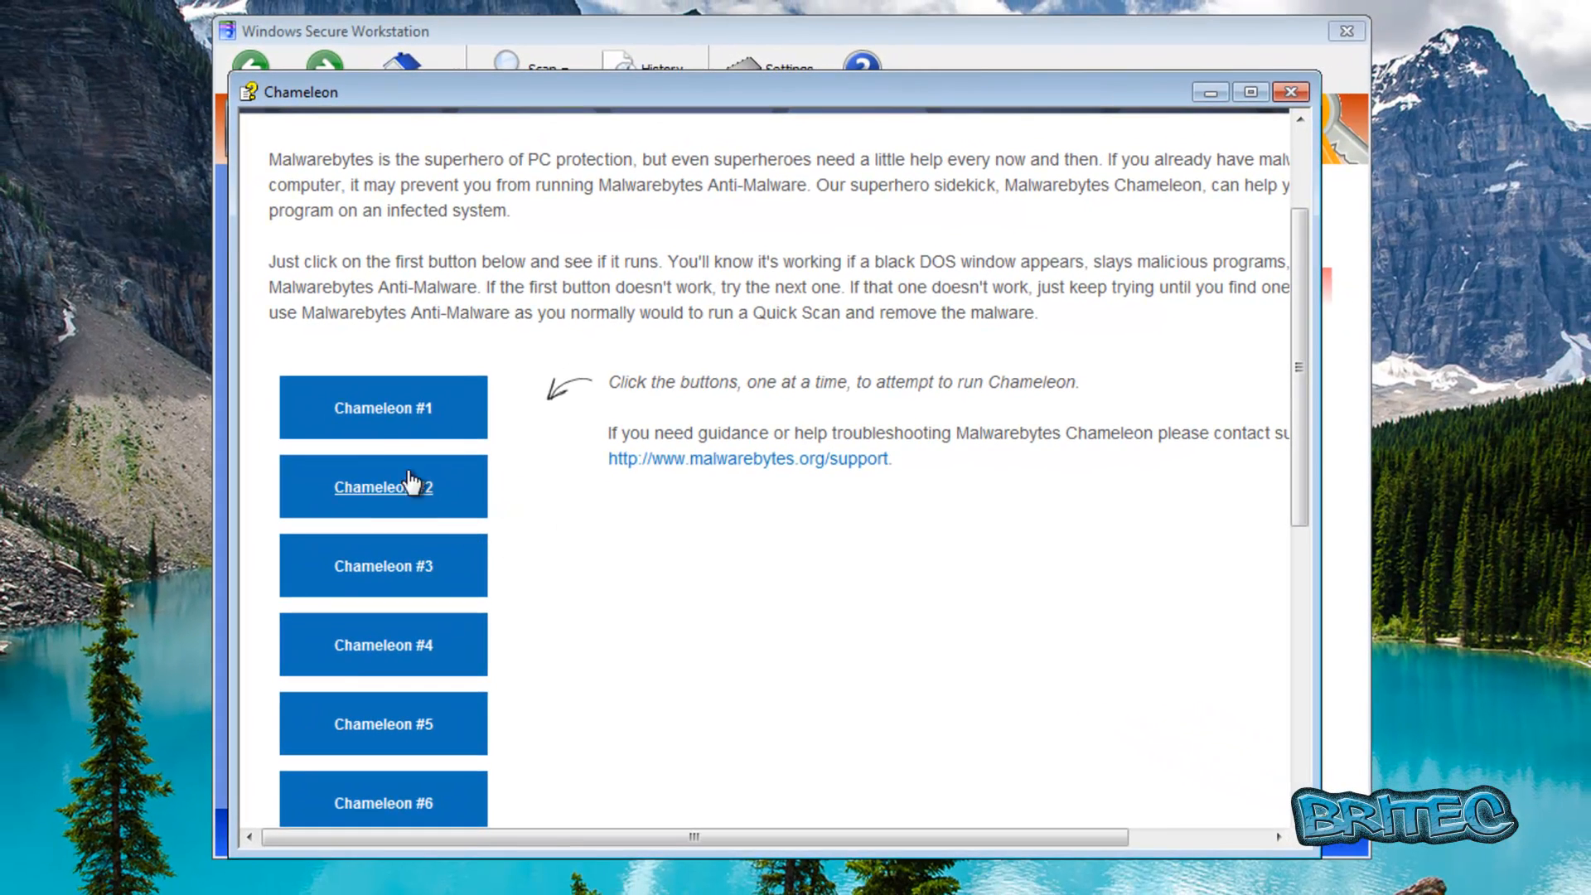
# Try Chameleon launchers #1, #2, #3 and #4 in turn, watching for a DOS window
pyautogui.click(382, 406)
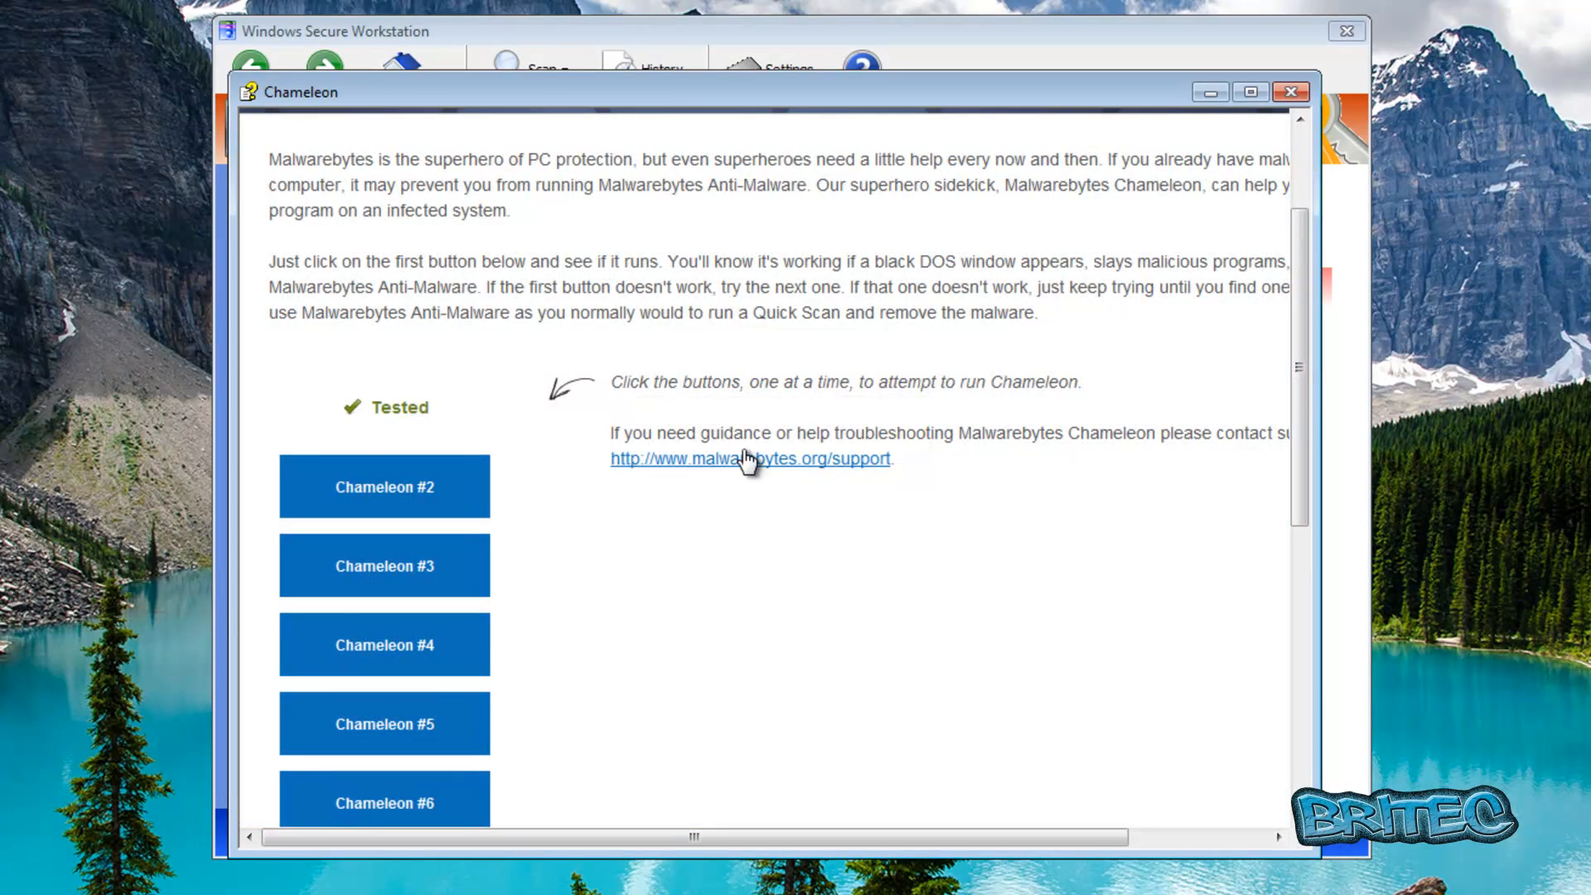
pyautogui.moveTo(896, 492)
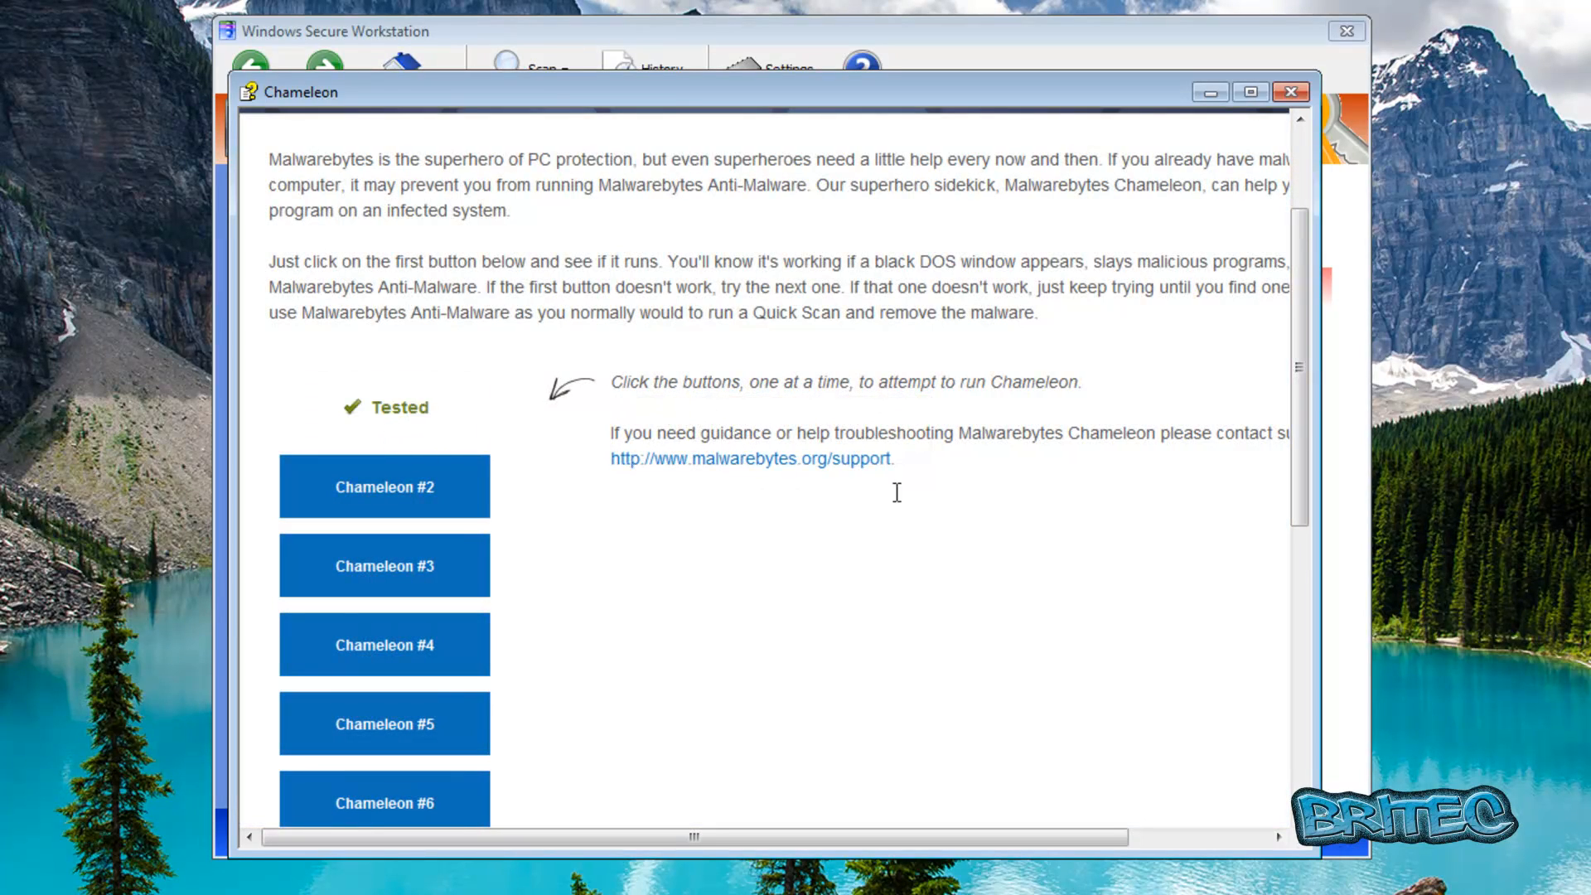
pyautogui.moveTo(812, 475)
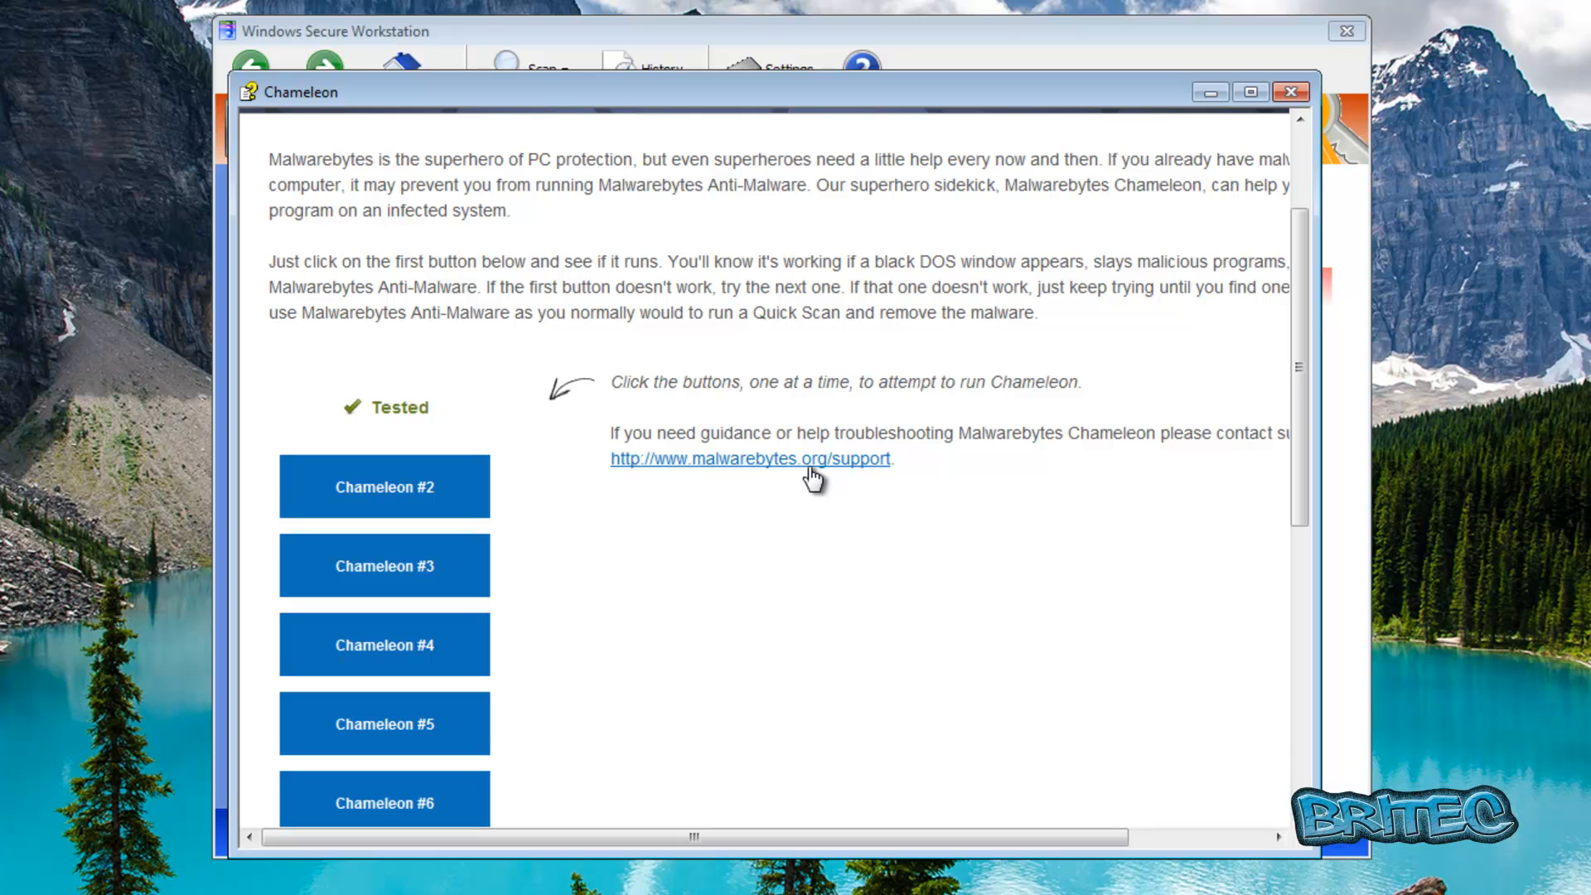
pyautogui.moveTo(383, 486)
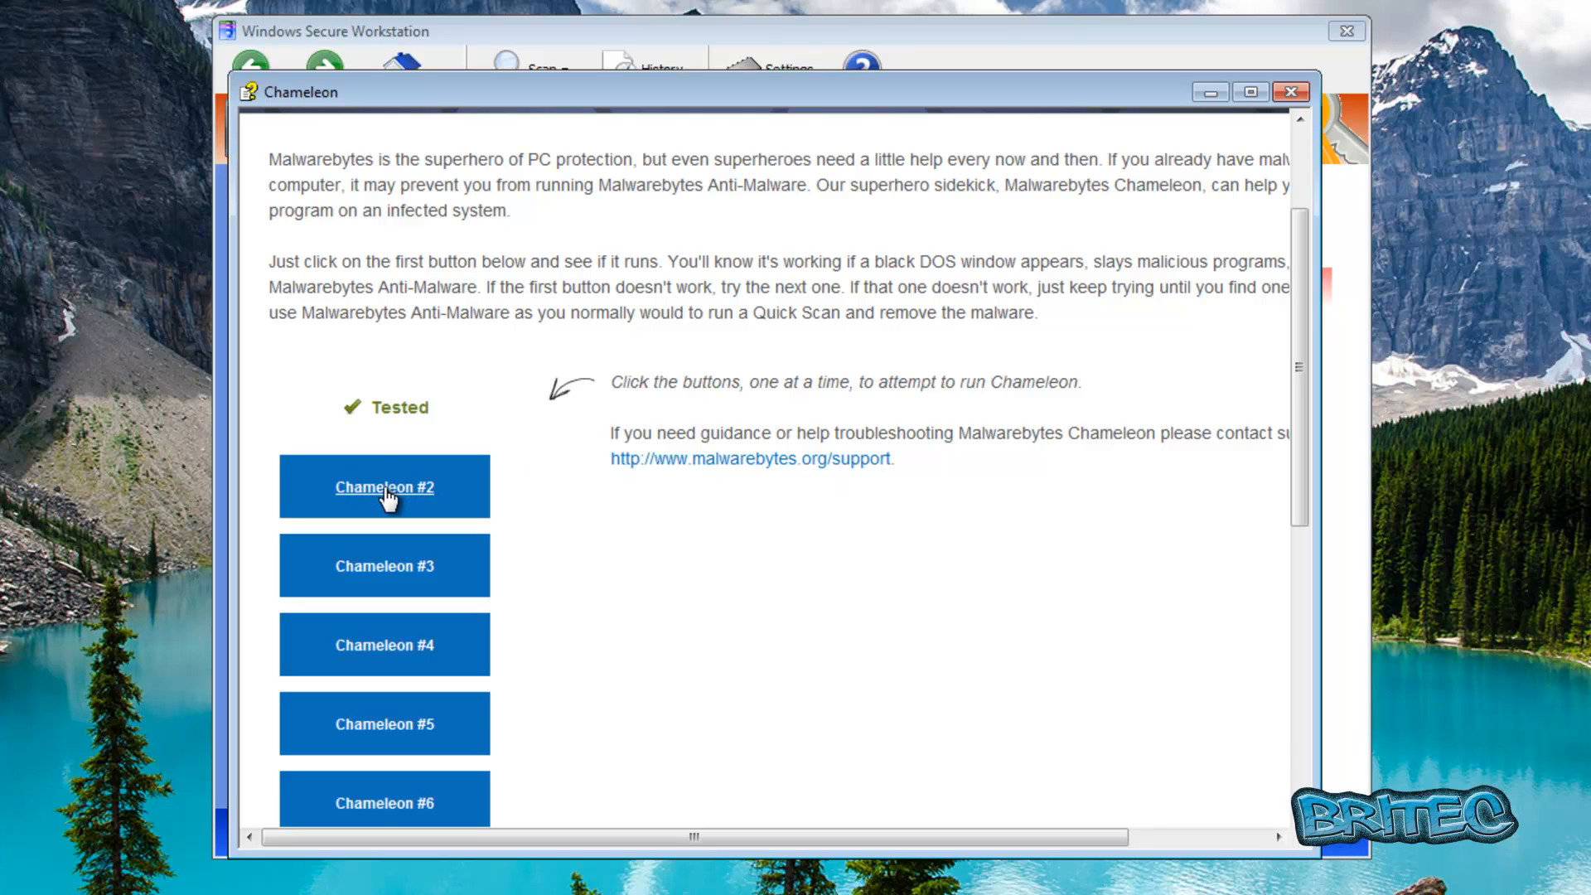
pyautogui.click(384, 486)
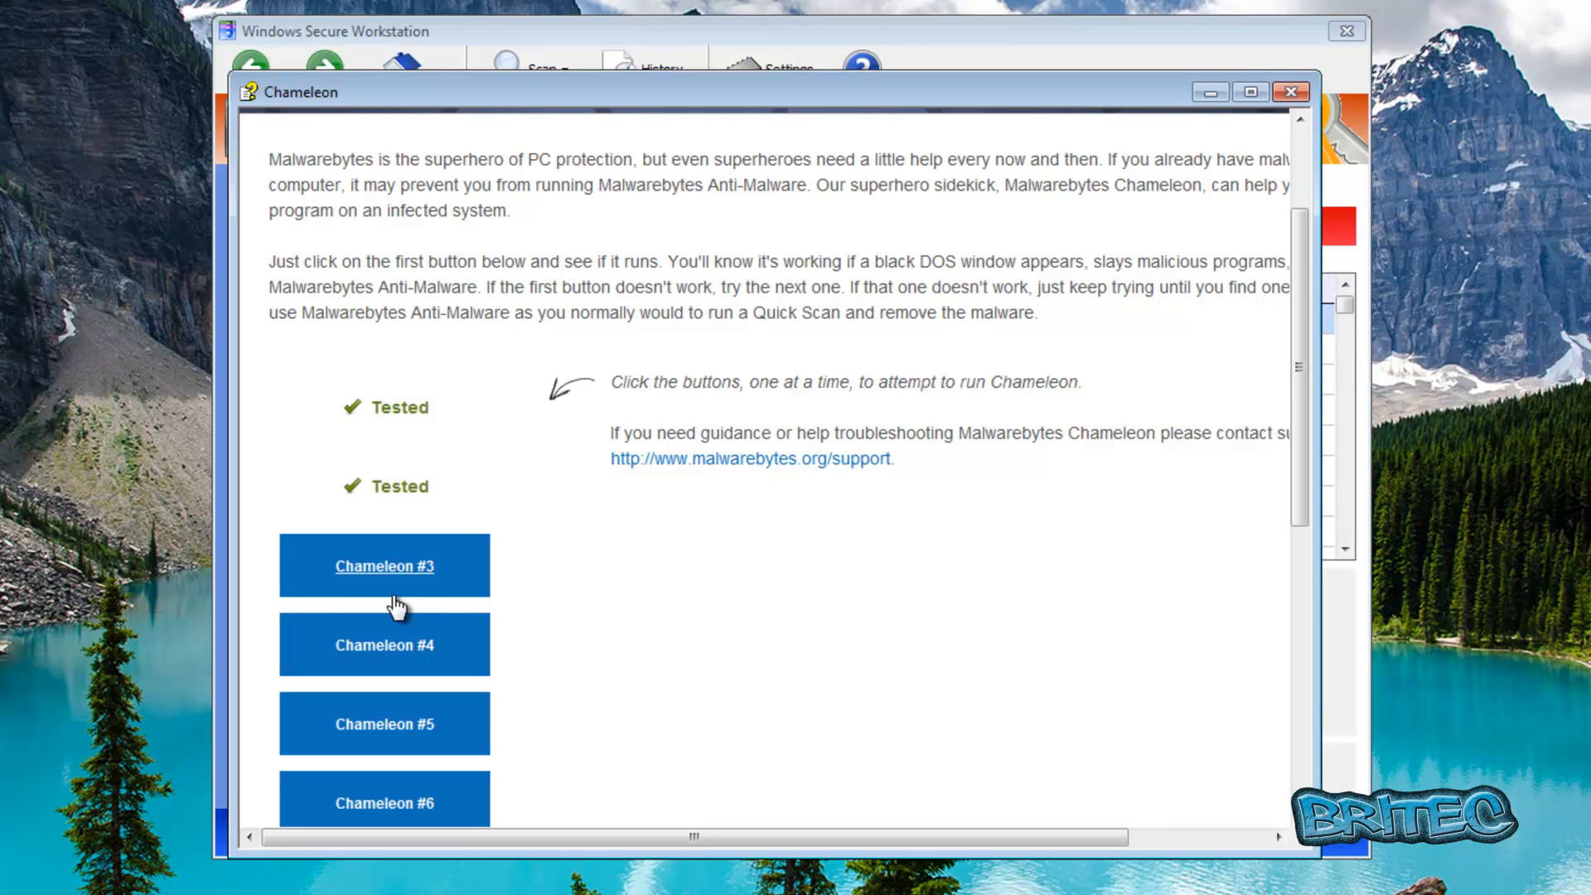
pyautogui.click(383, 565)
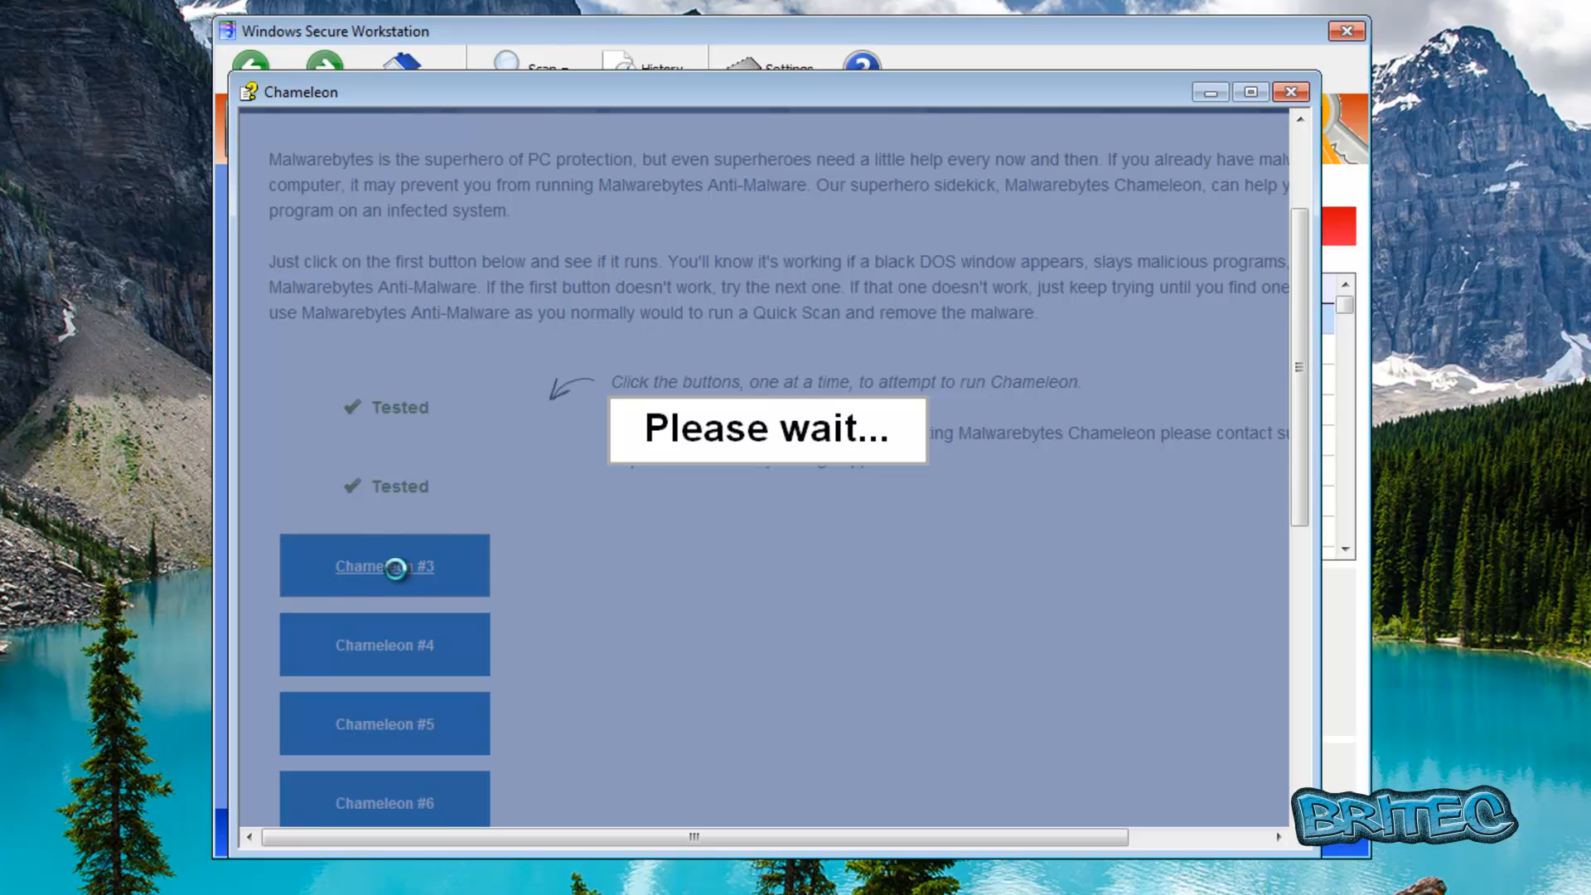
pyautogui.click(384, 565)
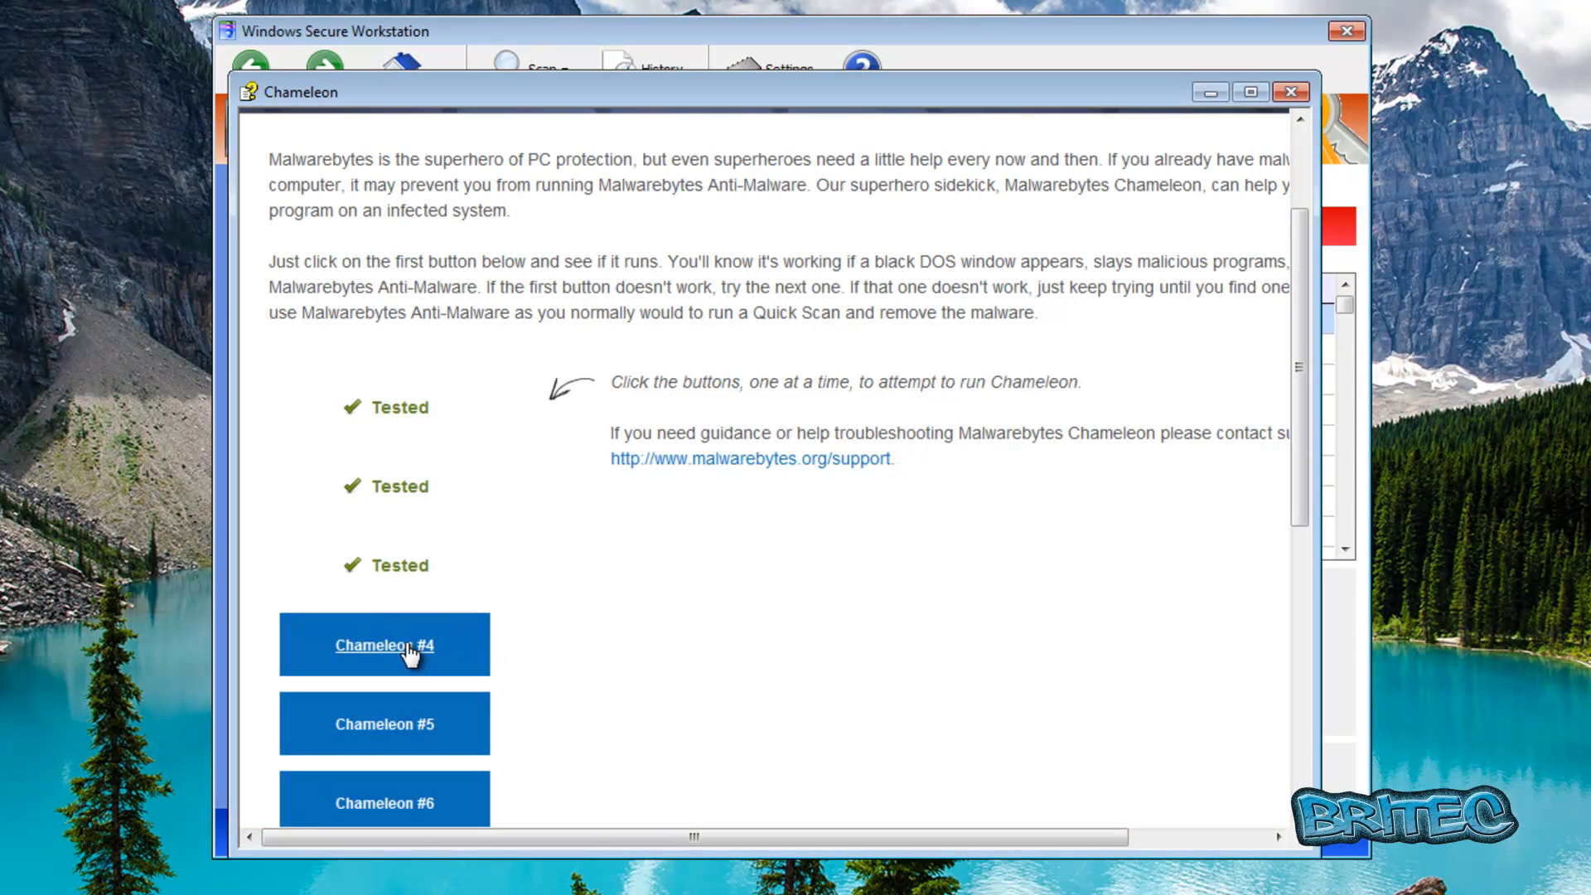
pyautogui.click(384, 645)
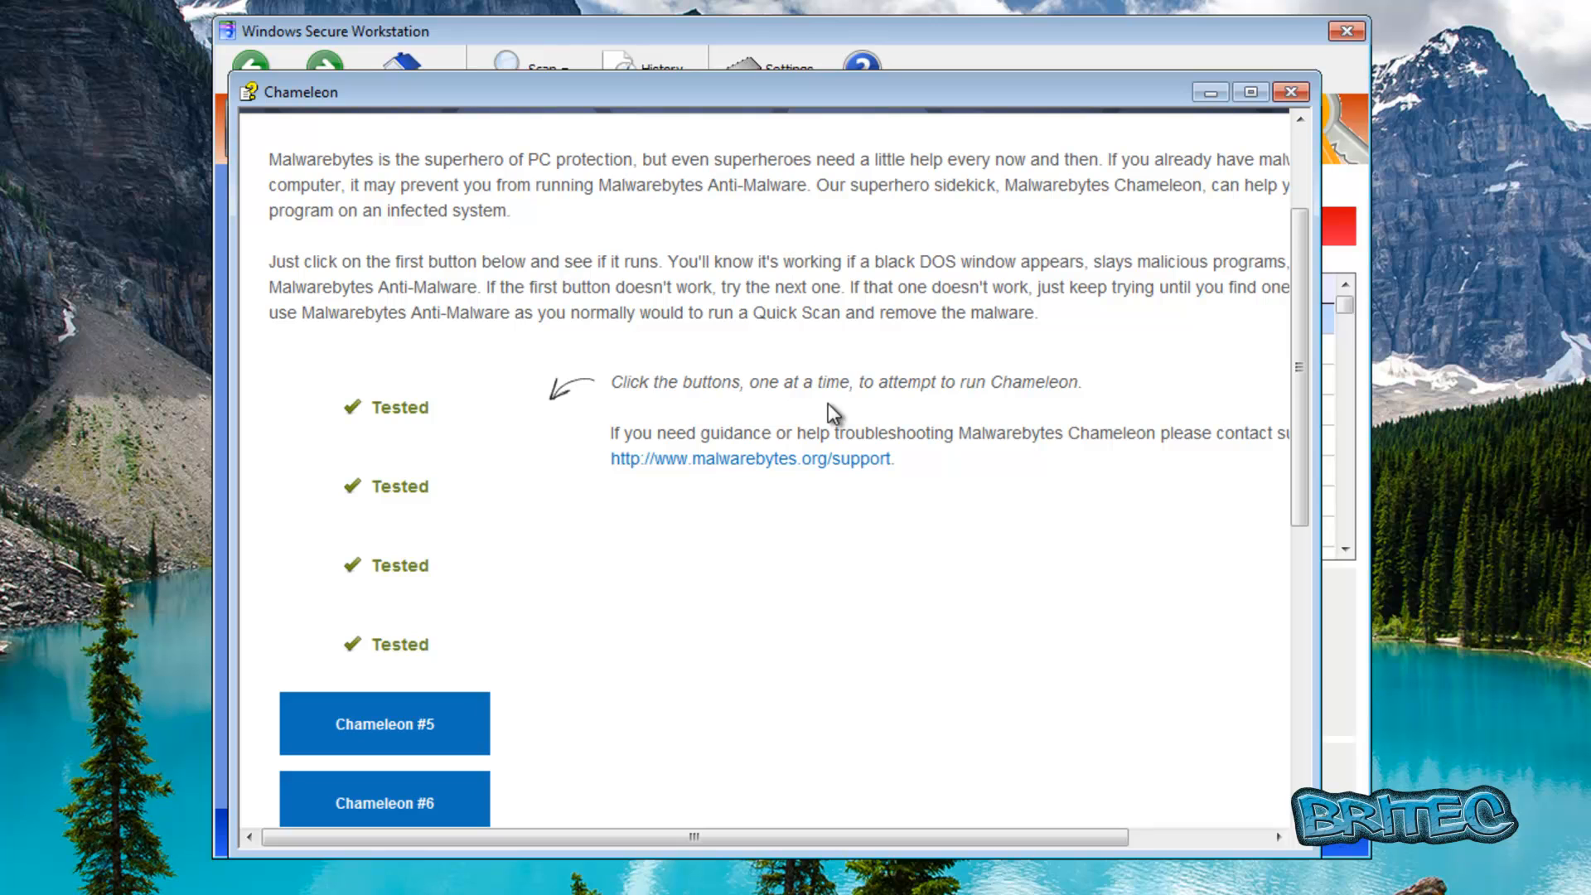
pyautogui.moveTo(707, 571)
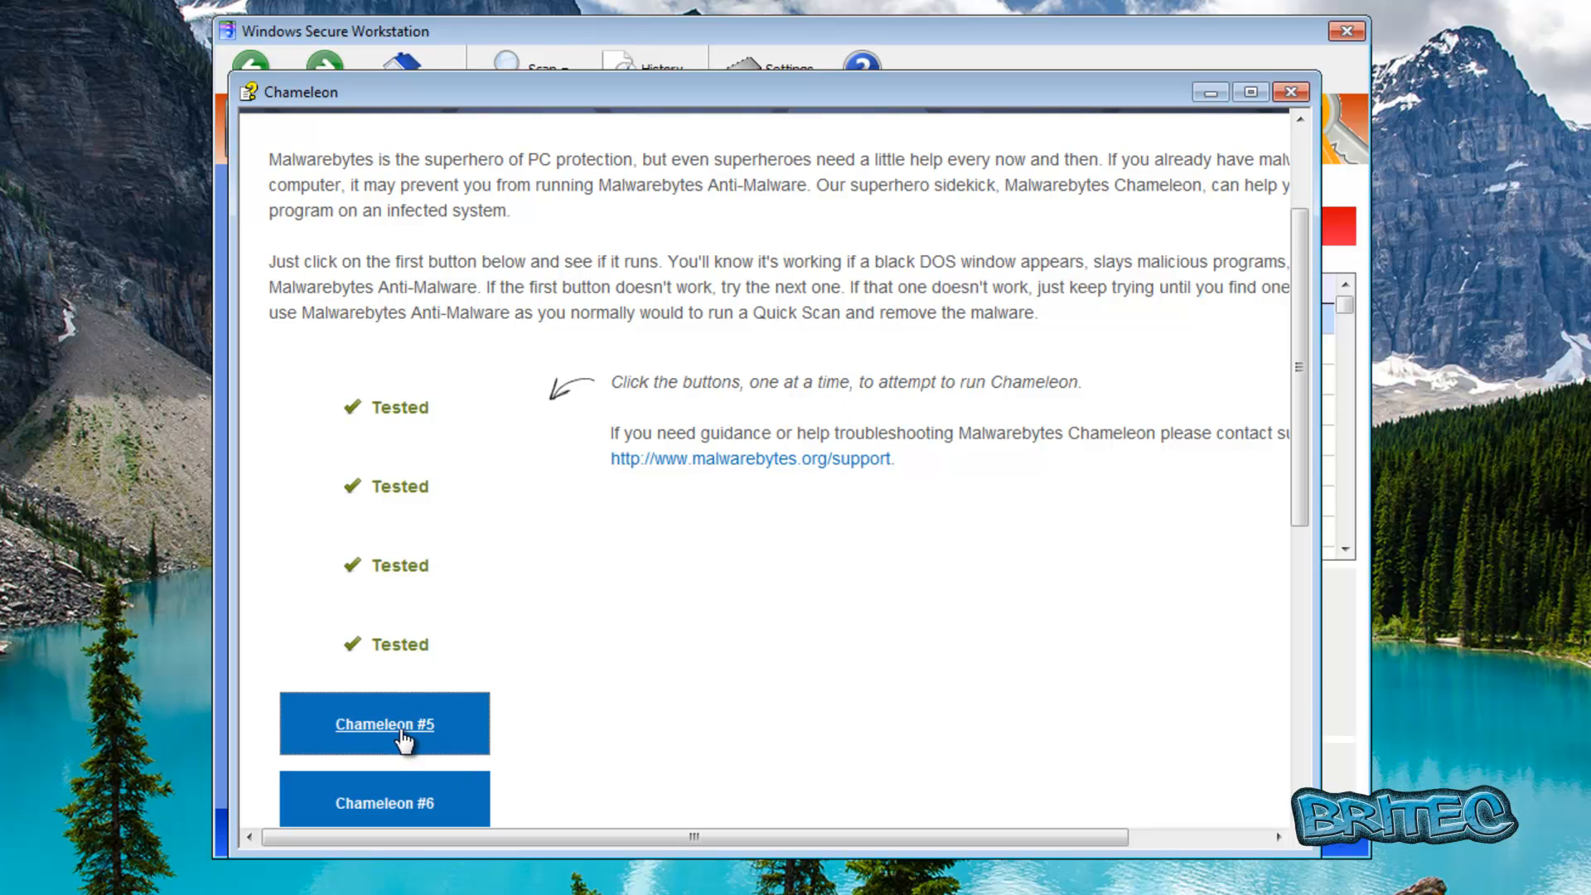
# Run Chameleon #5 and confirm the successful Anti-Malware database update message
pyautogui.click(384, 723)
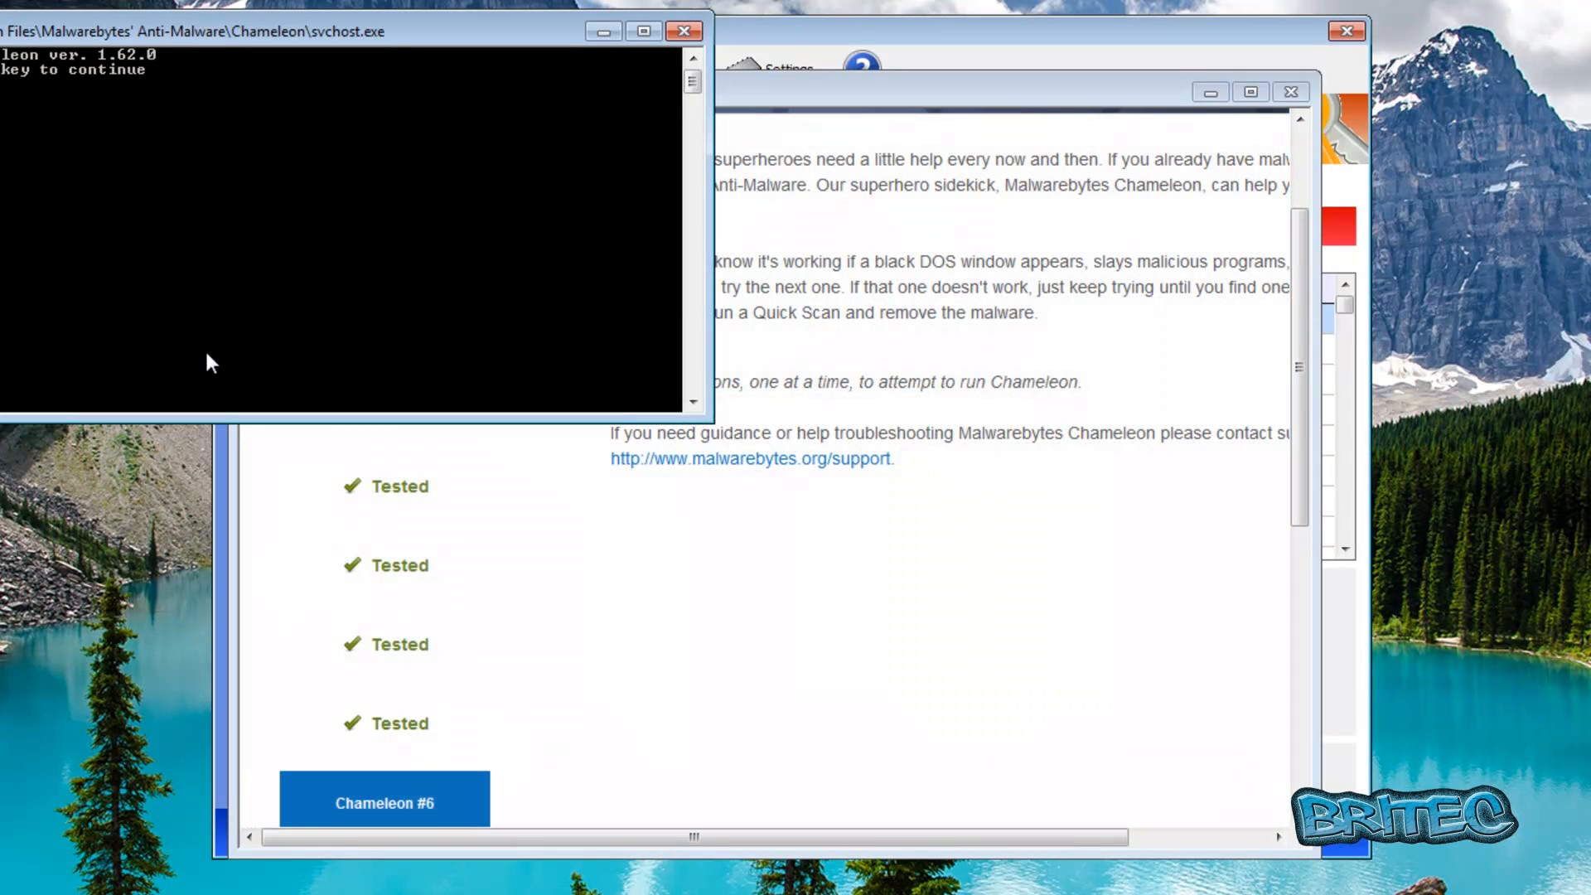
pyautogui.moveTo(330, 58)
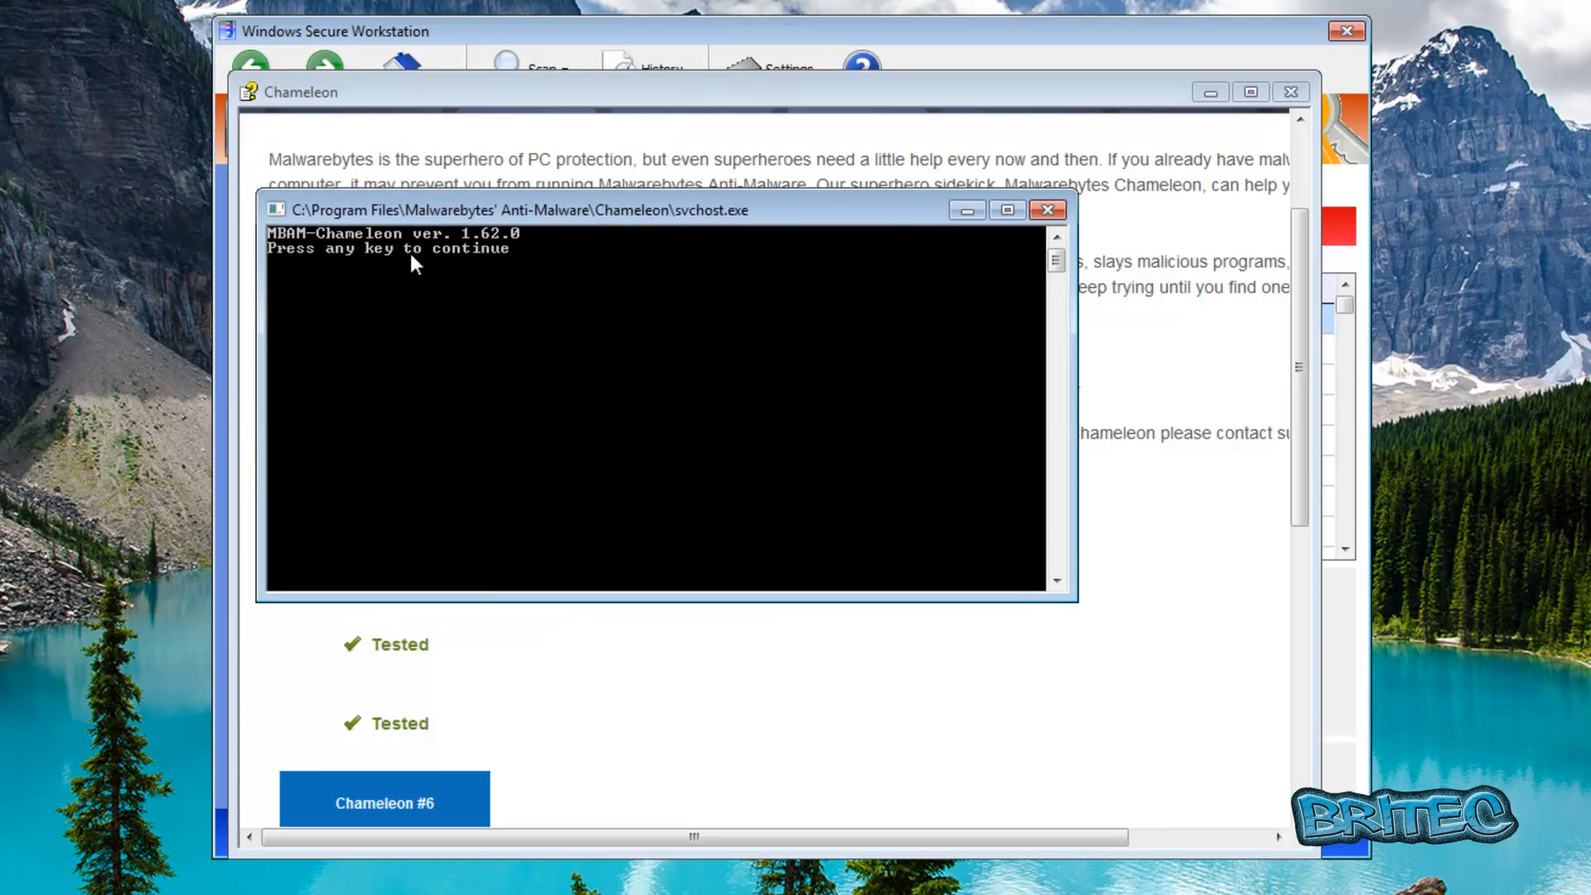
pyautogui.moveTo(465, 267)
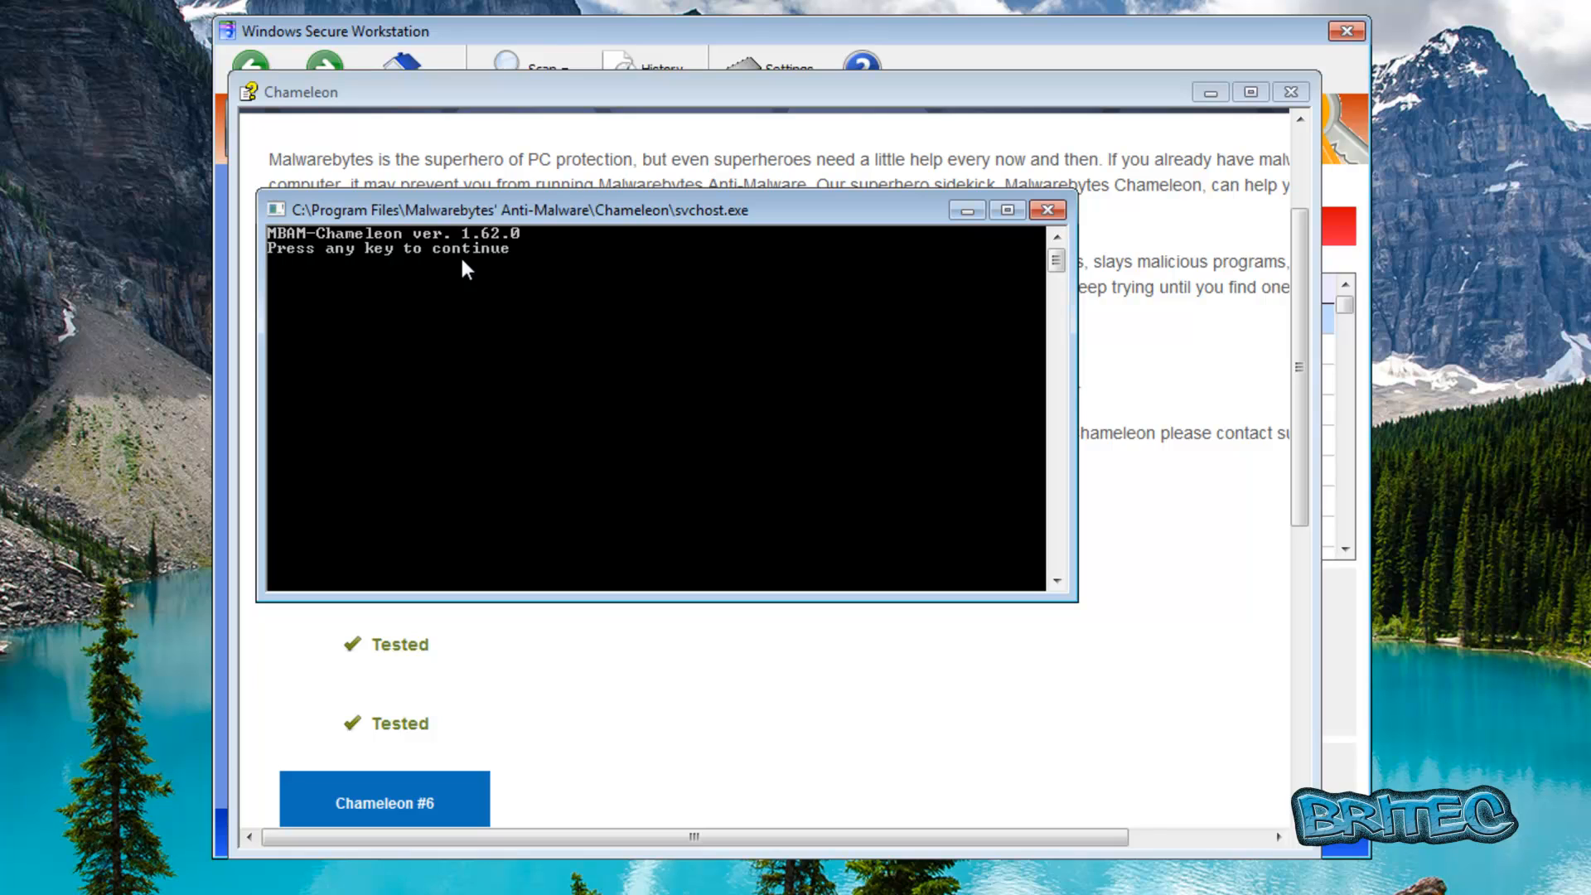
pyautogui.moveTo(469, 335)
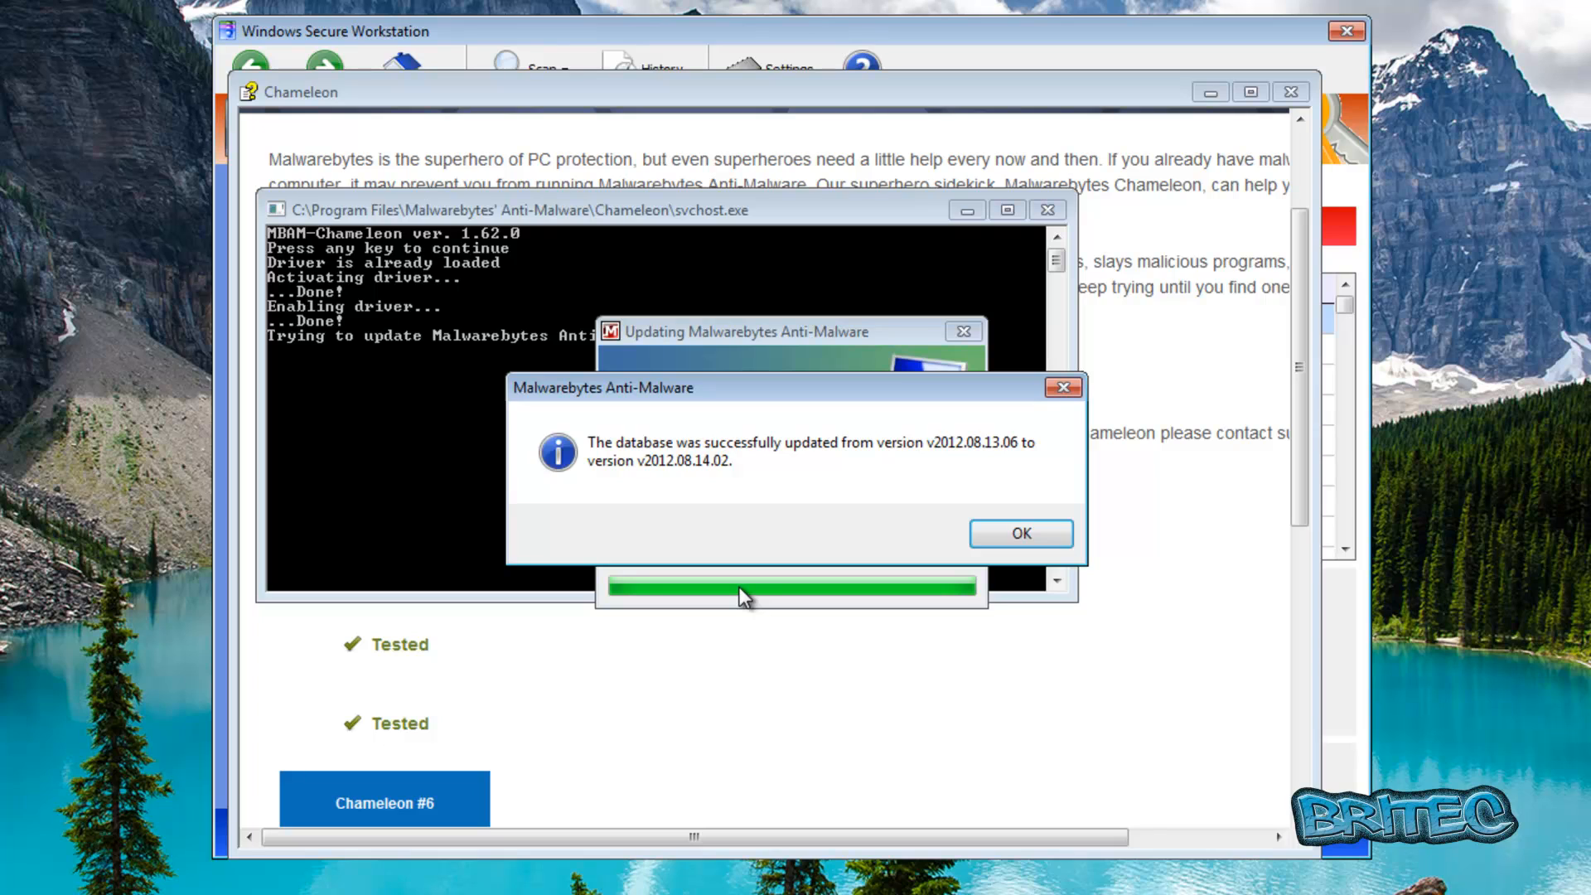
pyautogui.click(1018, 533)
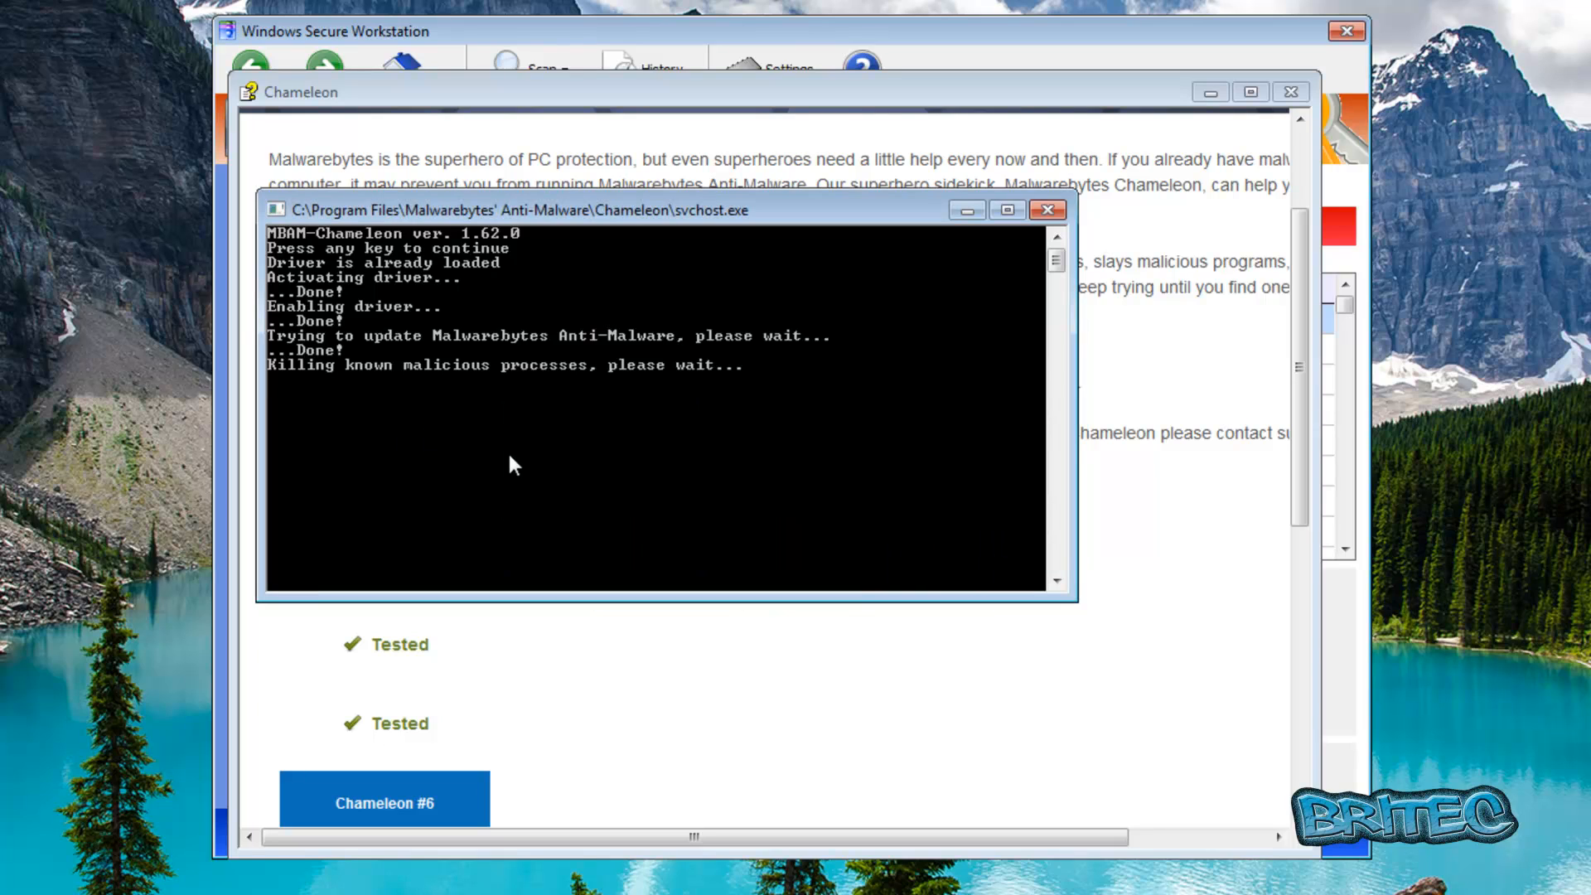
pyautogui.moveTo(372, 384)
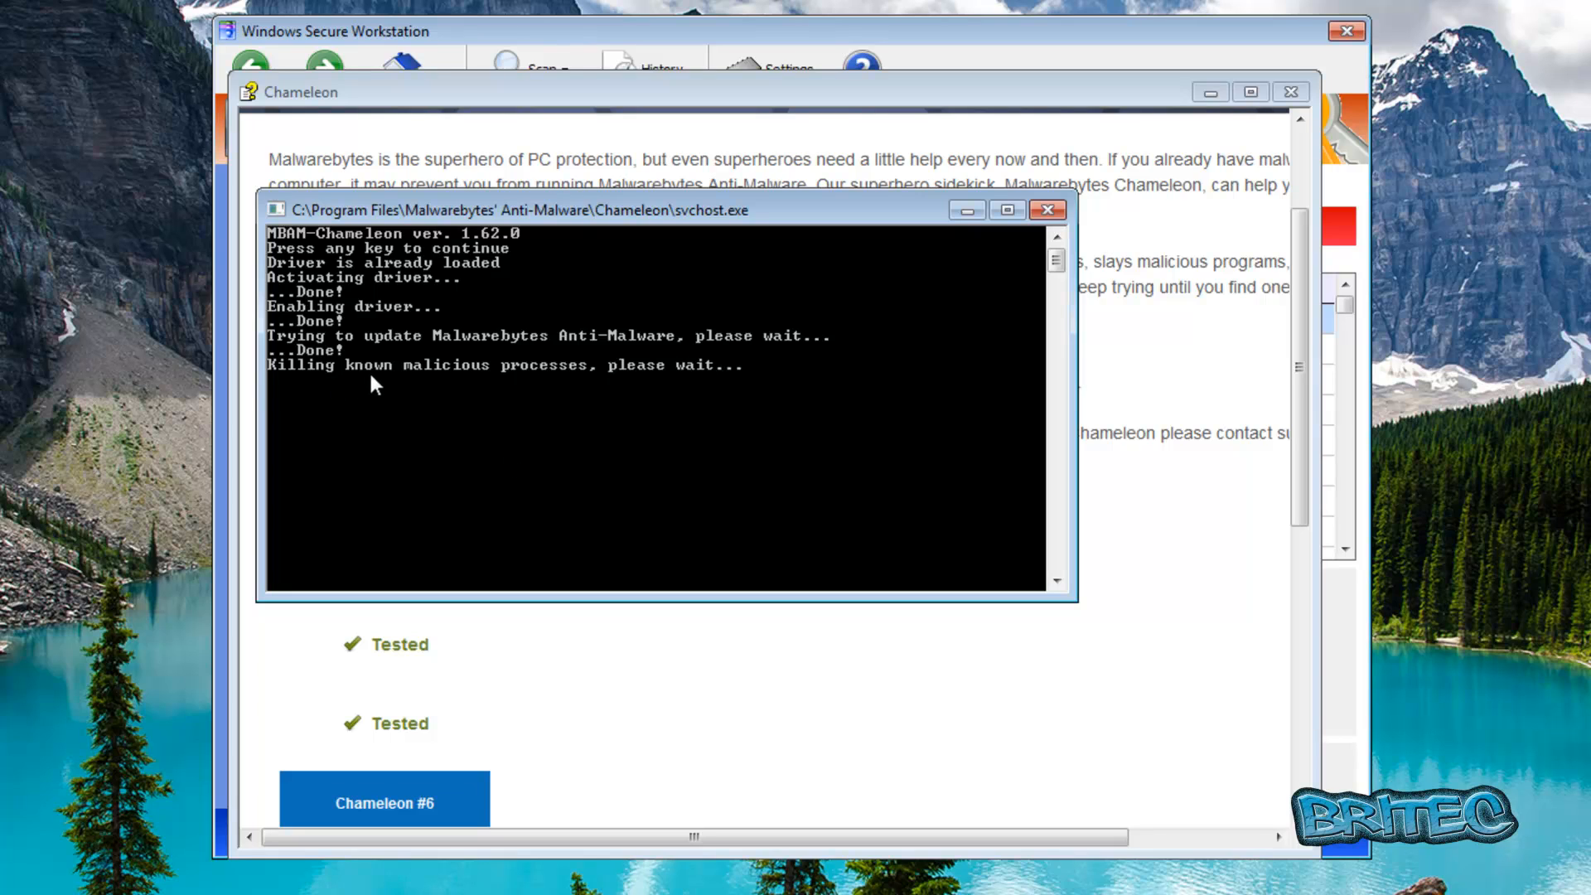
pyautogui.moveTo(554, 386)
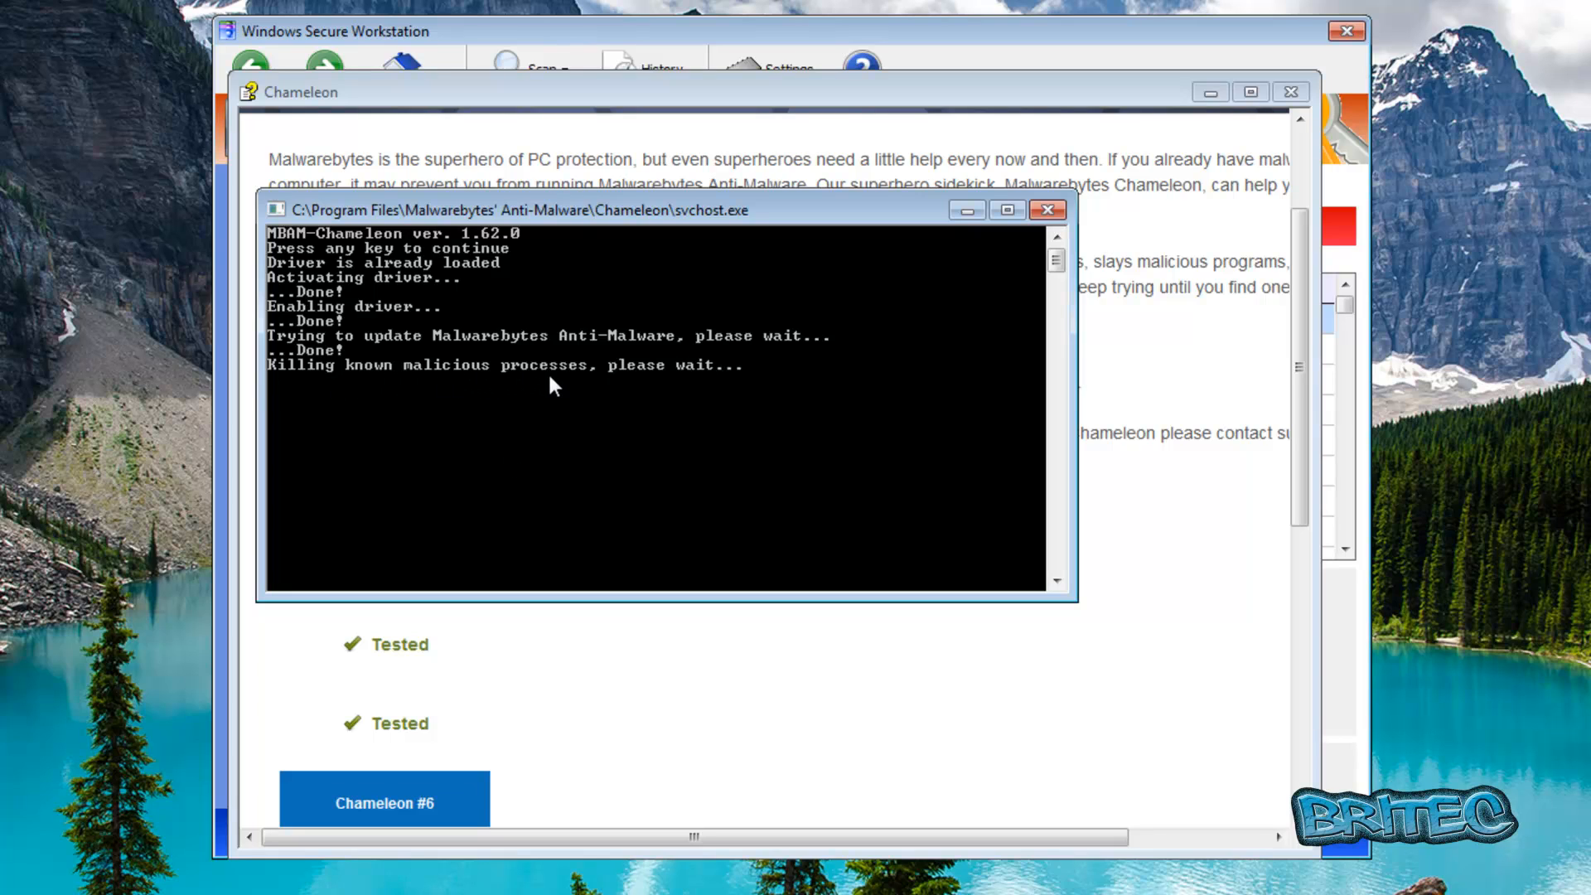
pyautogui.moveTo(1169, 112)
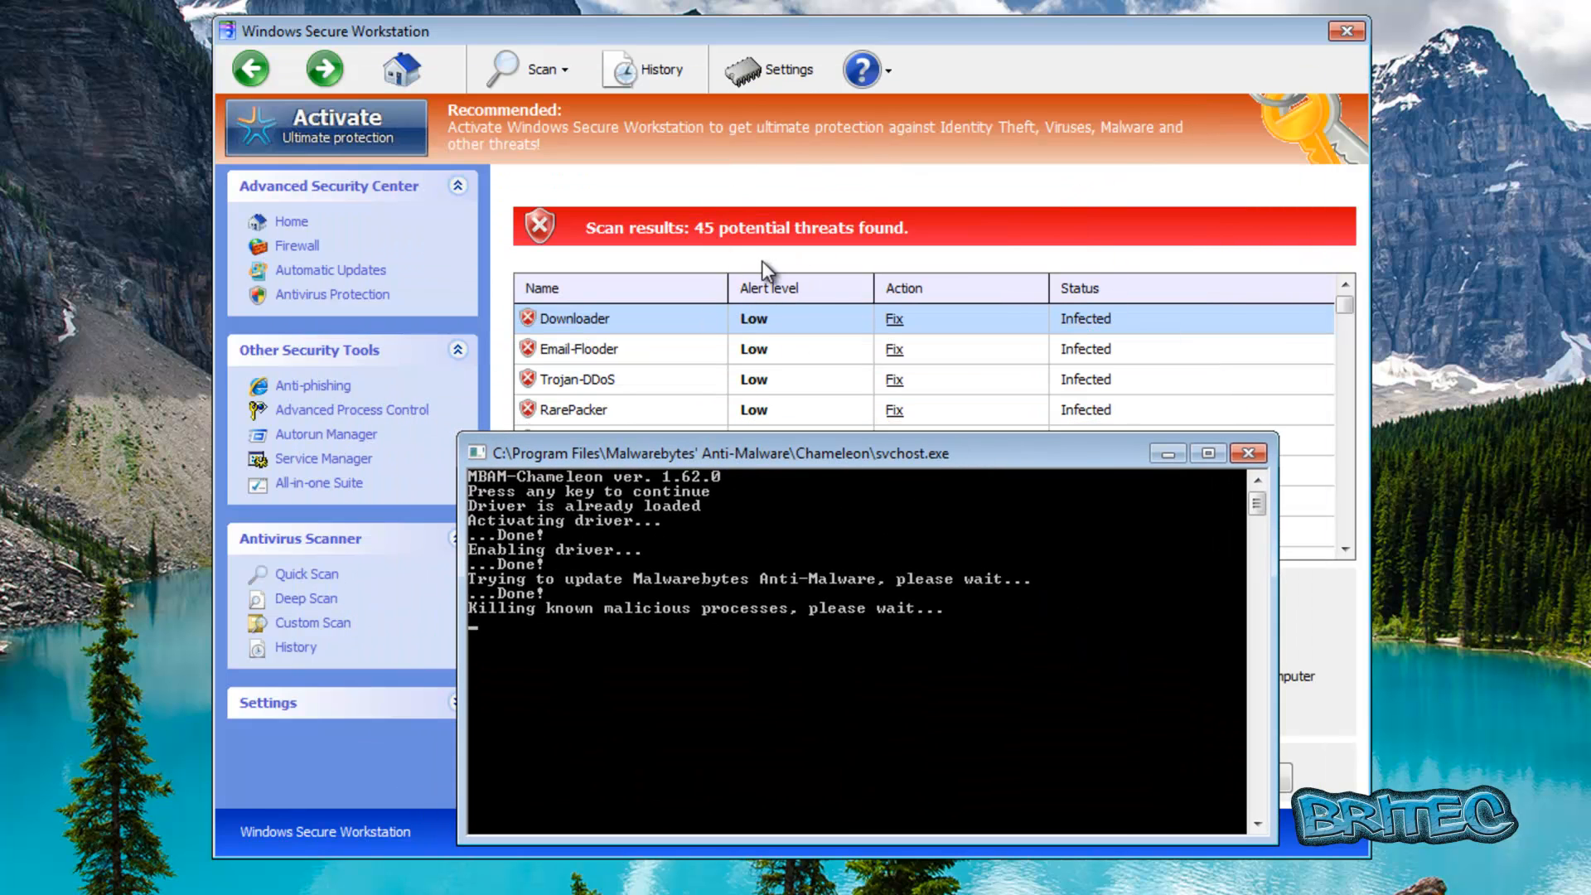
# Focus the Chameleon console while it terminates the fake Windows Secure Workstation processes
pyautogui.click(1346, 31)
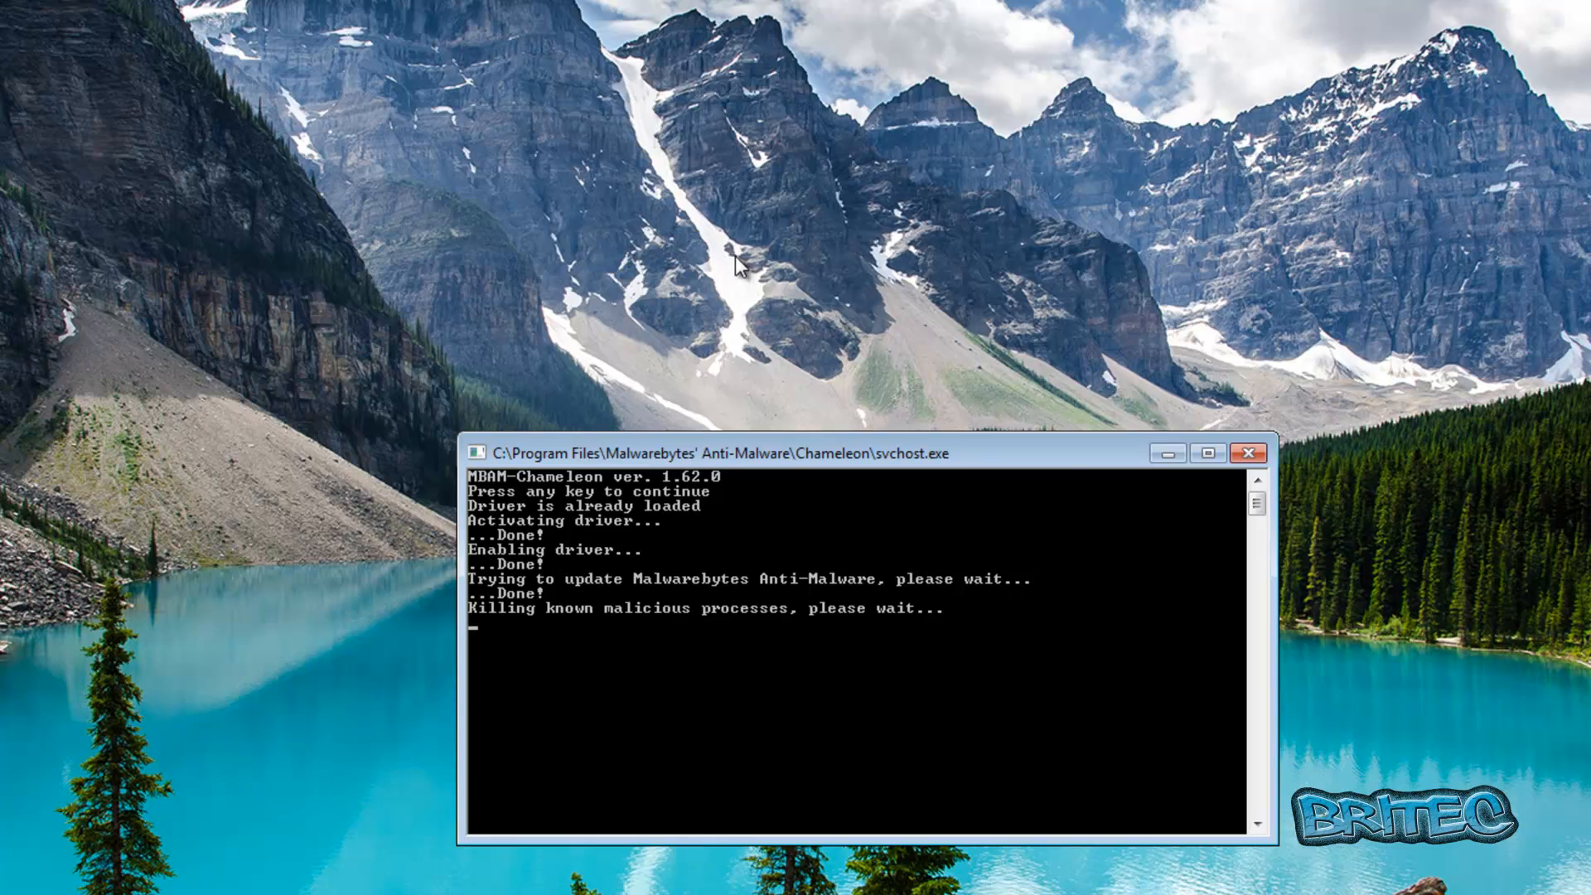
pyautogui.moveTo(731, 408)
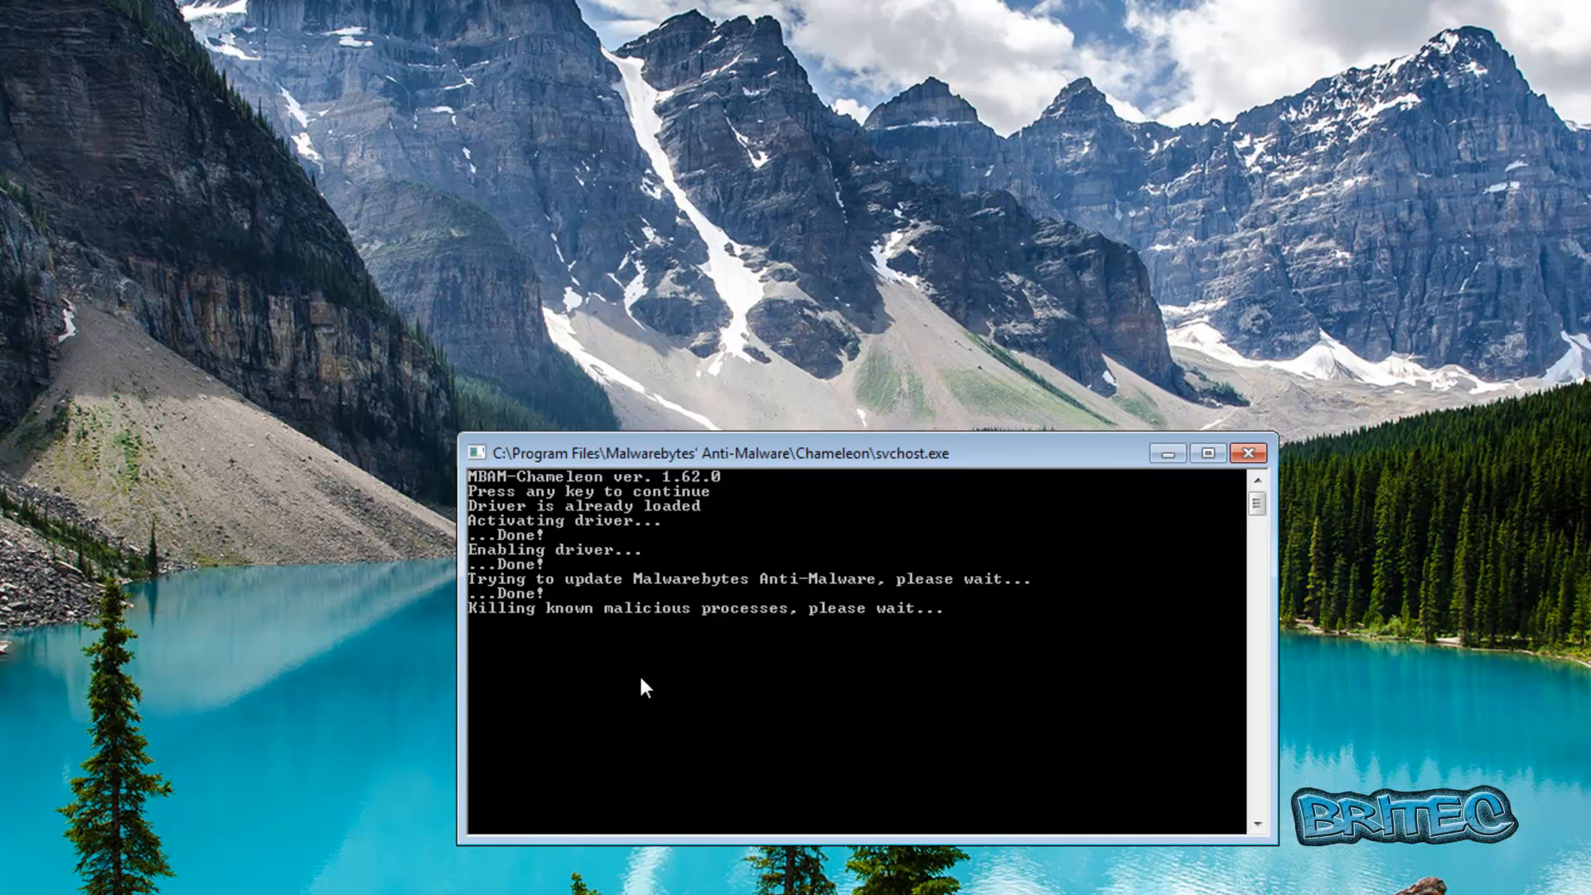
pyautogui.moveTo(641, 659)
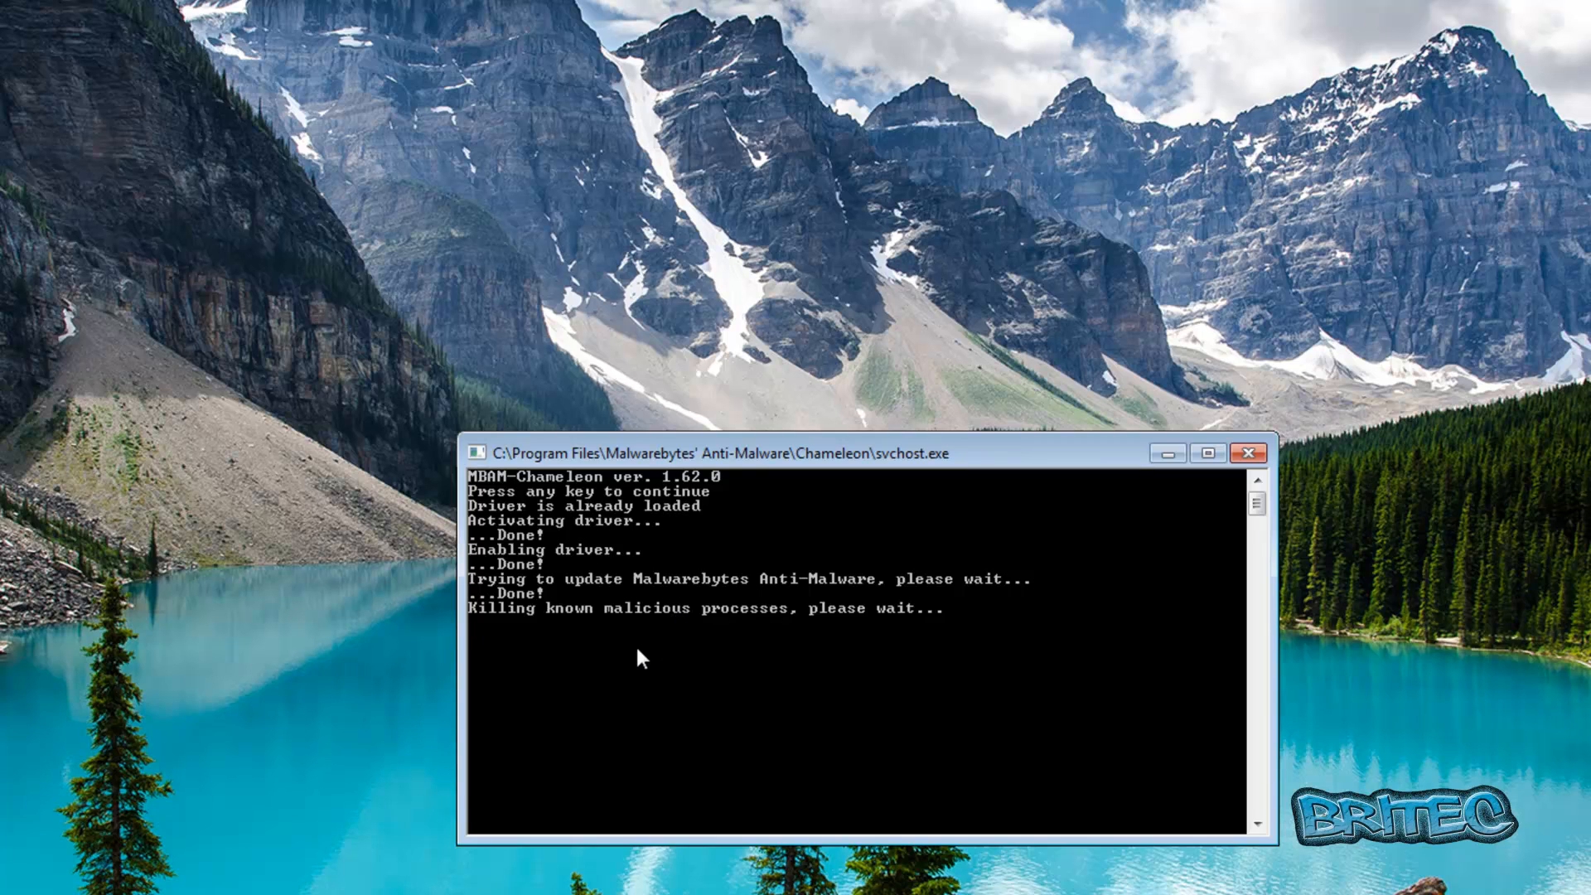
pyautogui.moveTo(627, 636)
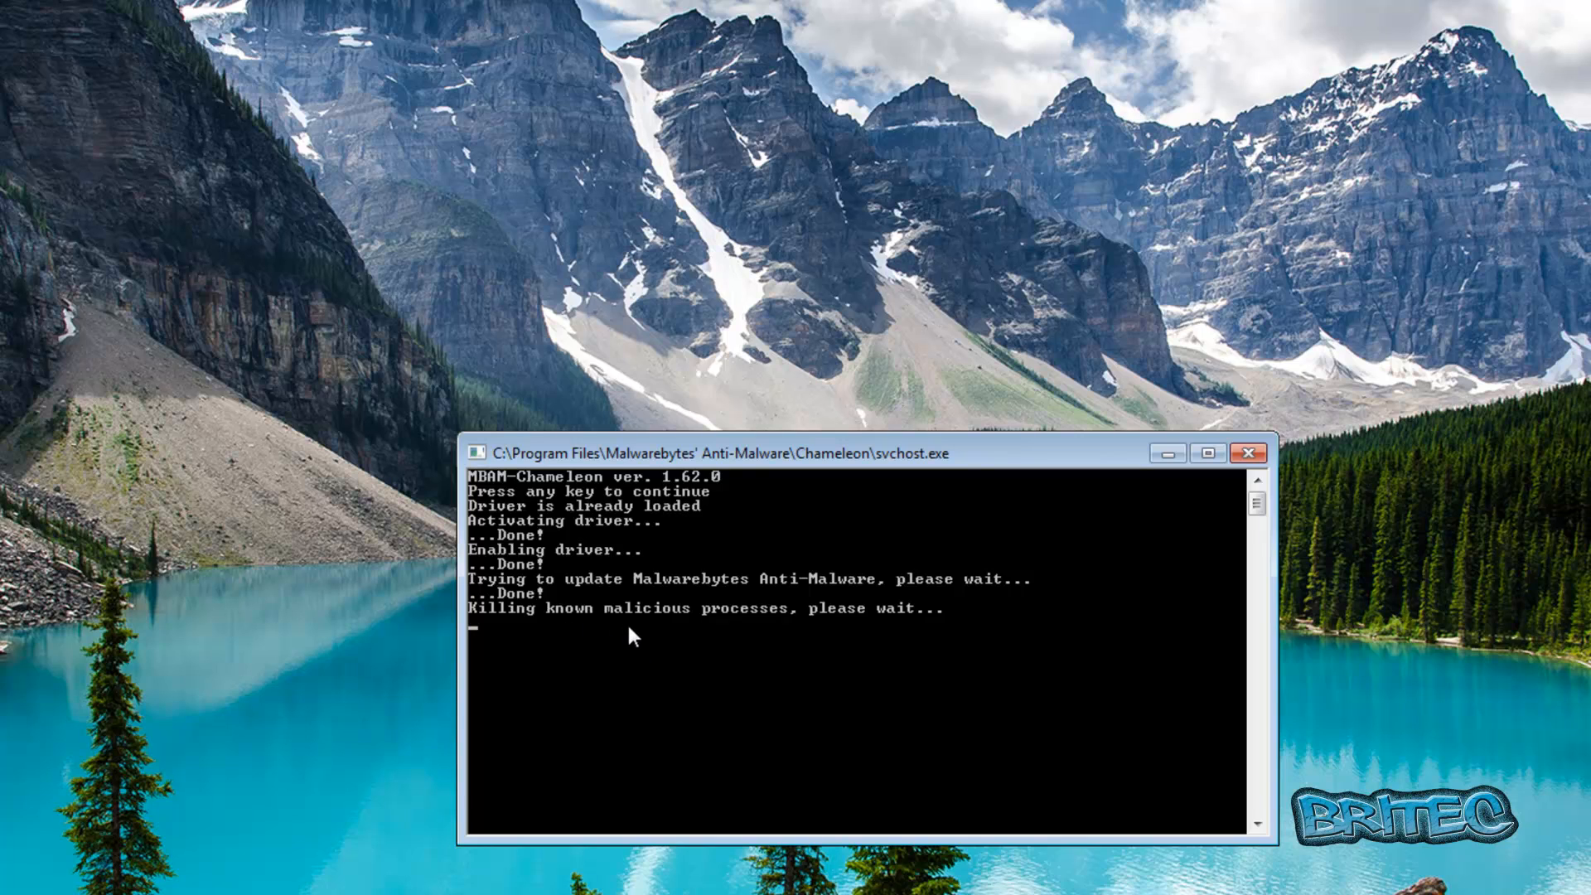
pyautogui.moveTo(598, 644)
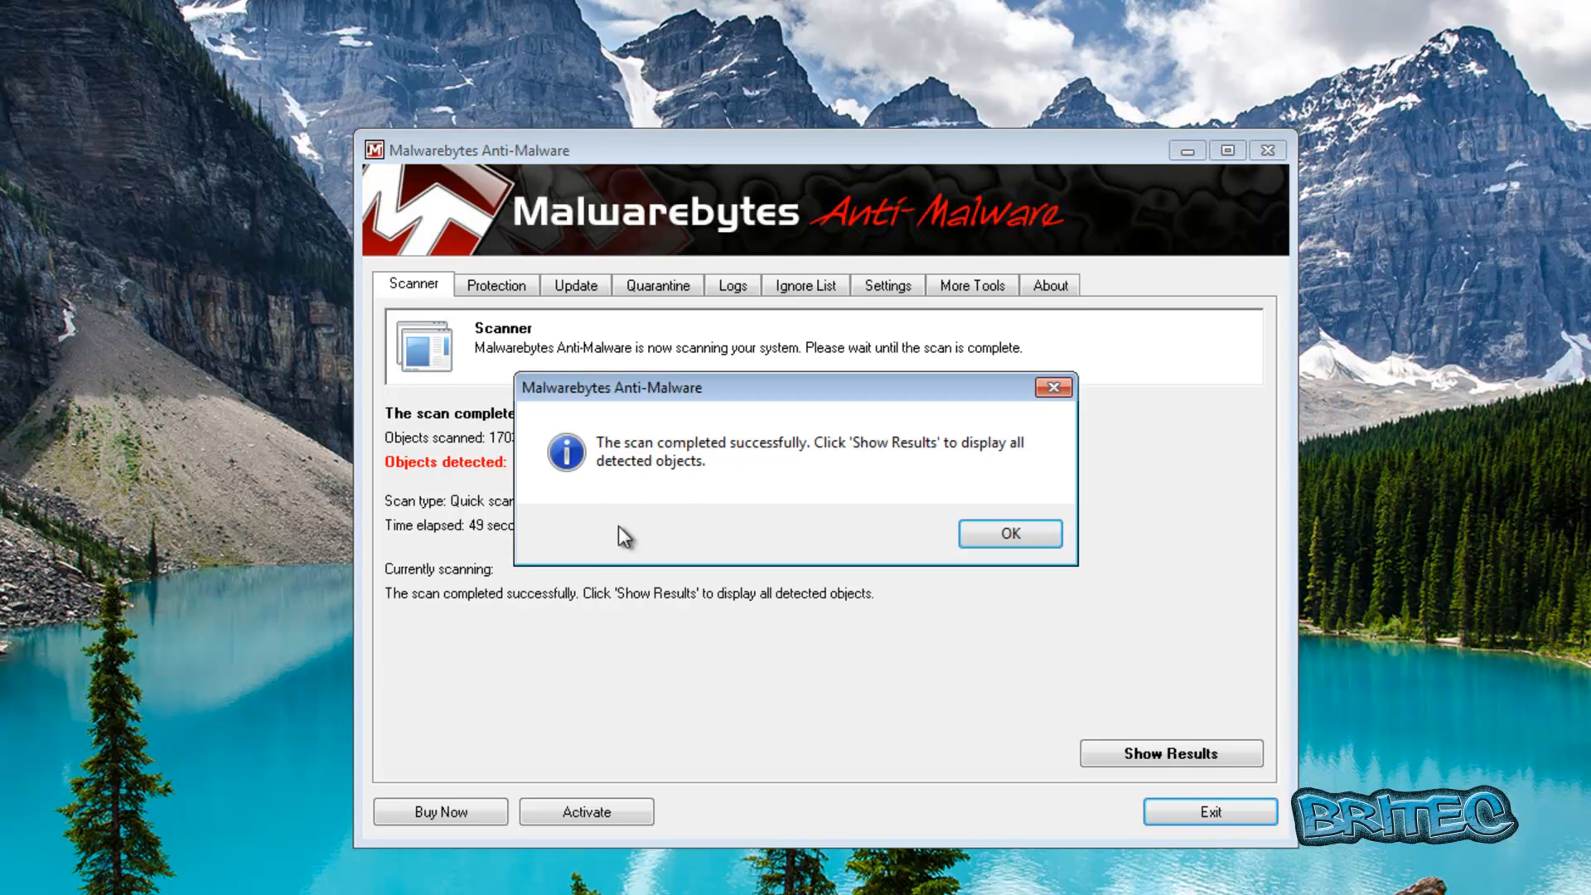
pyautogui.moveTo(1010, 534)
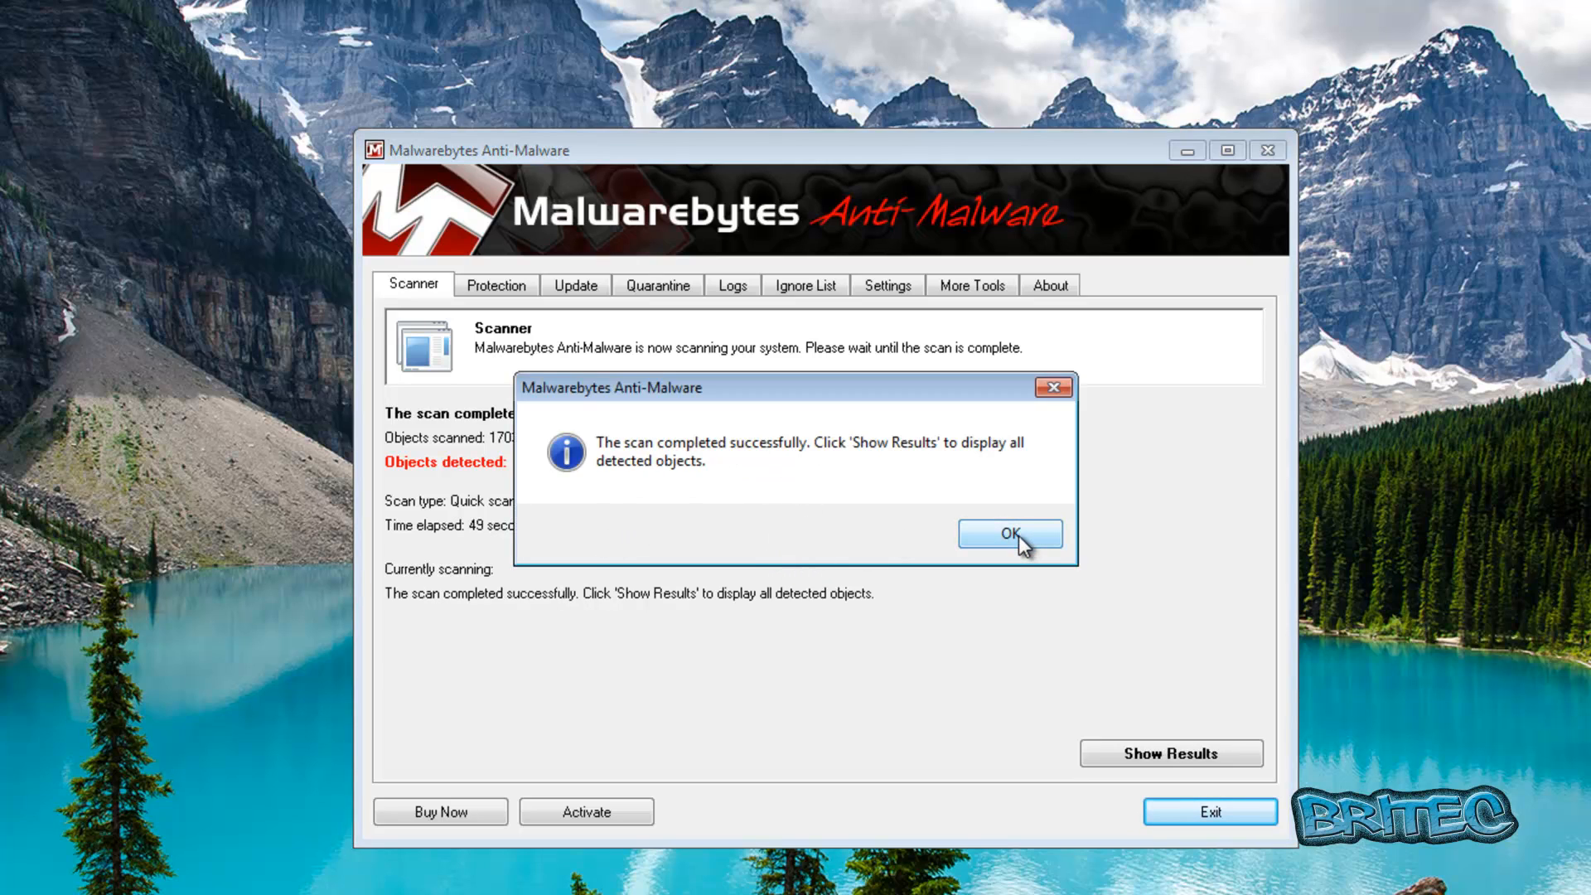
# Acknowledge the finished quick scan and show the 764 detected threats
pyautogui.click(1008, 534)
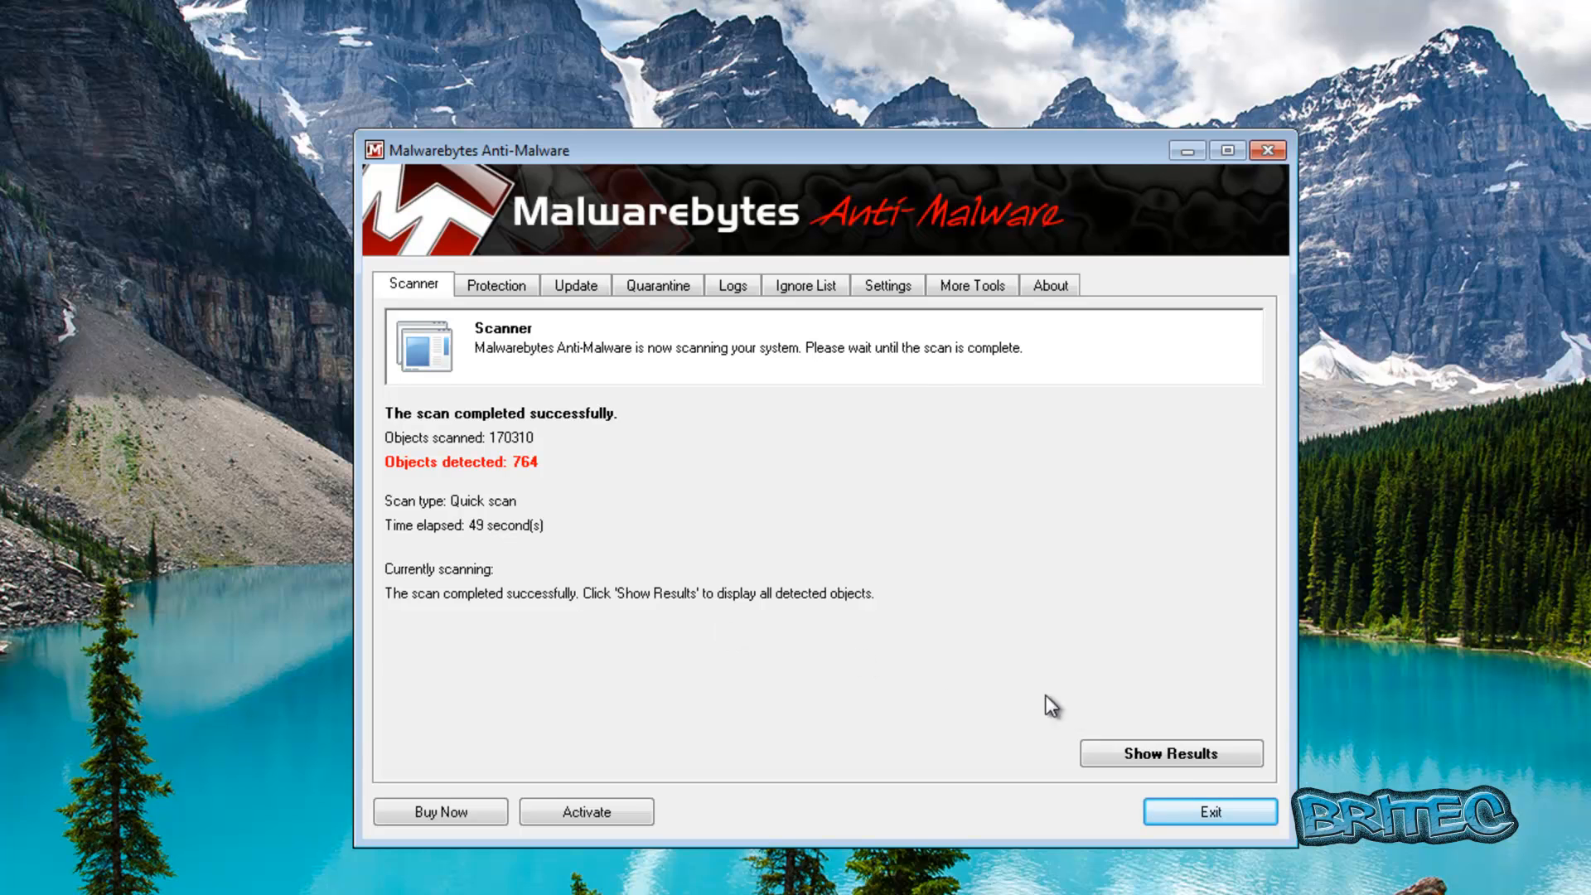
pyautogui.click(1170, 753)
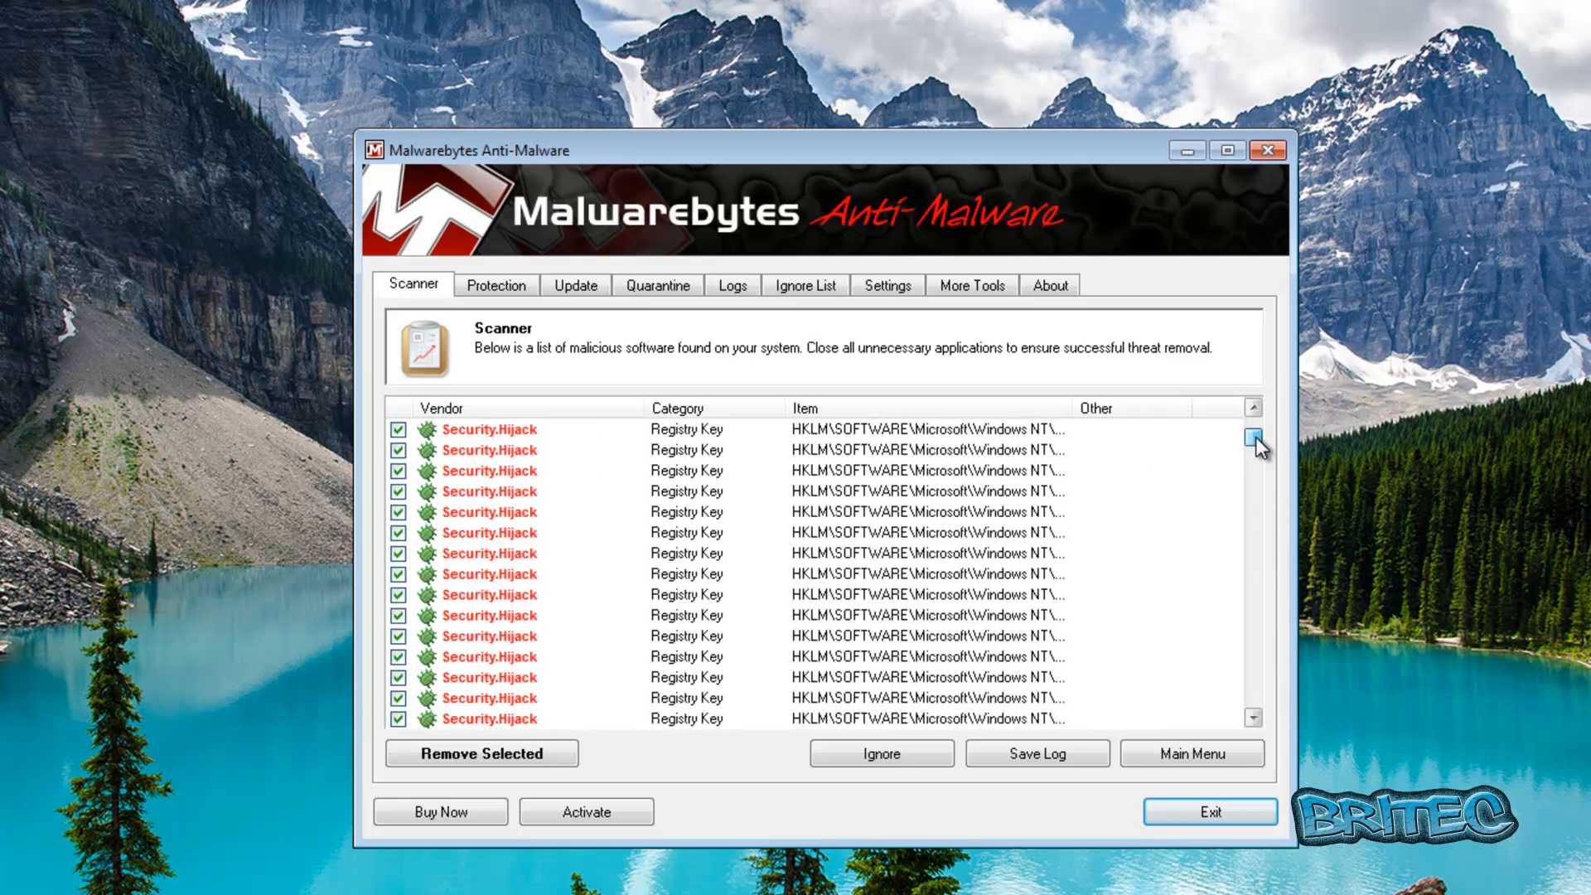
# Remove all checked Security.Hijack registry detections with Remove Selected
pyautogui.click(1252, 437)
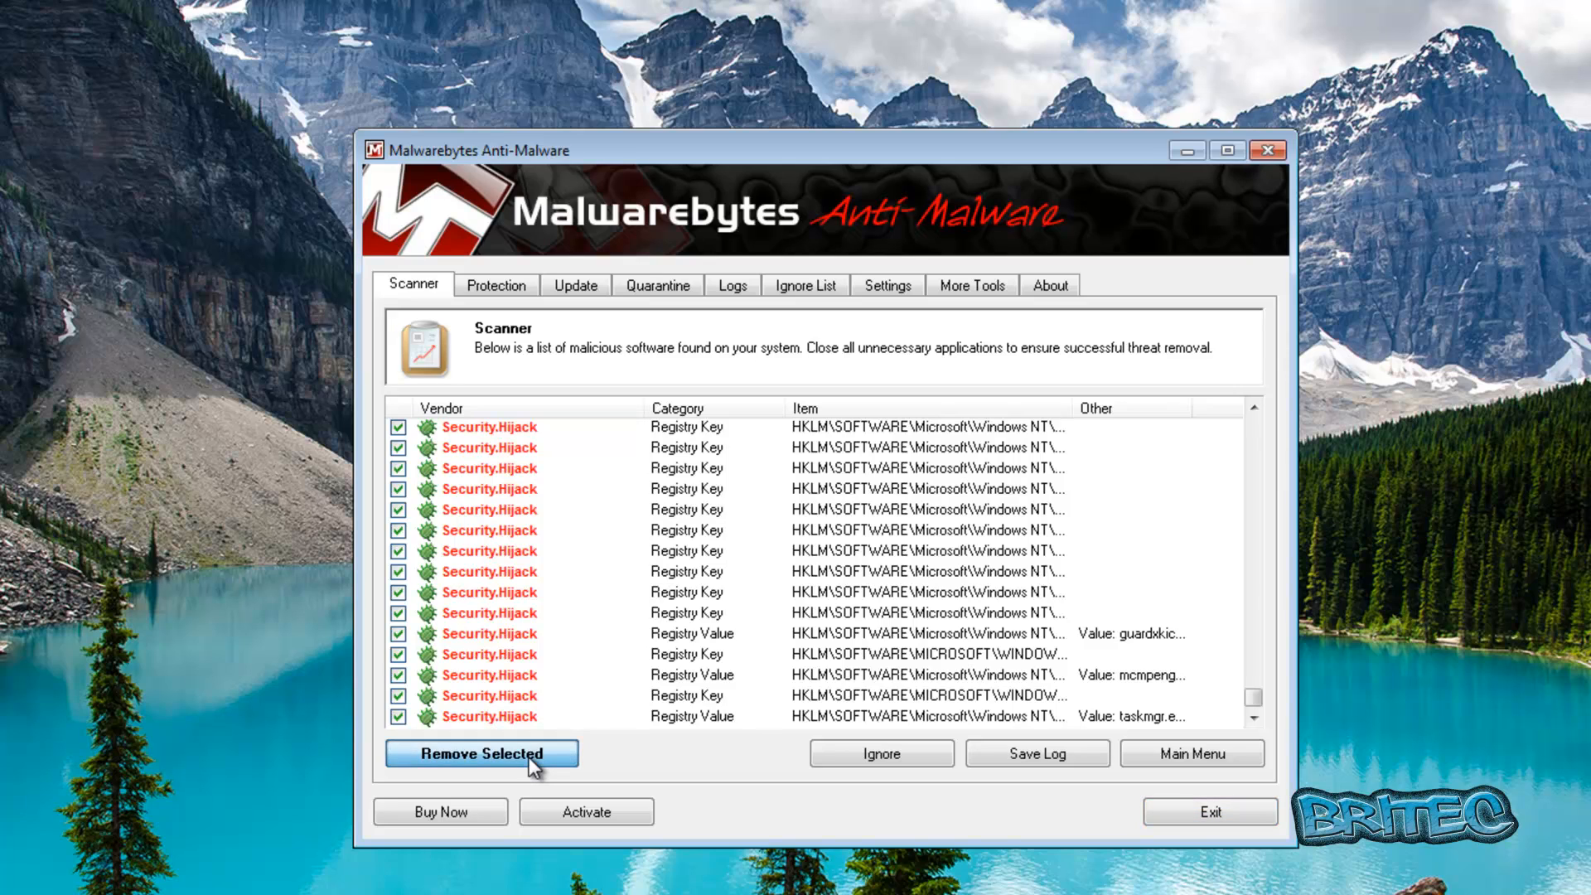
pyautogui.click(480, 753)
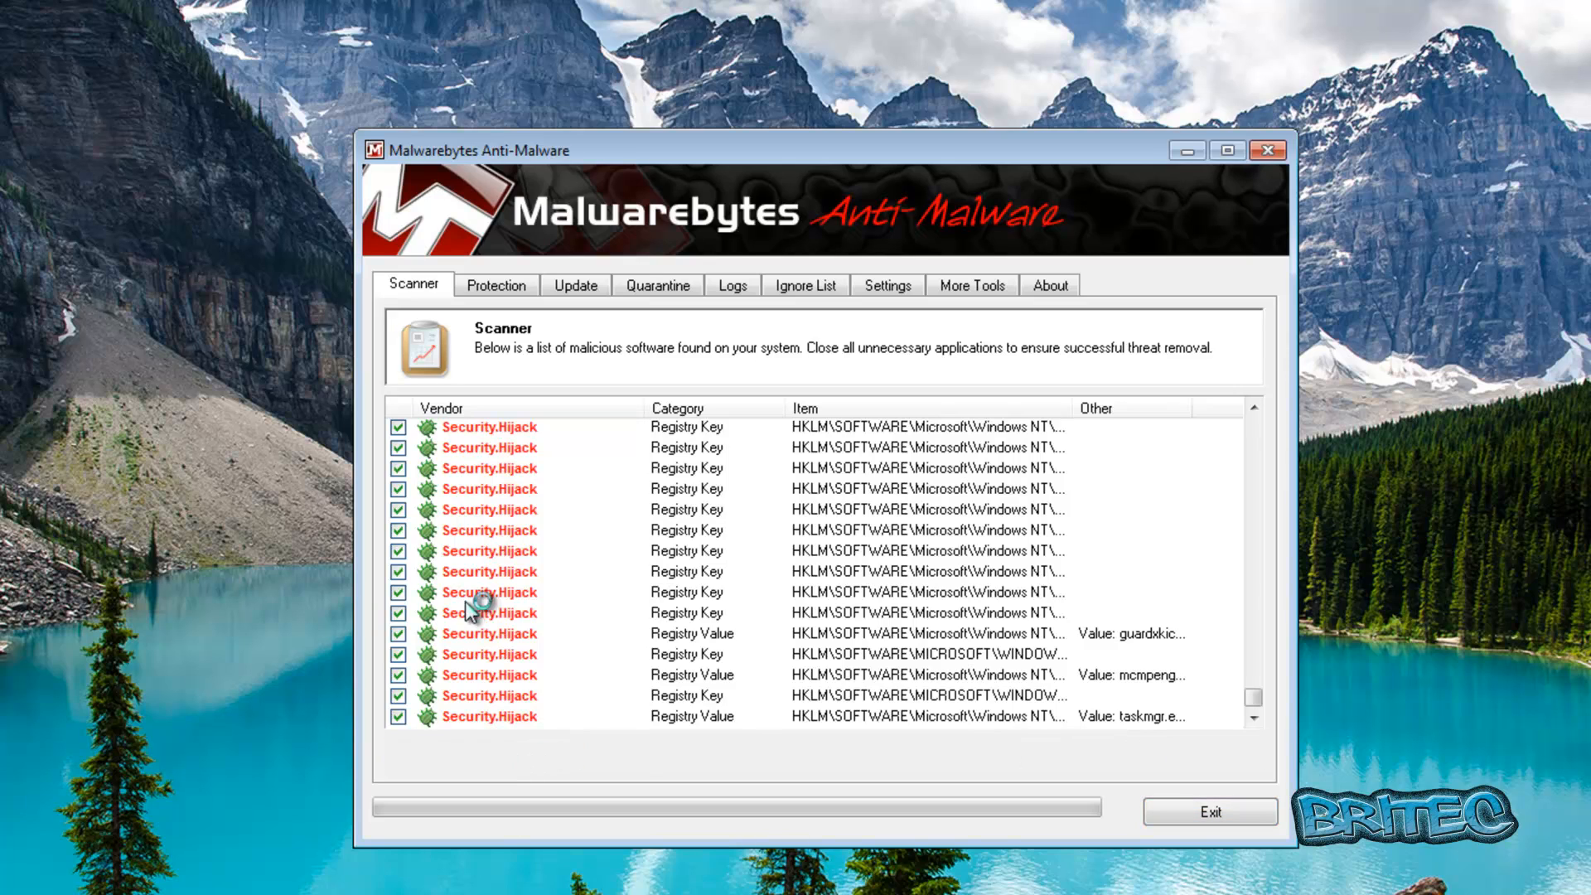
pyautogui.moveTo(462, 591)
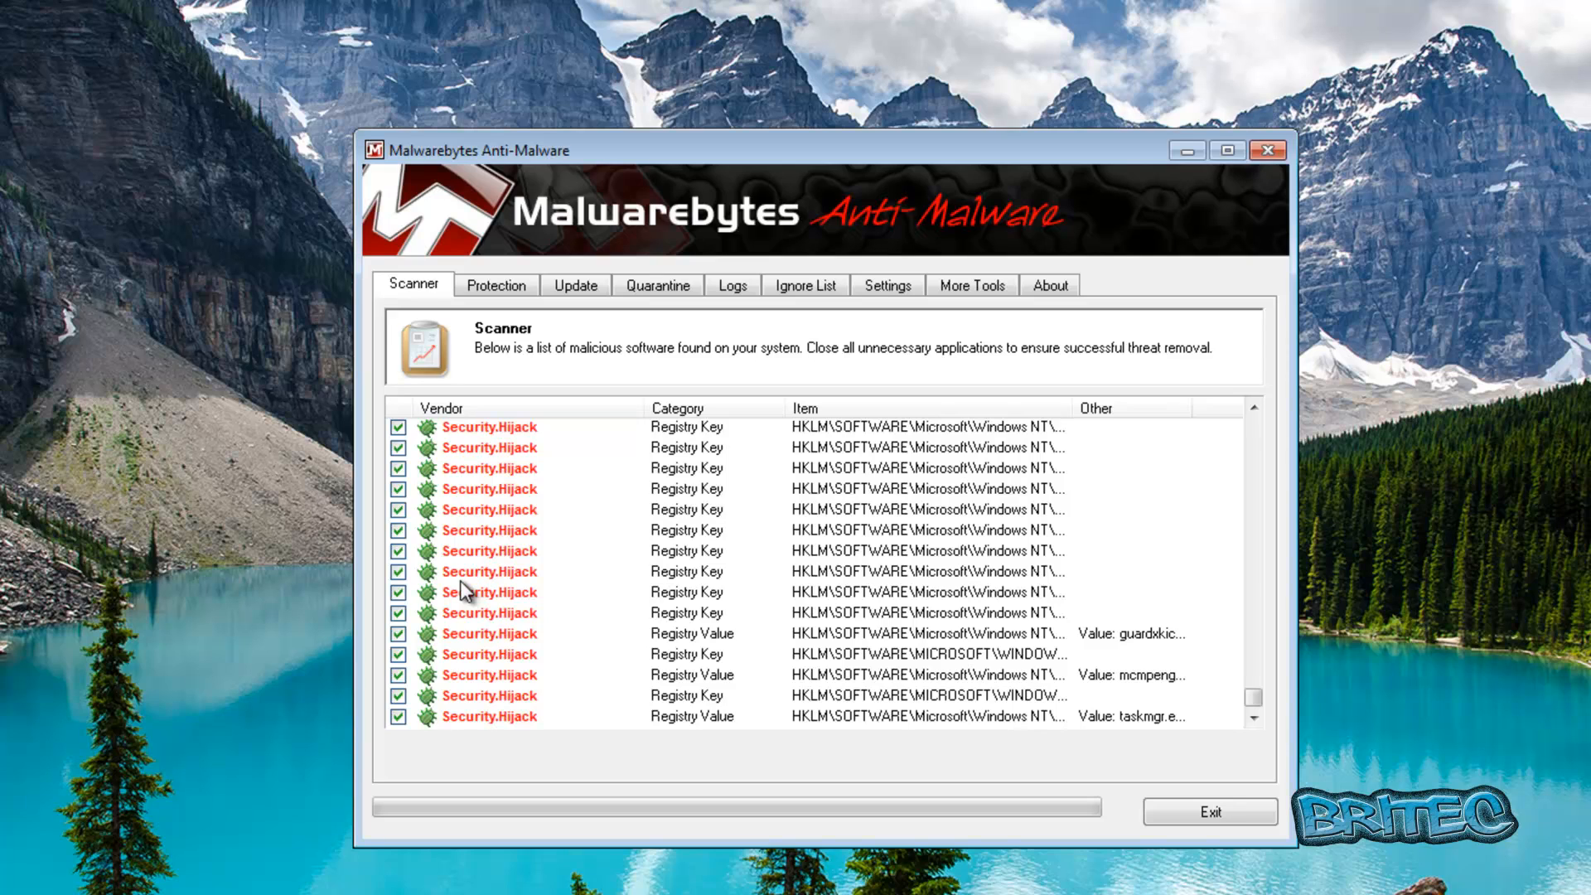
pyautogui.moveTo(517, 642)
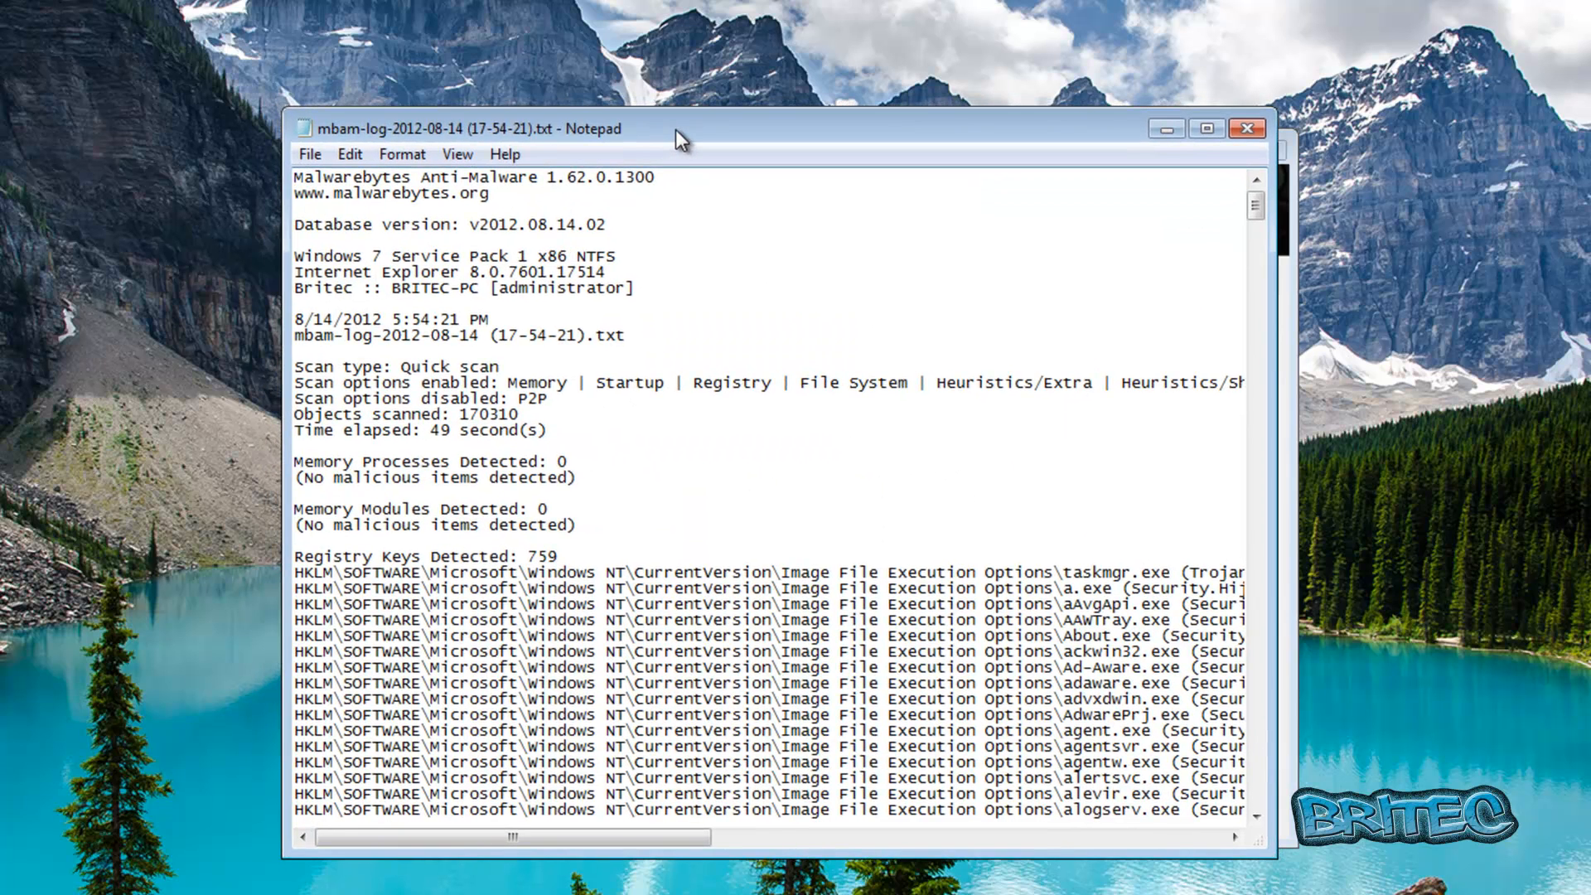
pyautogui.moveTo(596, 449)
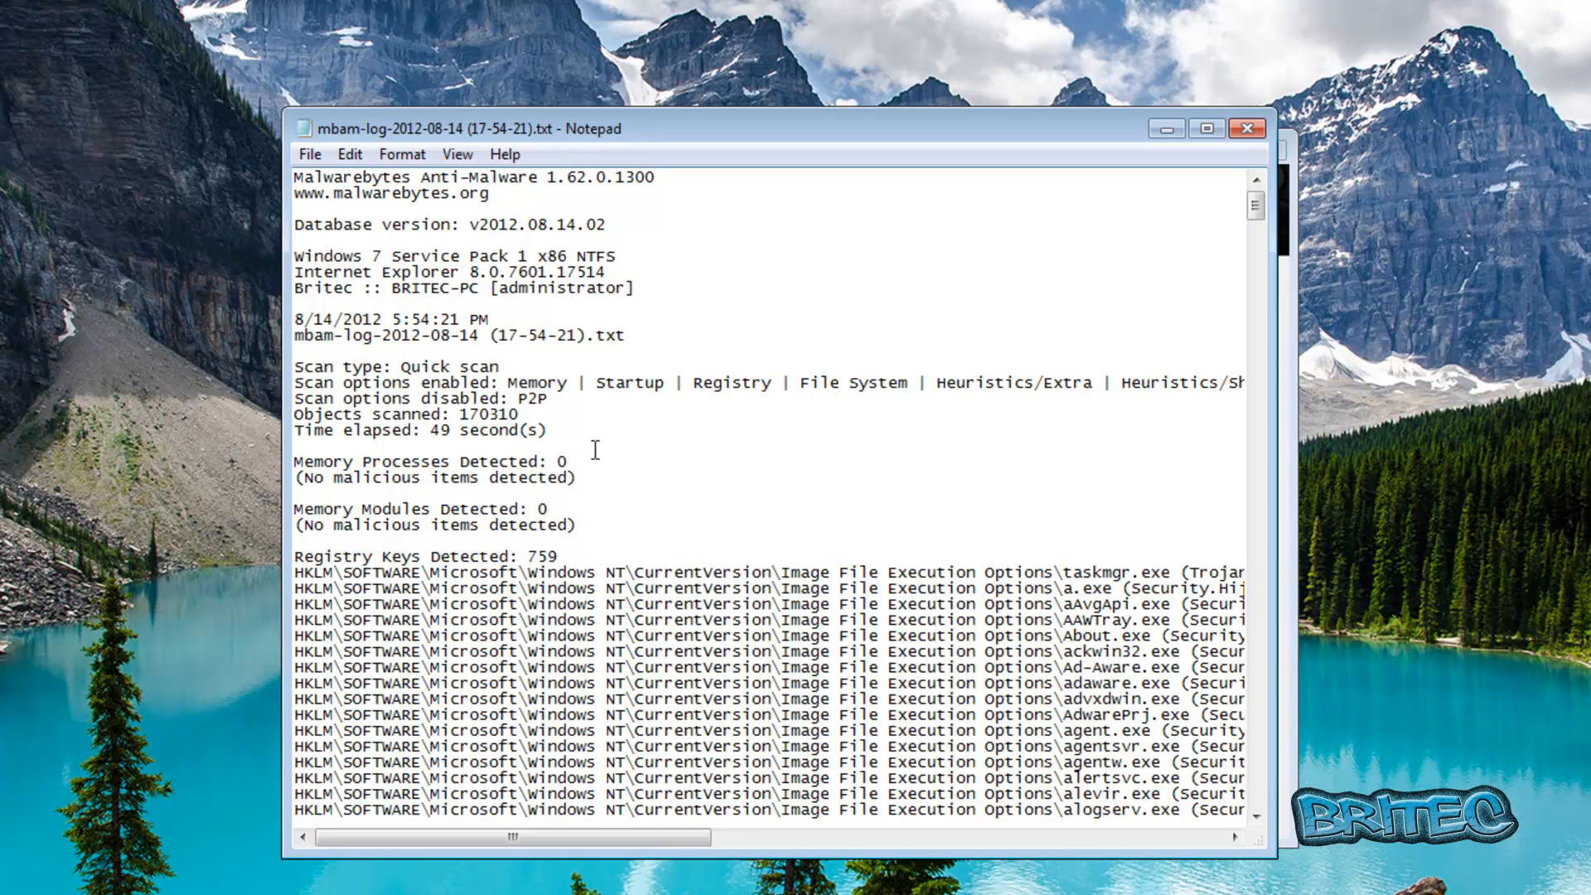
pyautogui.moveTo(661, 542)
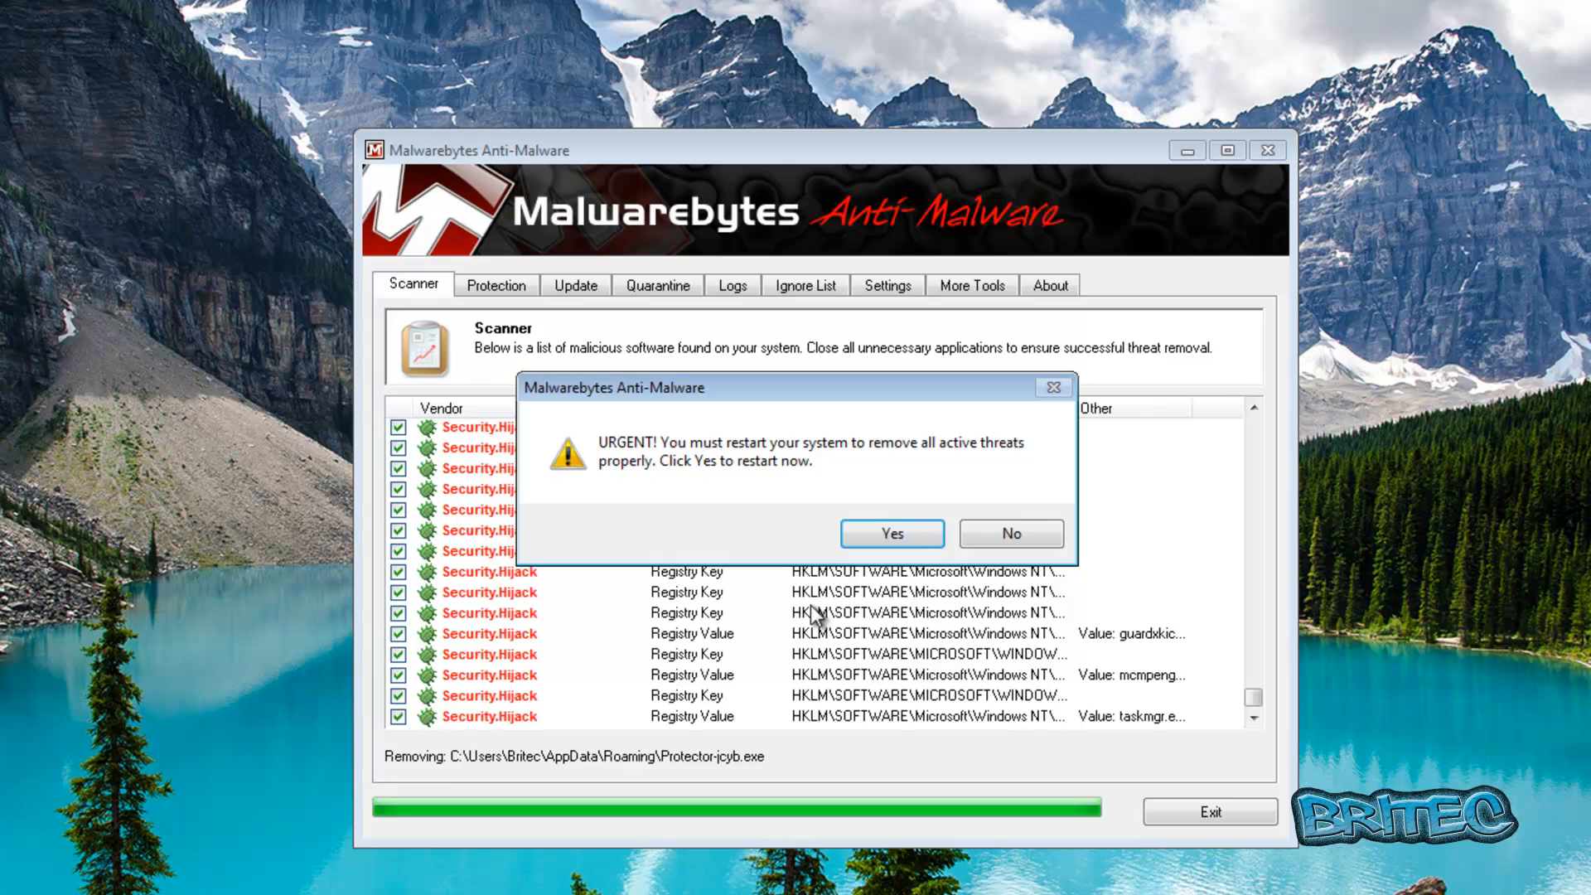
pyautogui.moveTo(822, 537)
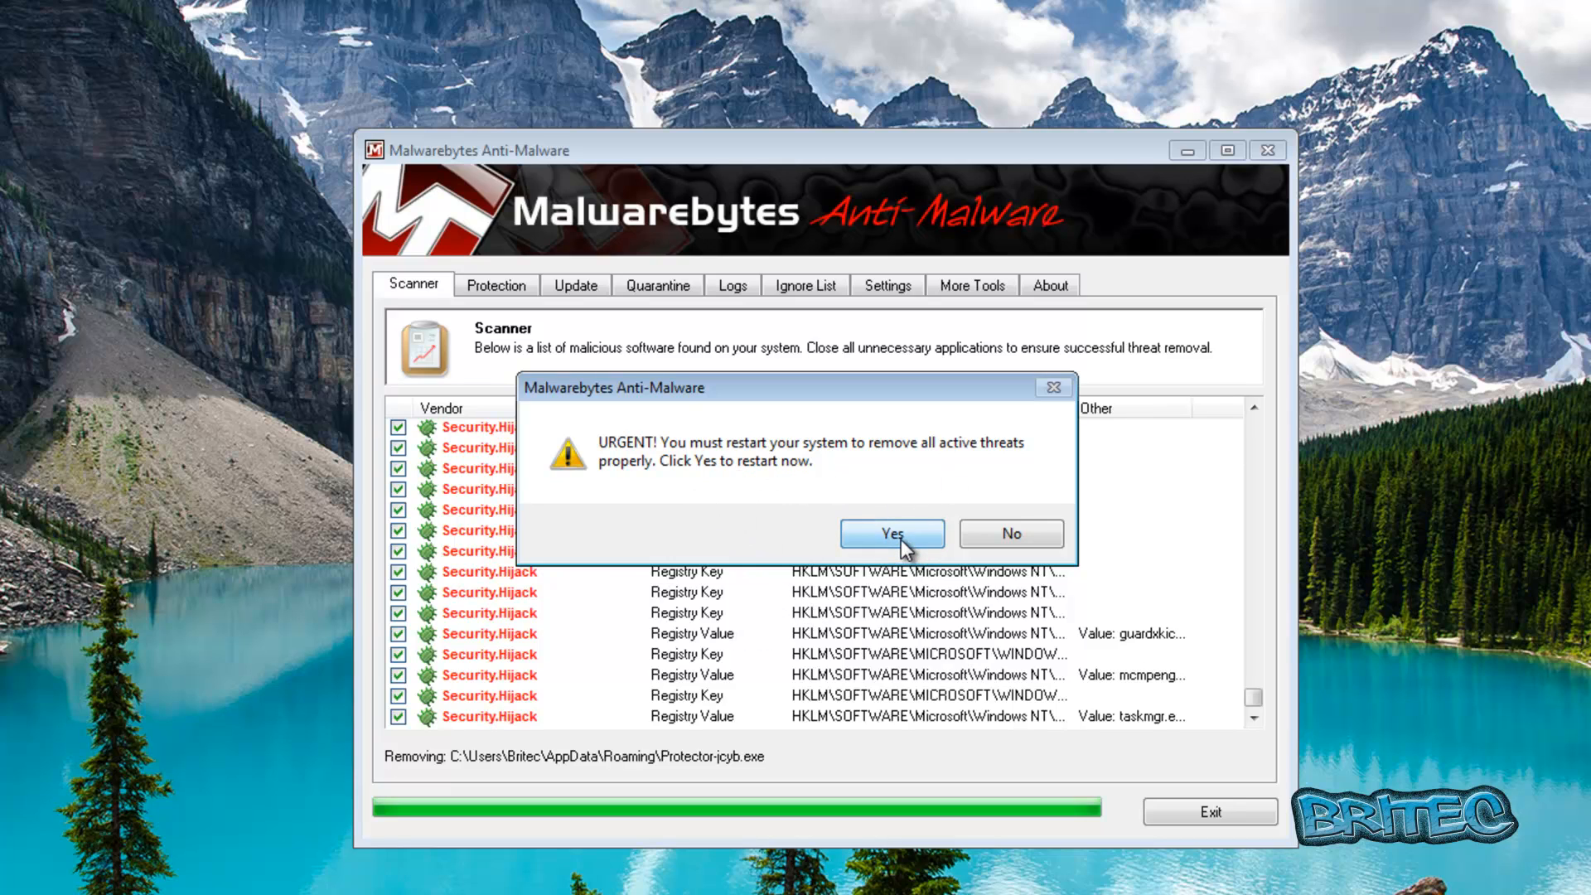
# Accept the URGENT restart prompt so the computer reboots to finish threat removal
pyautogui.click(890, 534)
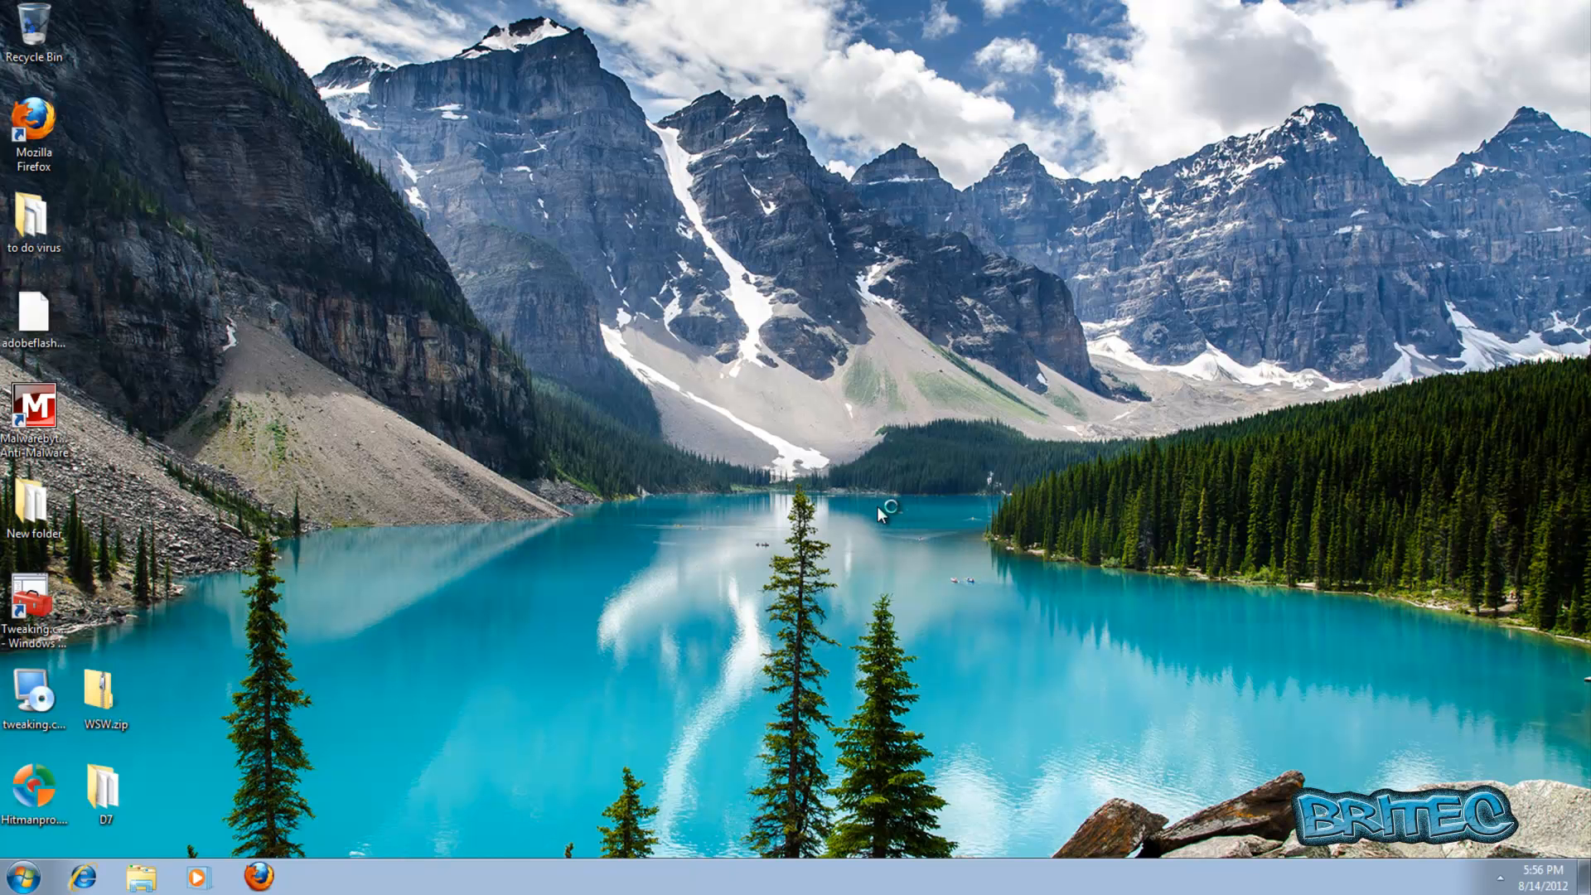
pyautogui.moveTo(878, 517)
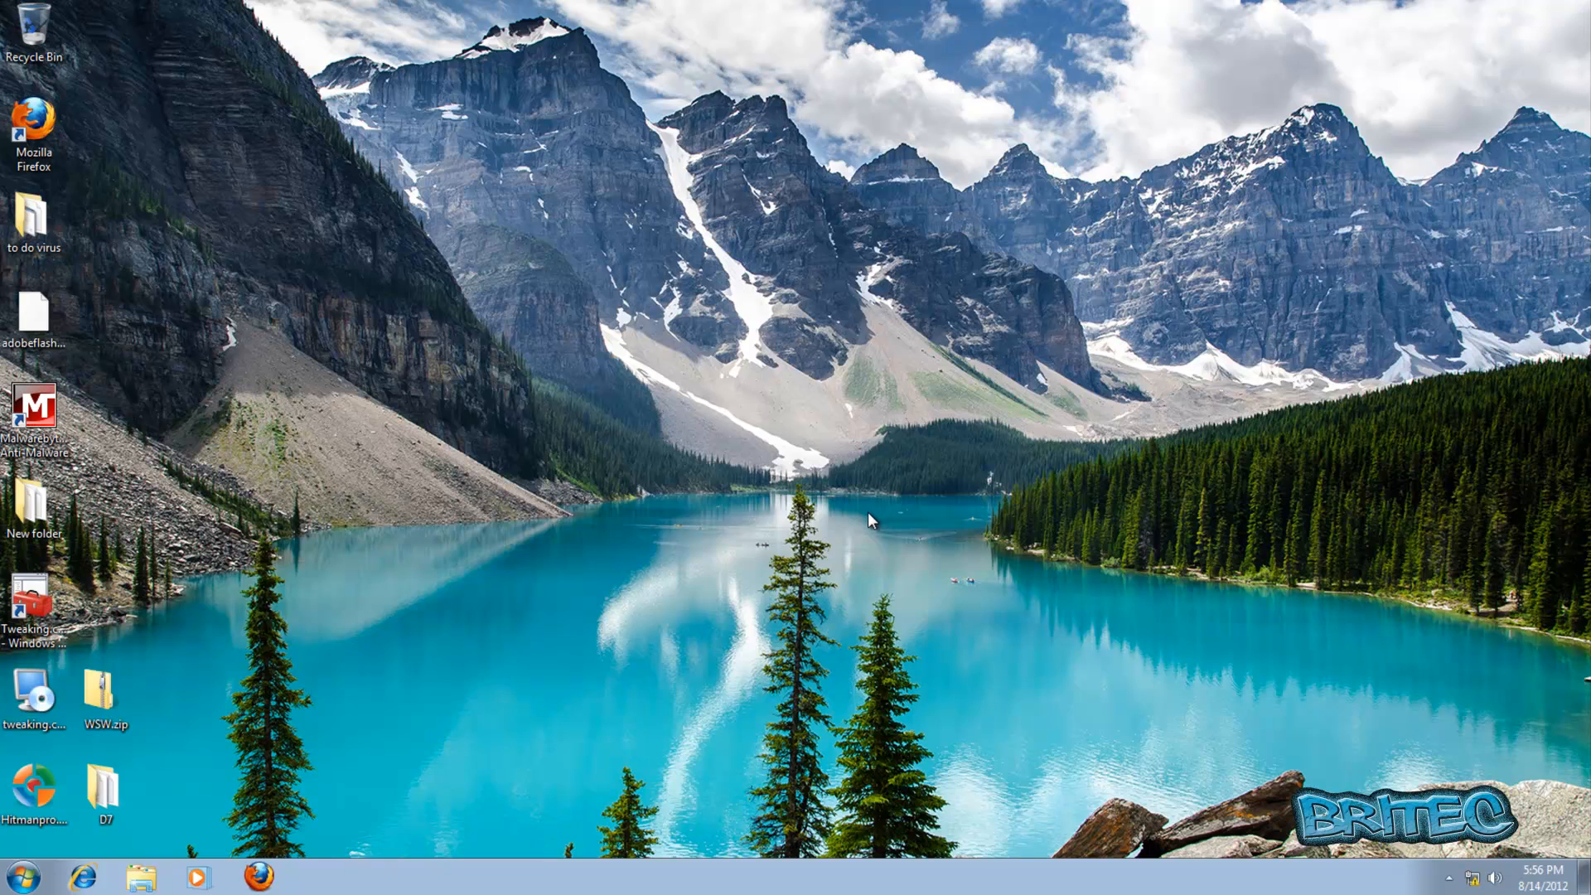
pyautogui.moveTo(806, 489)
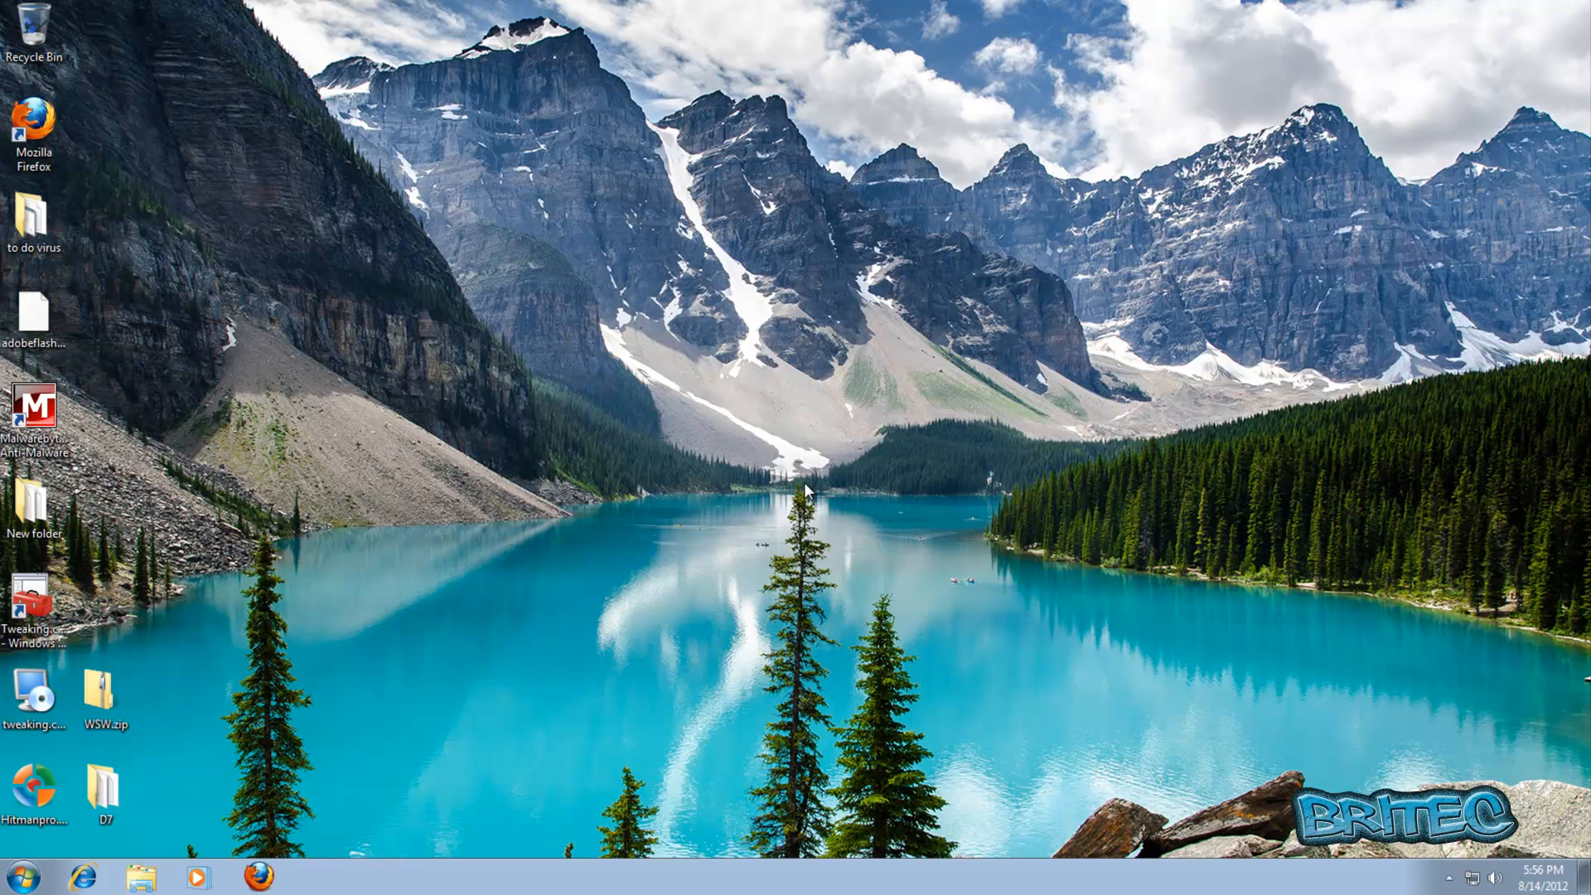
pyautogui.moveTo(728, 580)
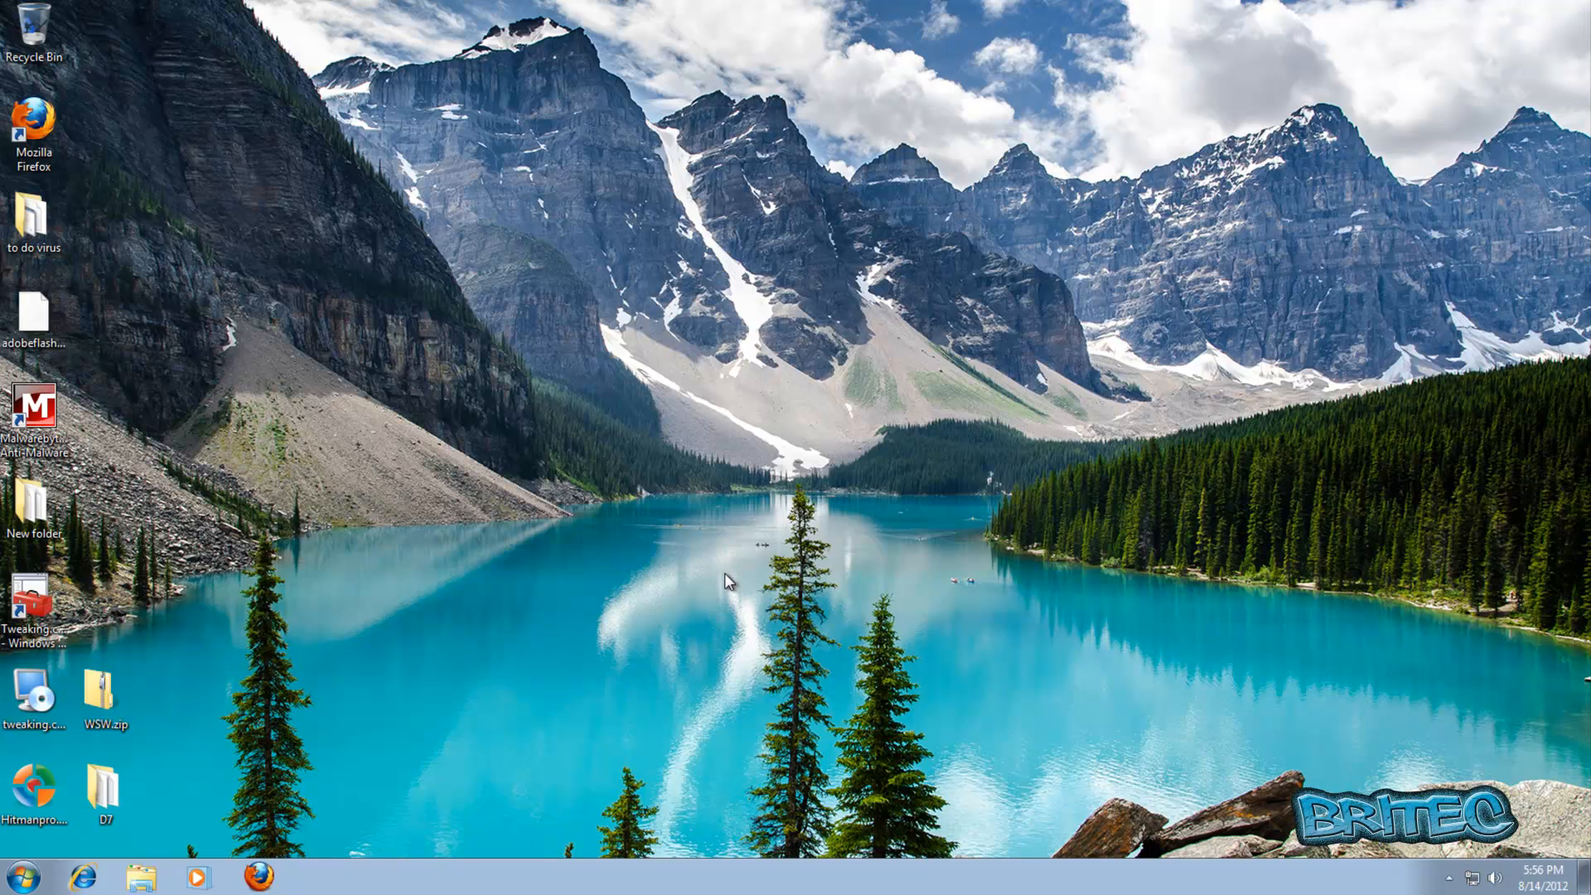
pyautogui.moveTo(707, 579)
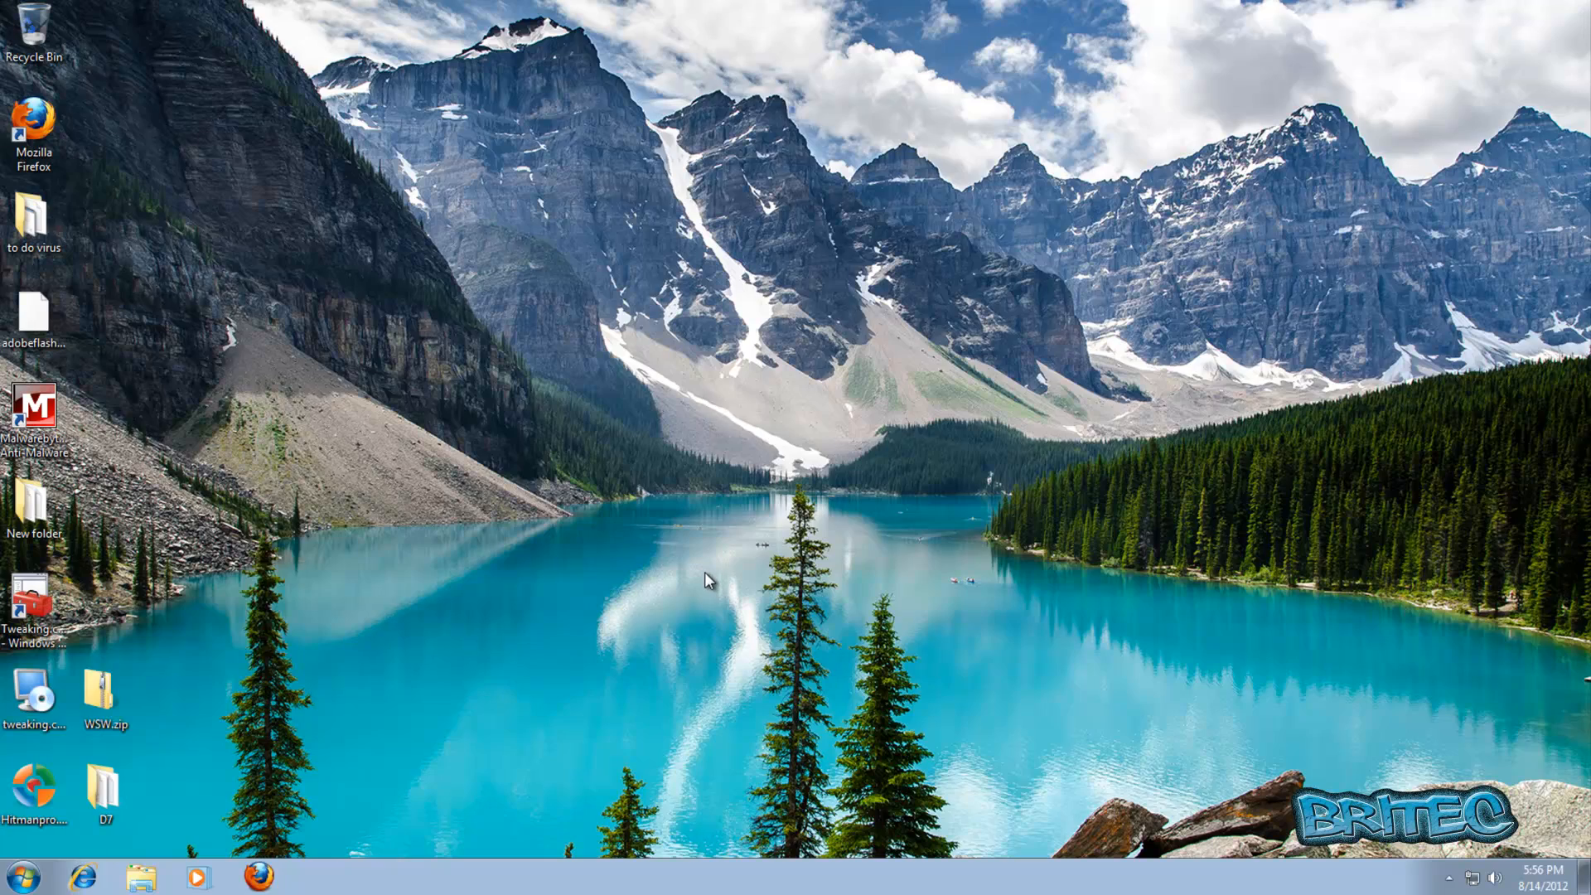